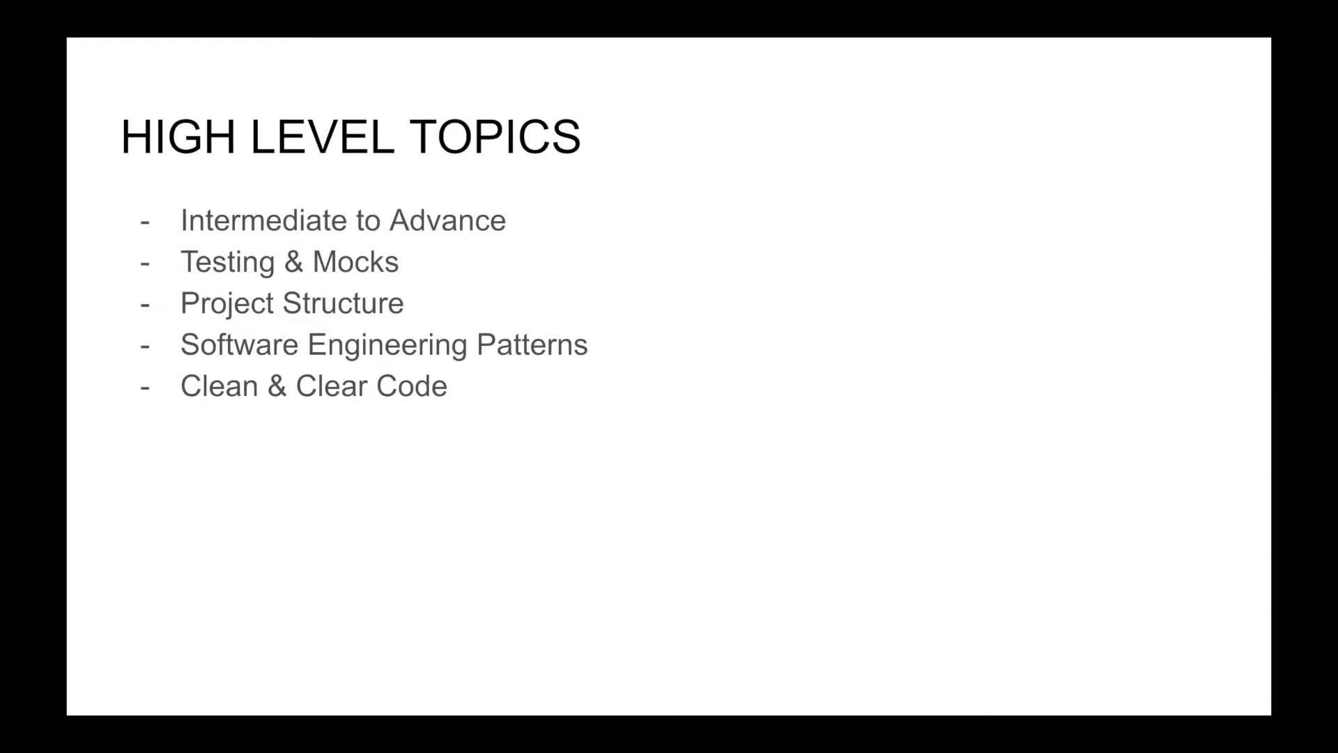
# Point out the User Service, ScyllaDB, Kafka and Analytics Service shapes in the diagram
pyautogui.press('Right')
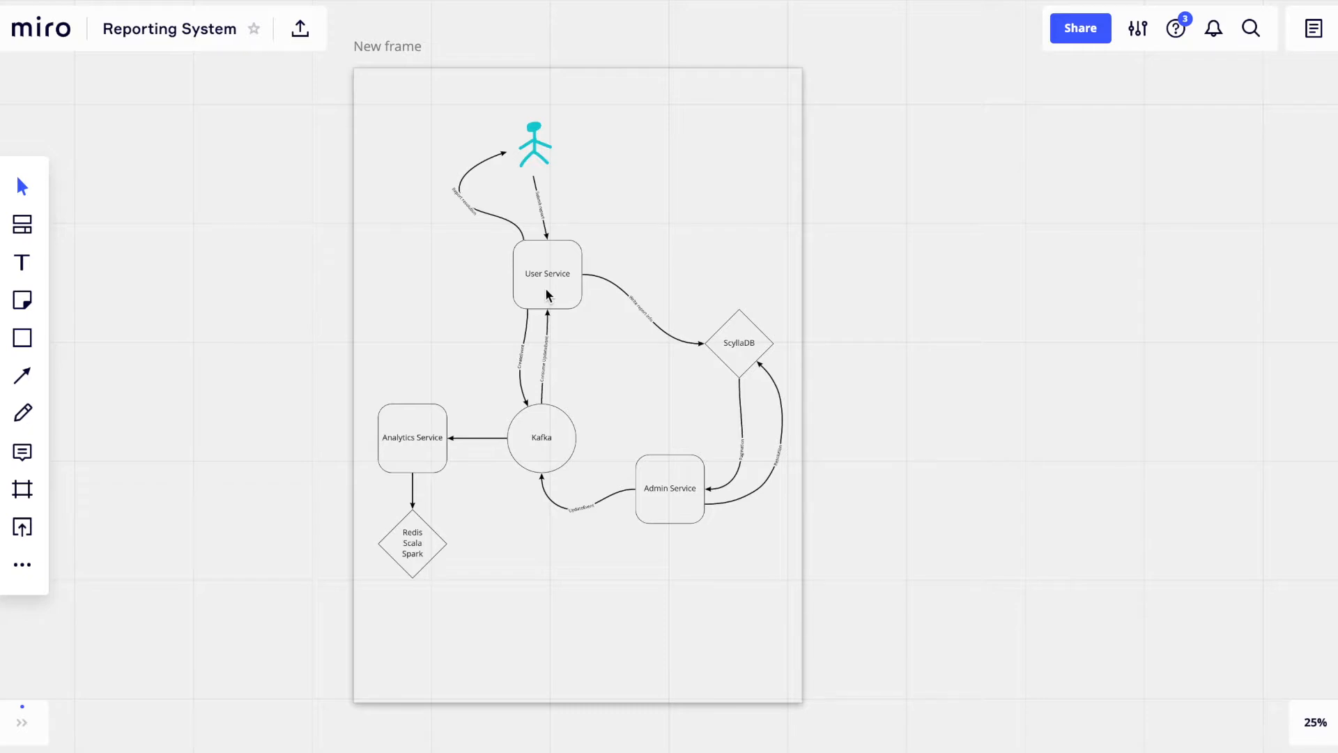
pyautogui.click(546, 274)
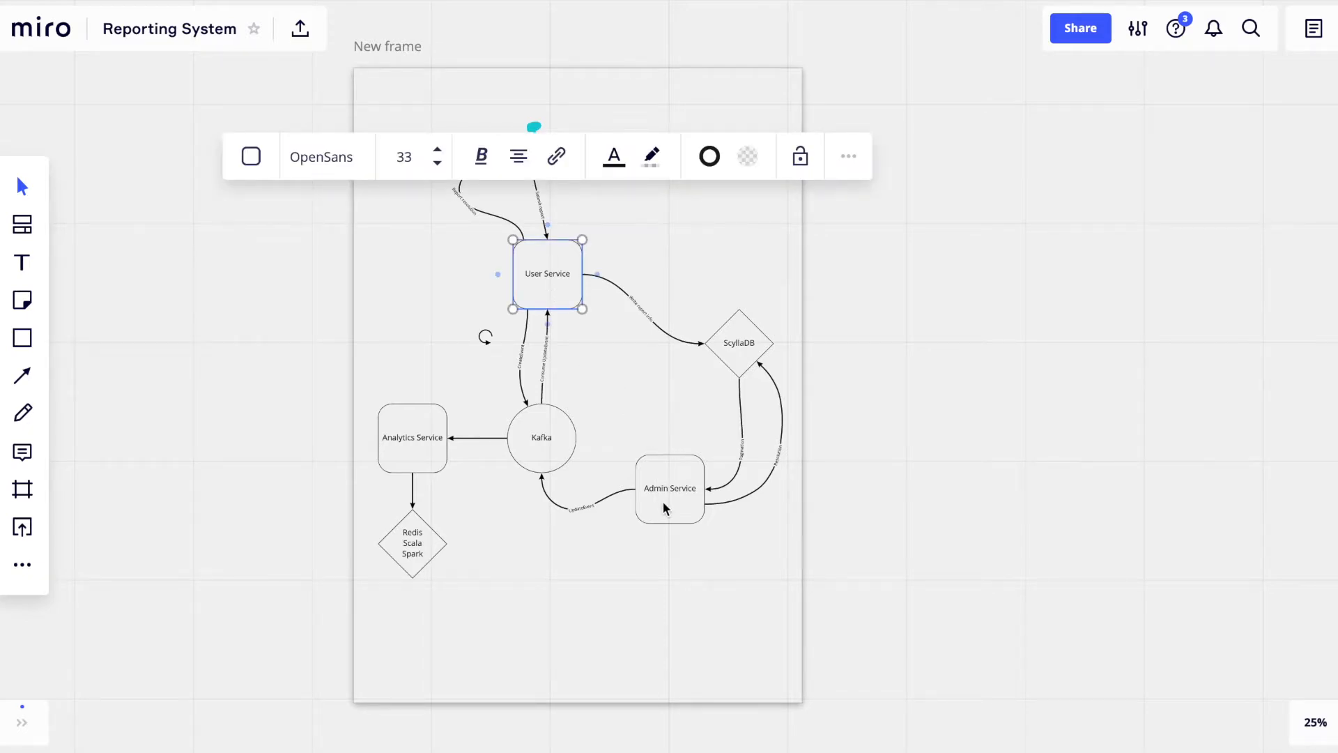
pyautogui.click(611, 412)
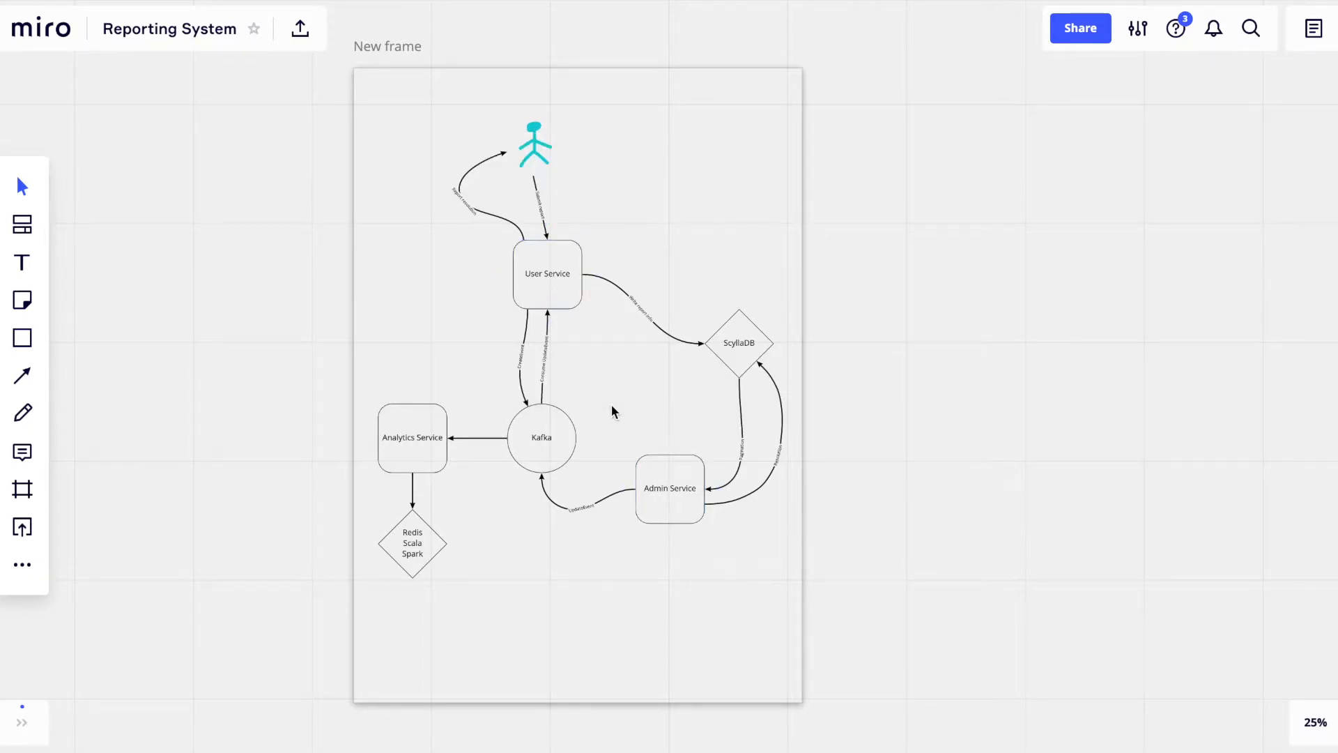
pyautogui.click(739, 342)
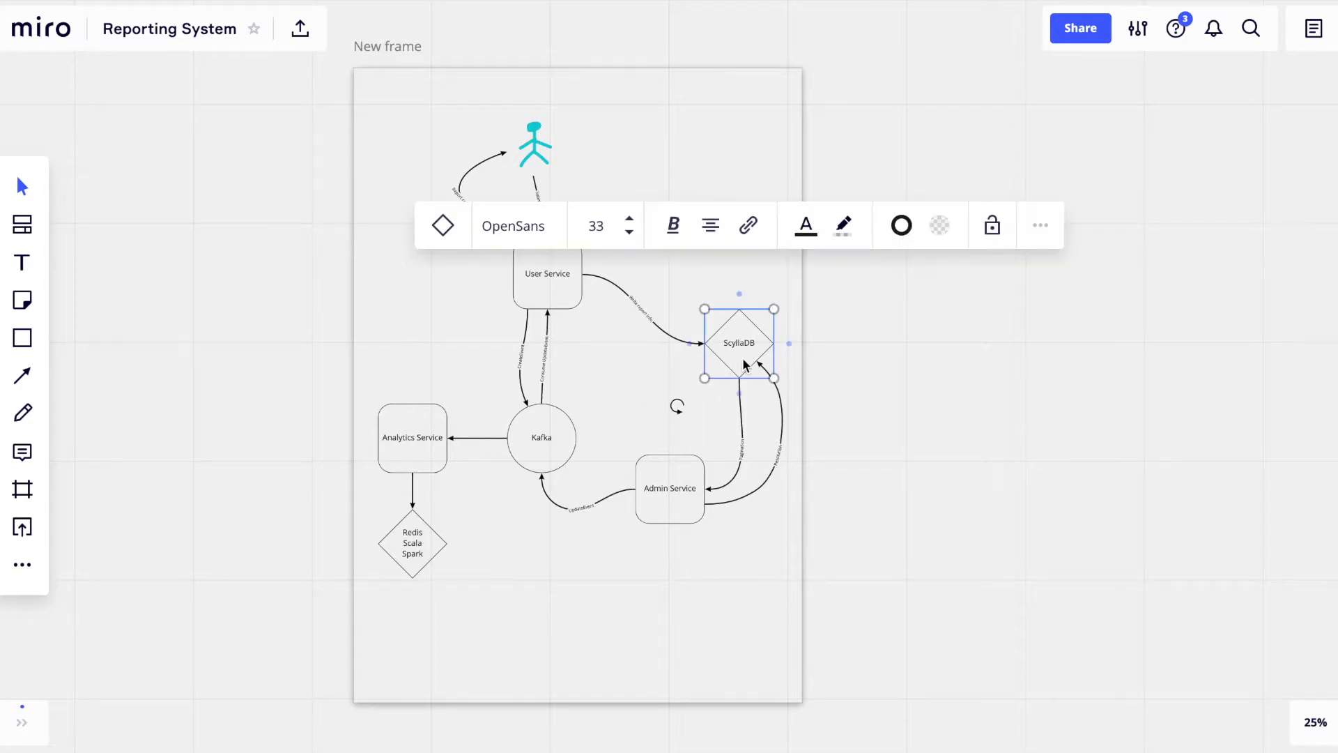
pyautogui.click(611, 395)
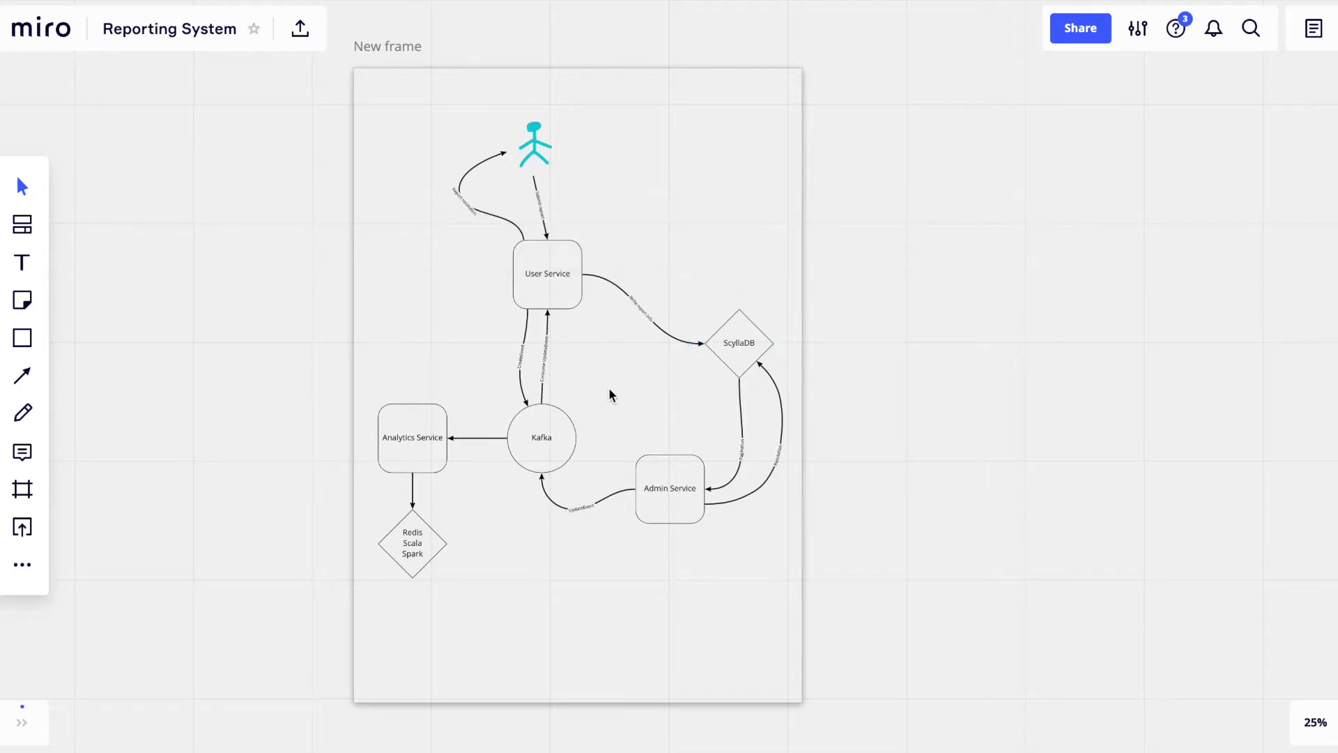
pyautogui.moveTo(524, 450)
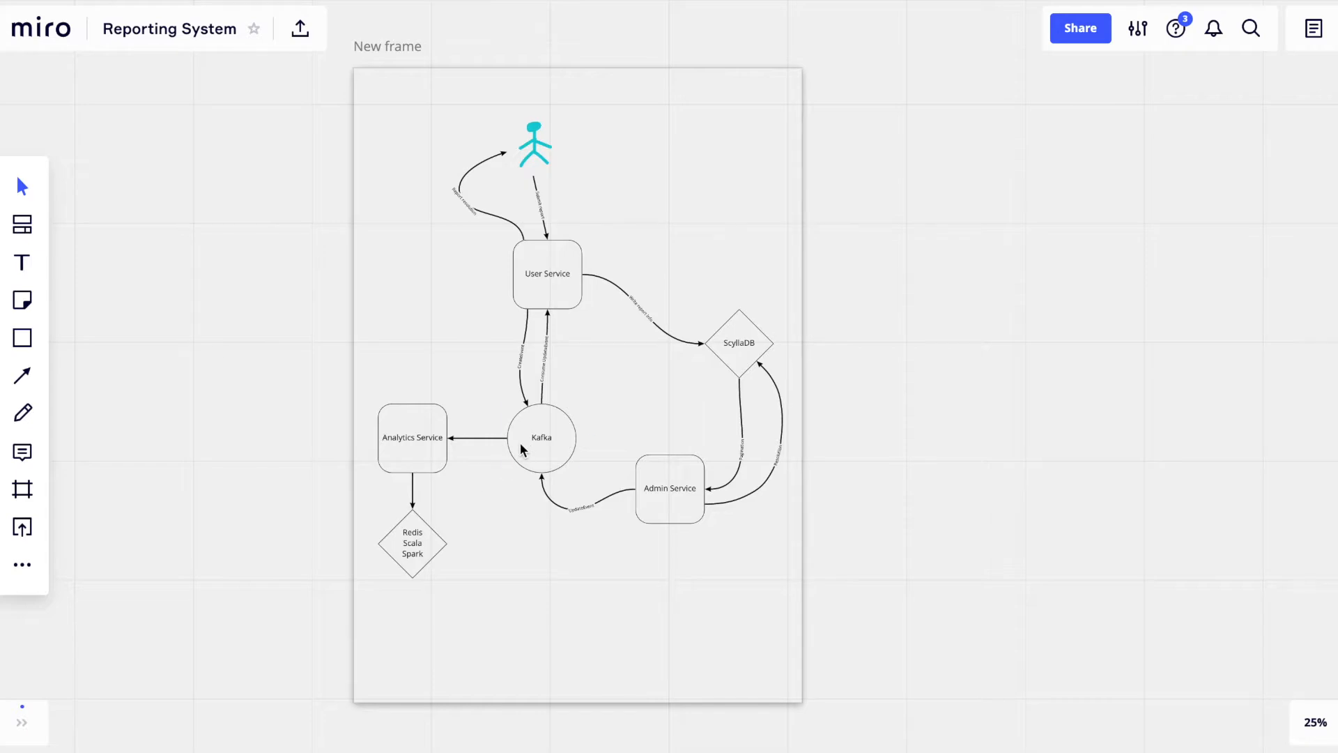
pyautogui.click(541, 436)
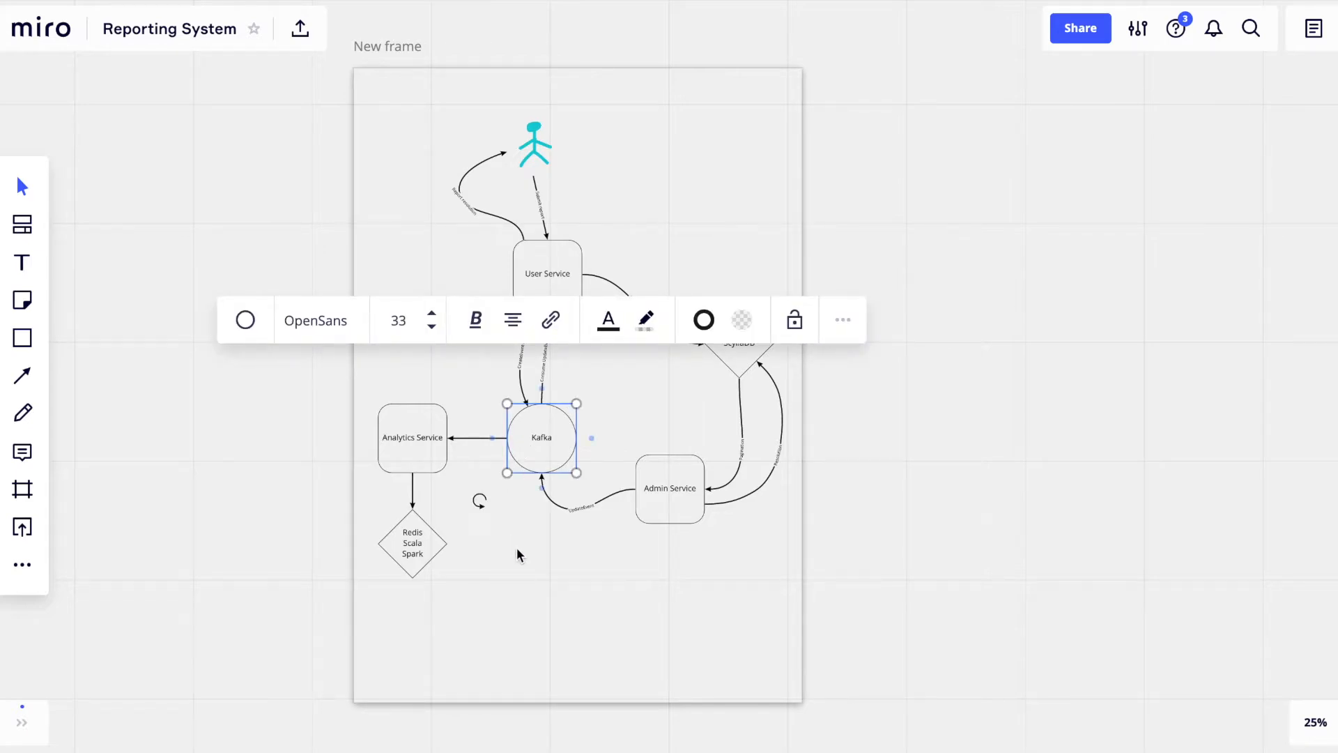
pyautogui.click(467, 392)
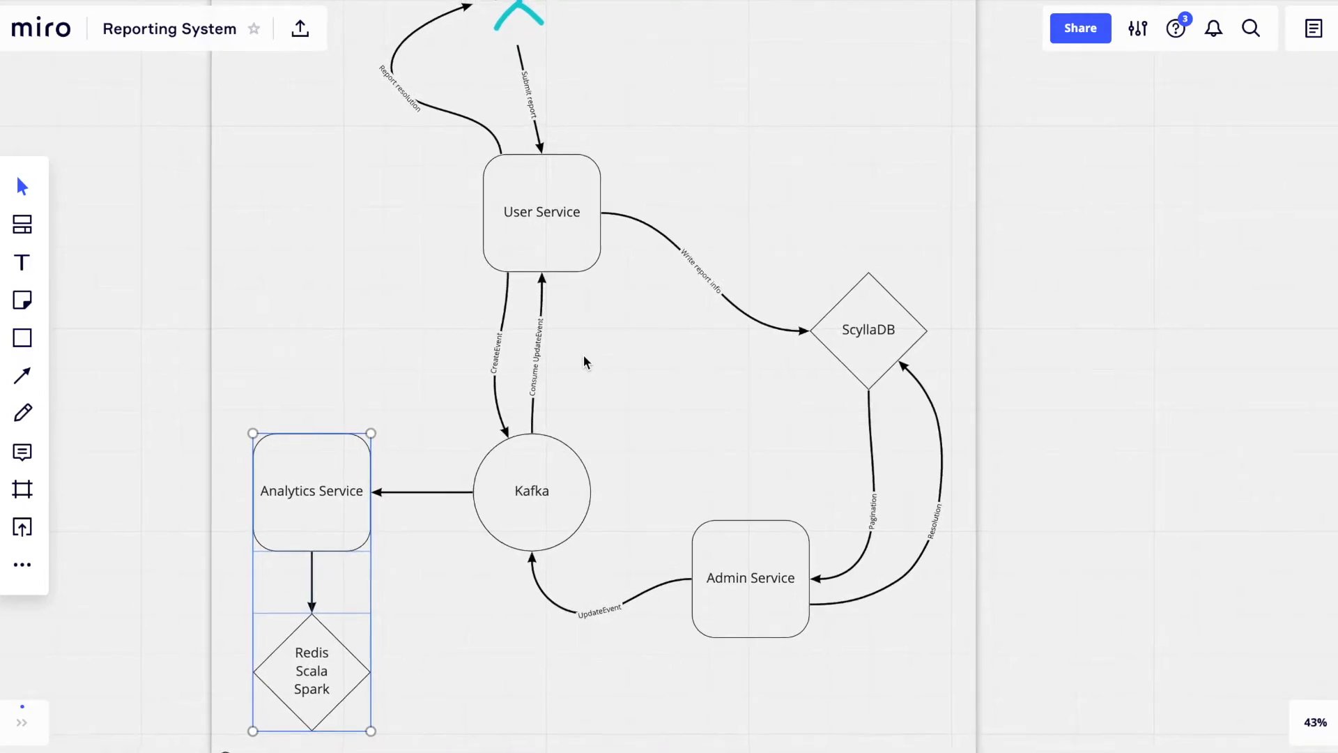
pyautogui.click(621, 430)
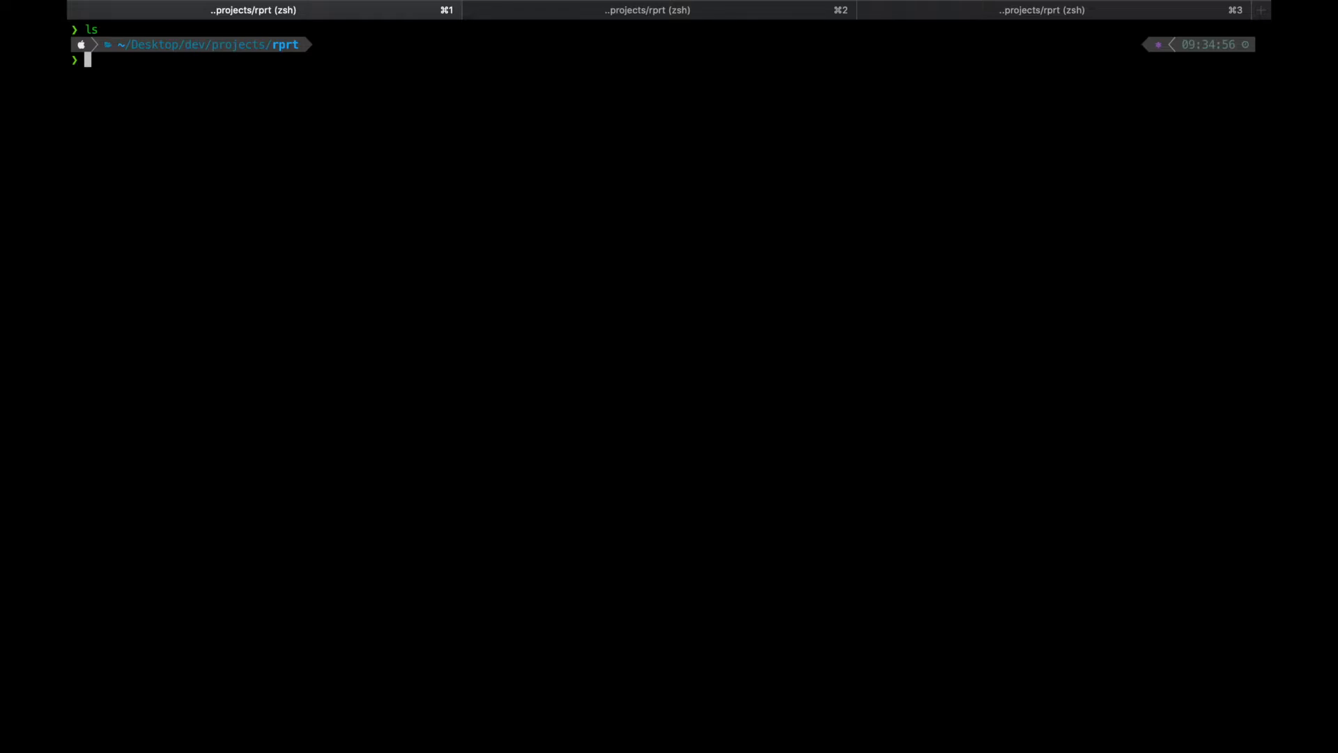
# Initialize the github.com/amin-mir/reporting Go module, create a uuid directory, and list files
pyautogui.write('go mod tidy')
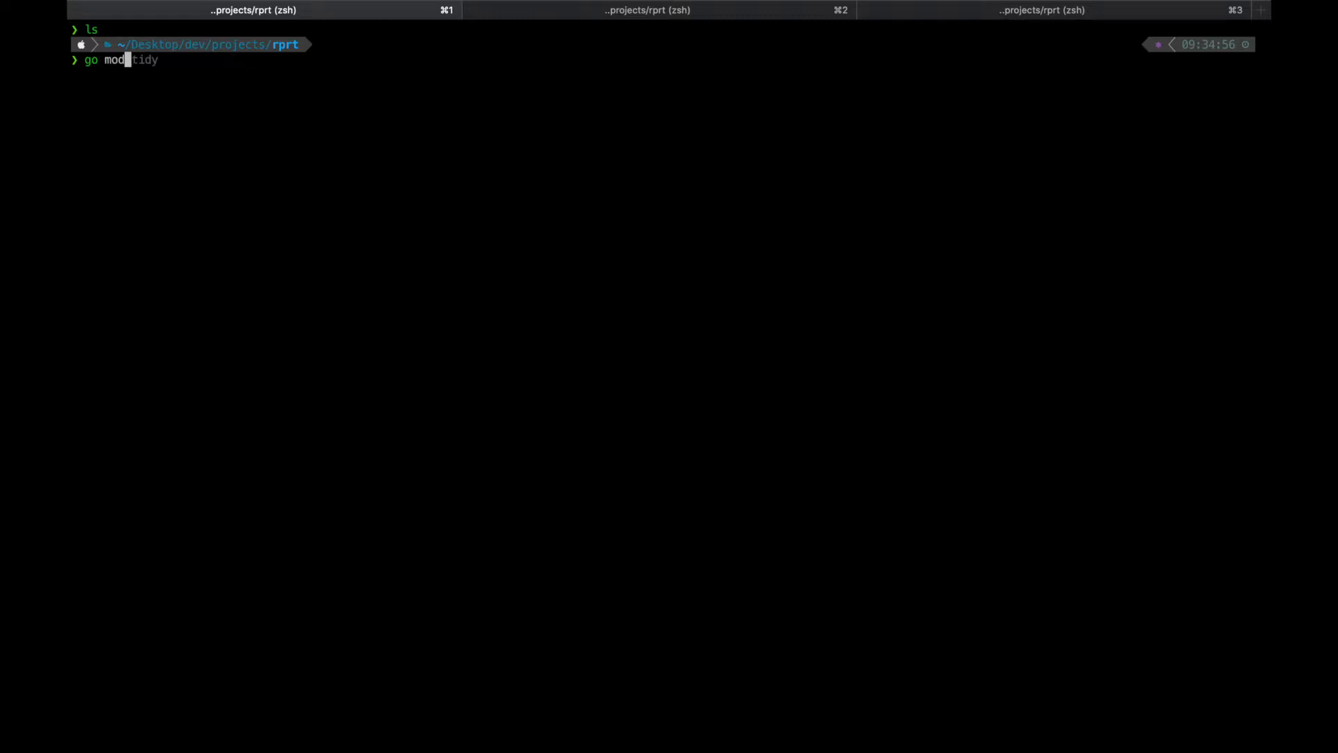
pyautogui.write('init github.com/amin-mir/reporting')
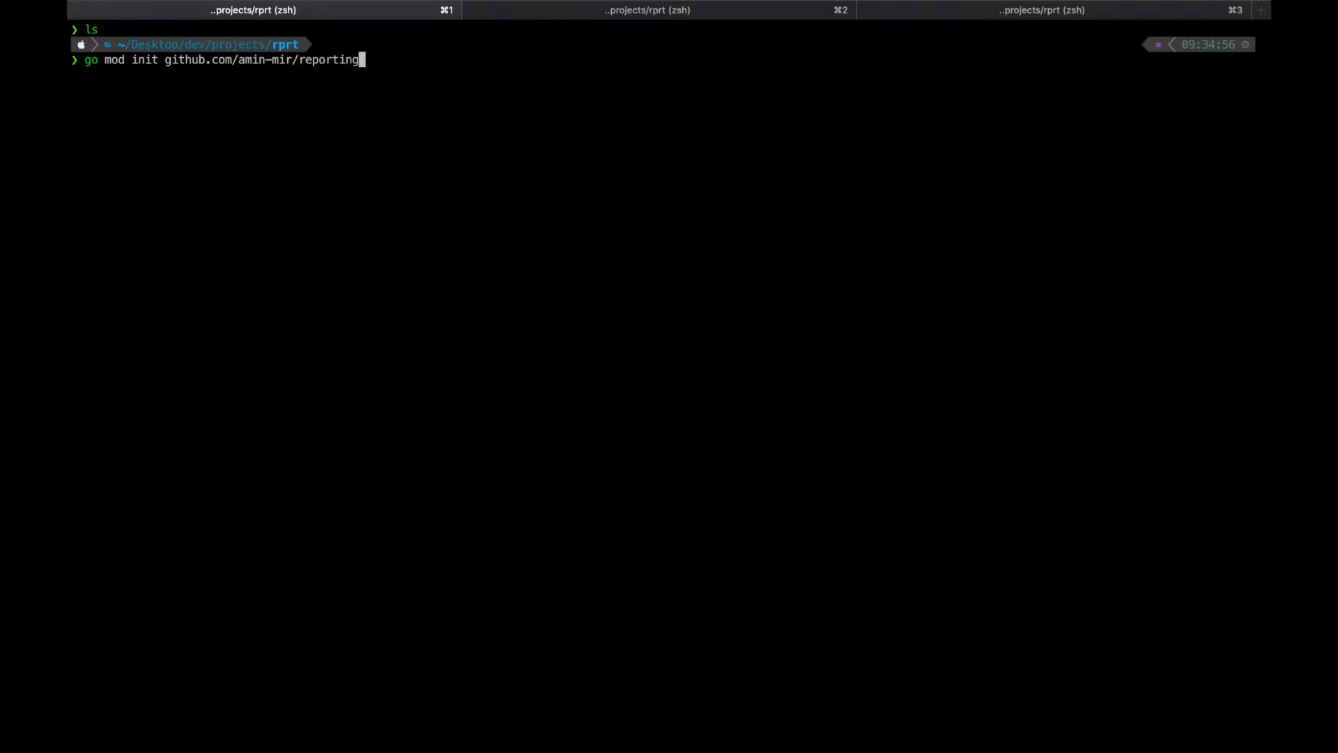
pyautogui.press('Return')
pyautogui.write('ls')
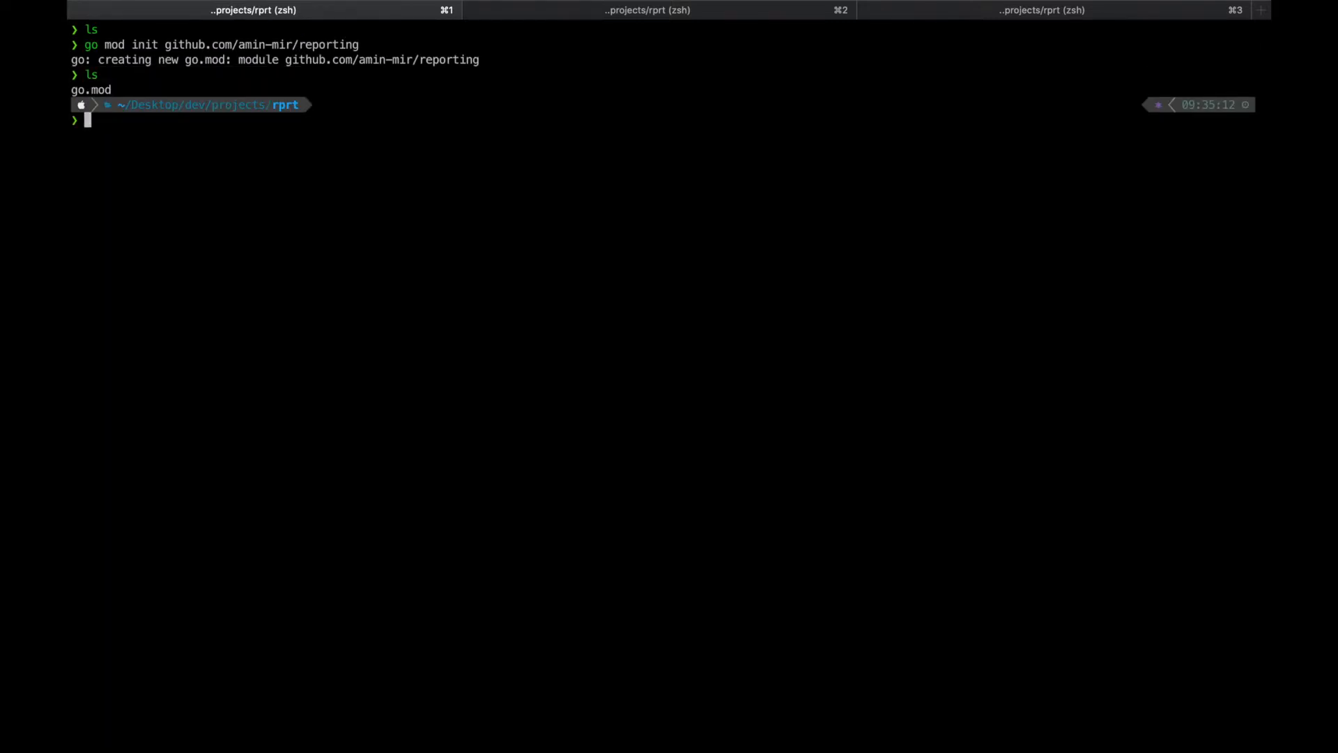
pyautogui.write('mkdir uuid')
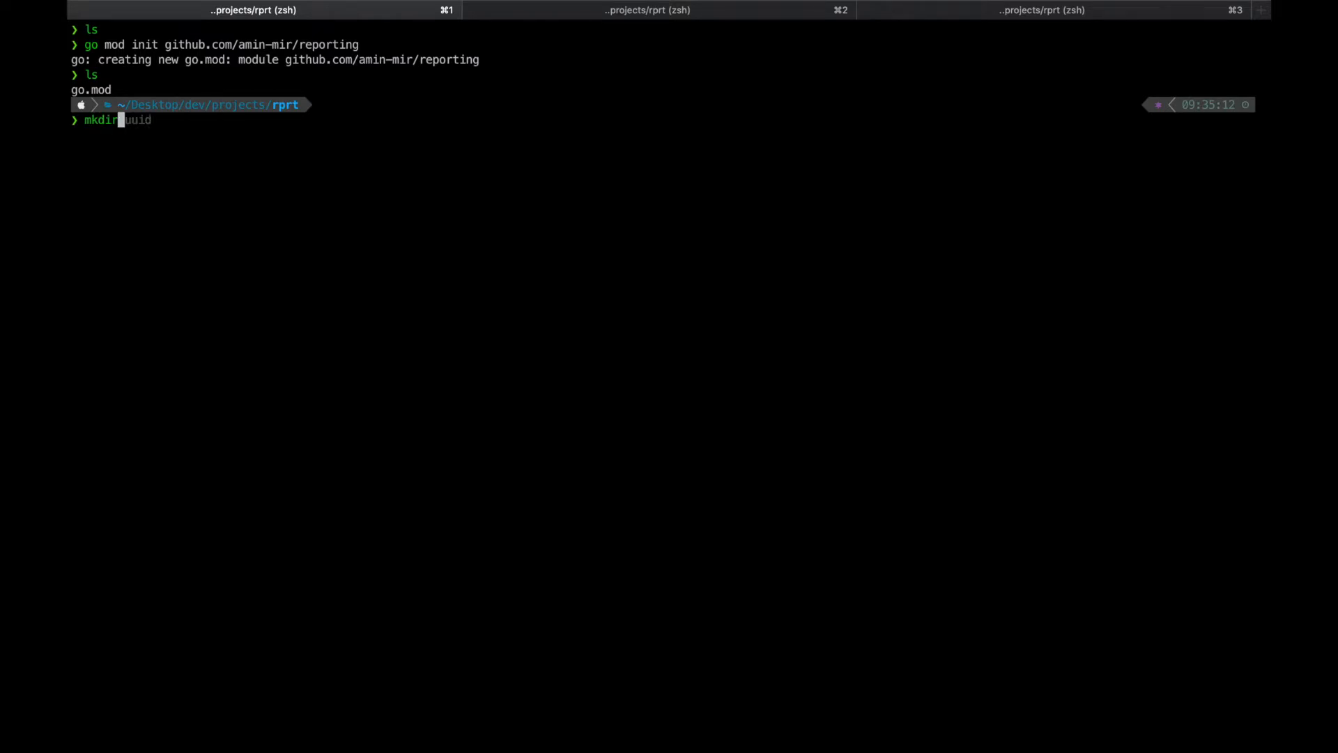
pyautogui.press('Return')
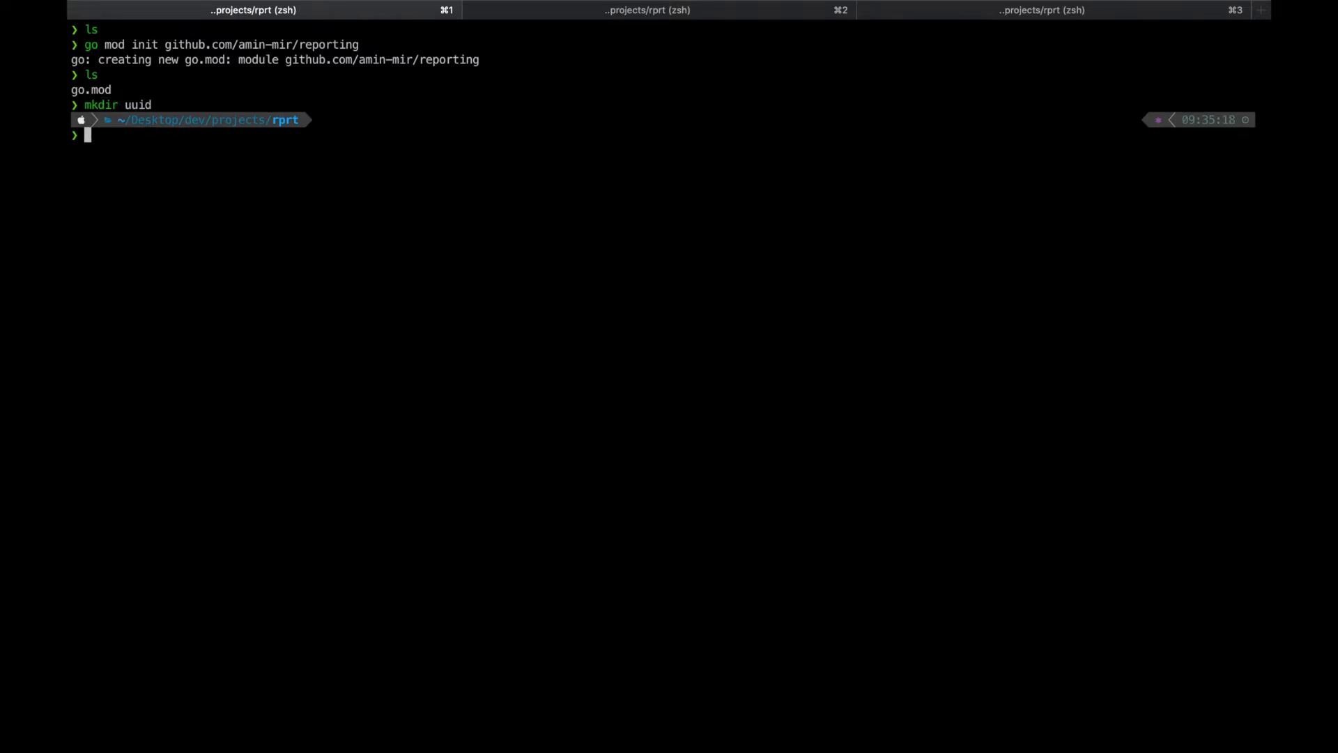
pyautogui.write('ls')
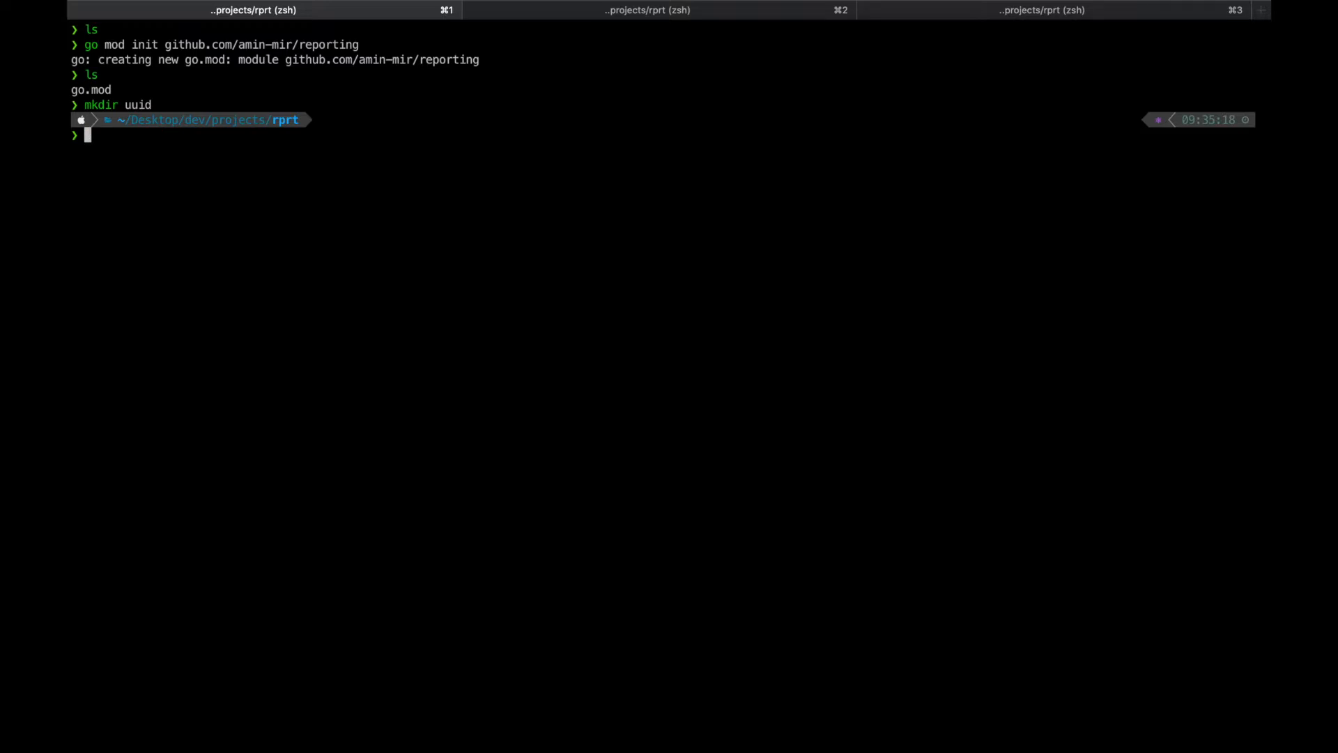
# Fetch github.com/google/uuid, list the project files, and change into the uuid folder
pyautogui.write('go get github.com/google/uuid')
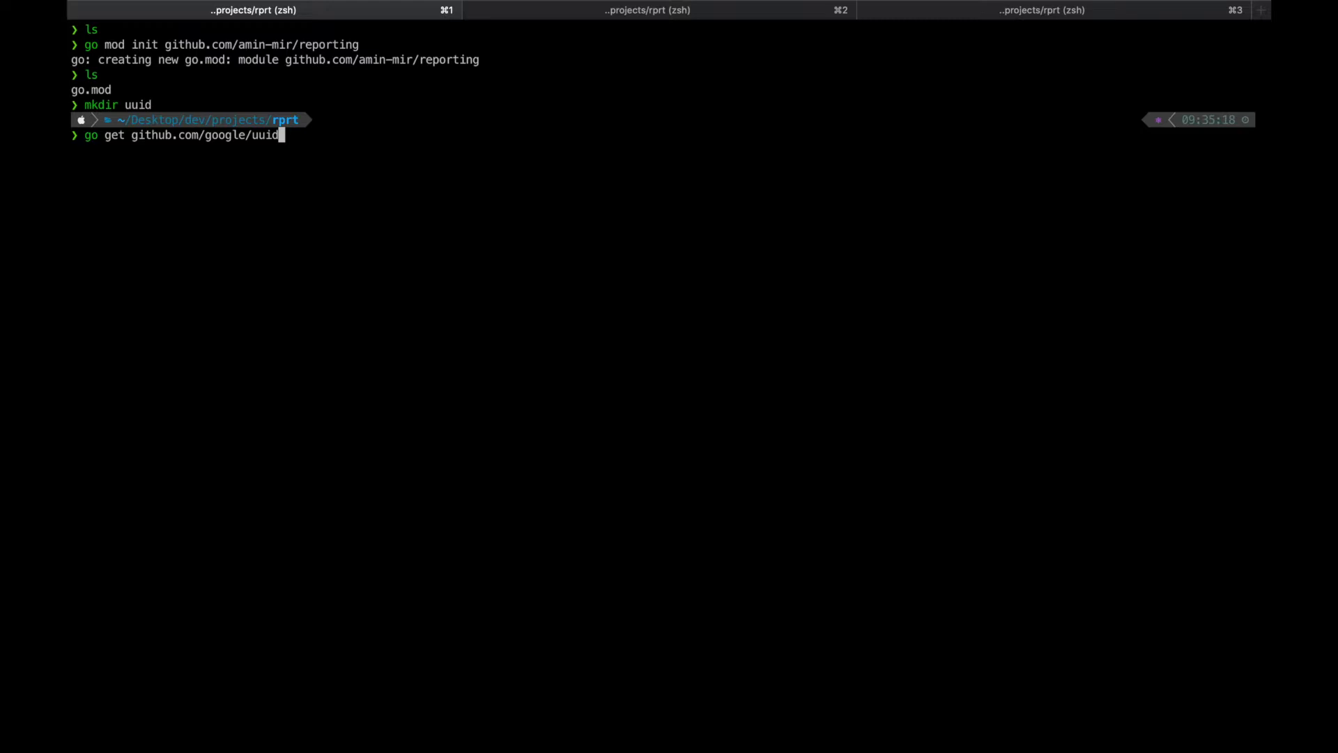
pyautogui.press('Return')
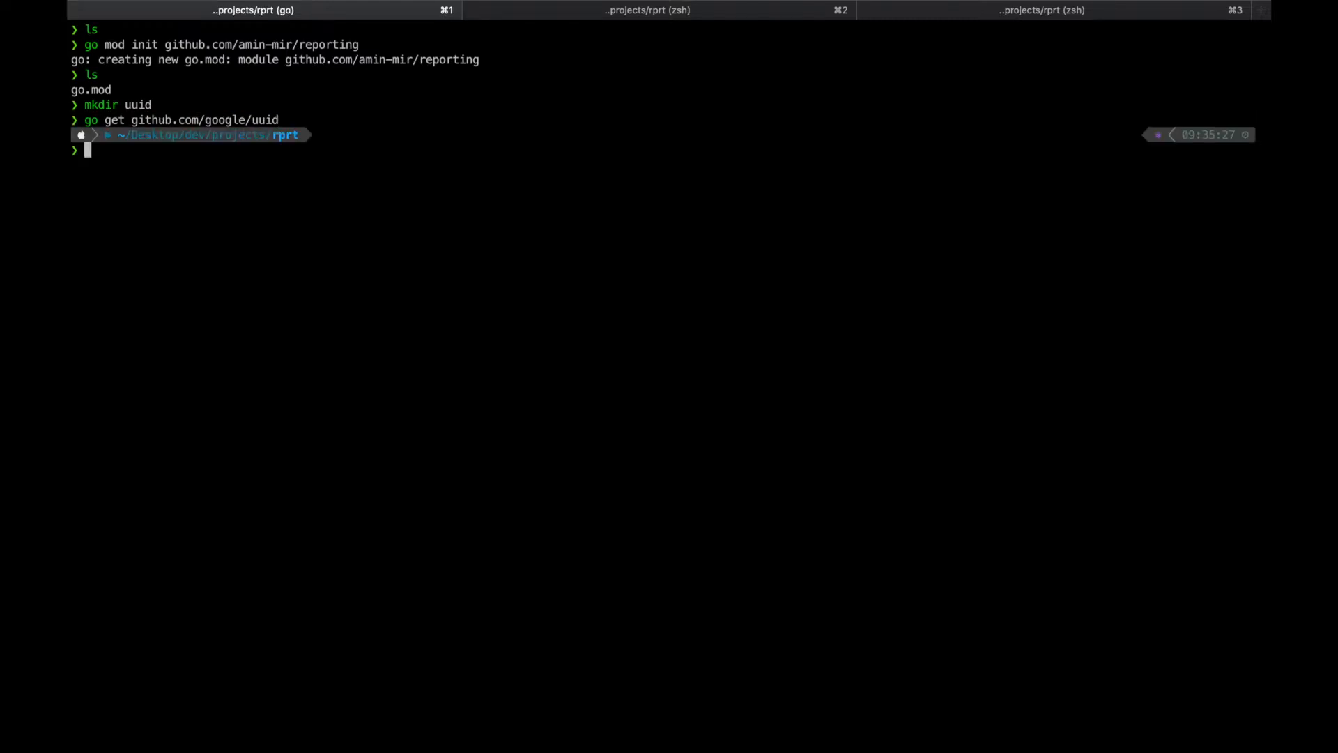
pyautogui.press('Return')
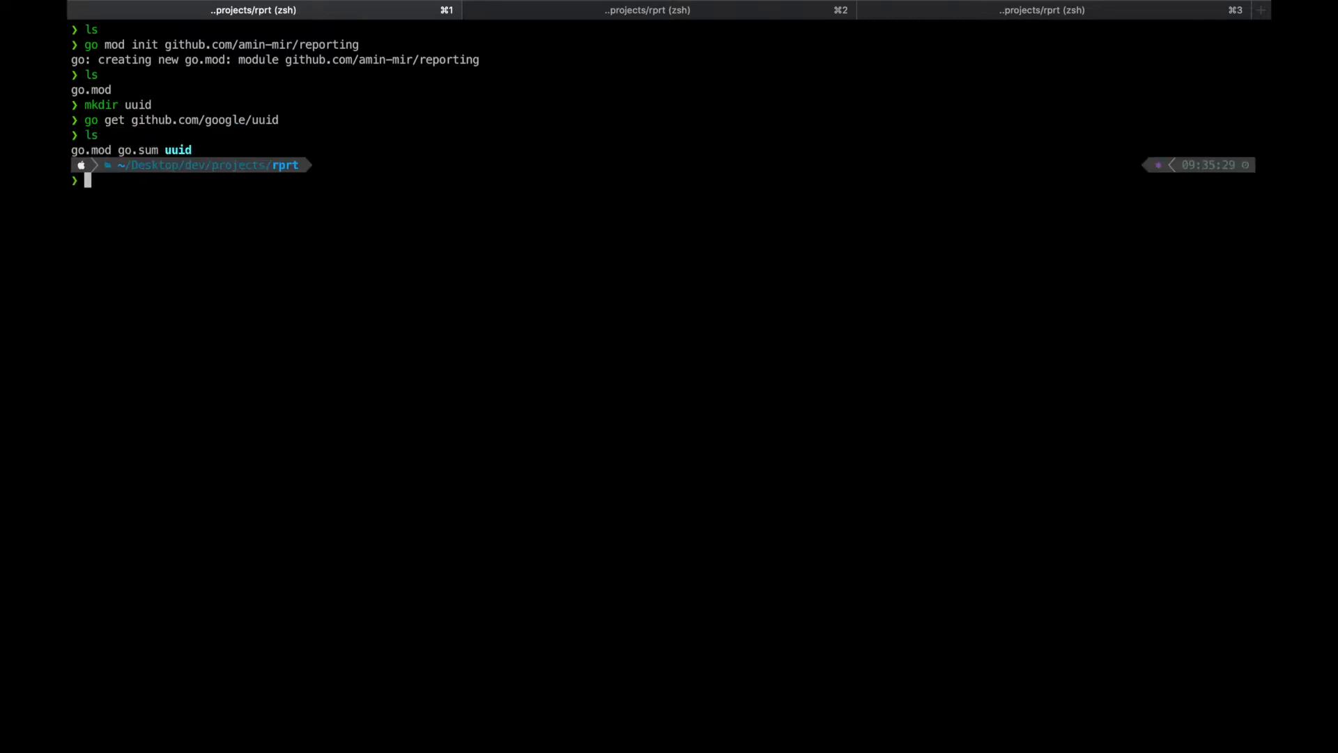
pyautogui.write('cd uuid')
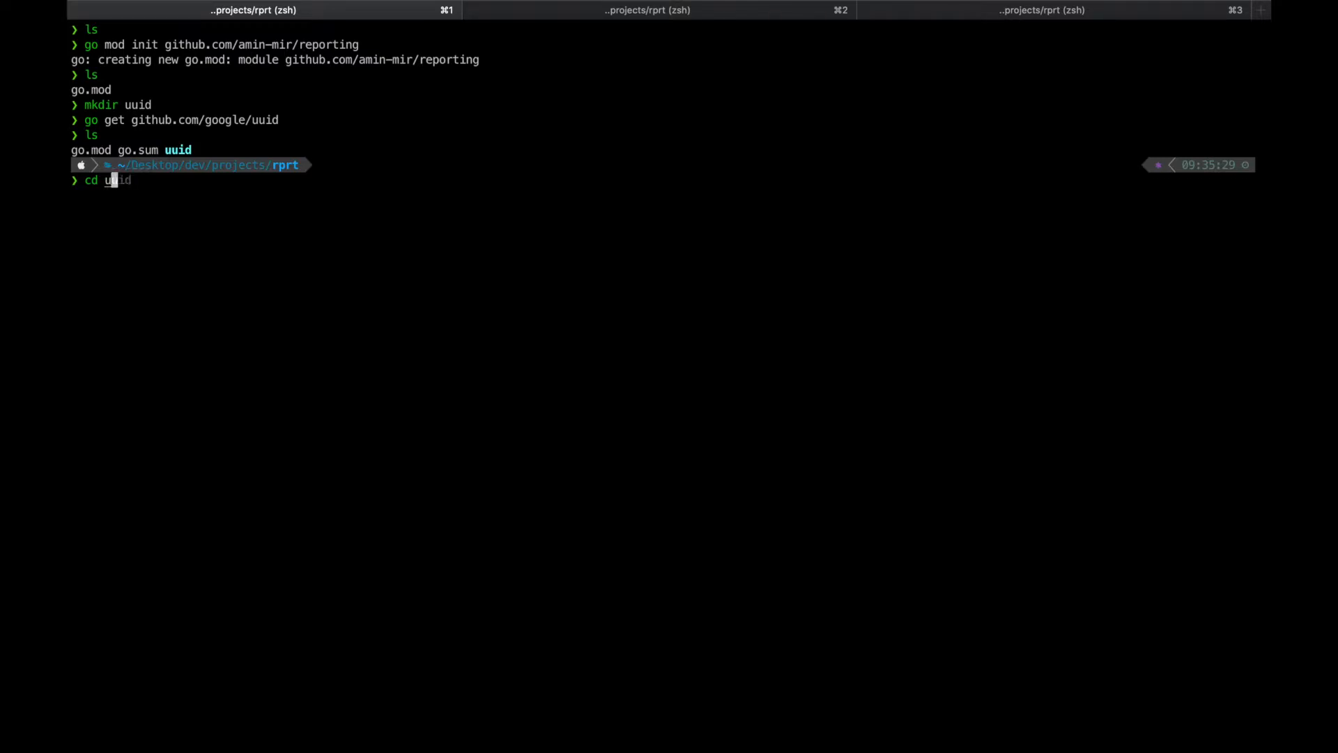
pyautogui.write('vim')
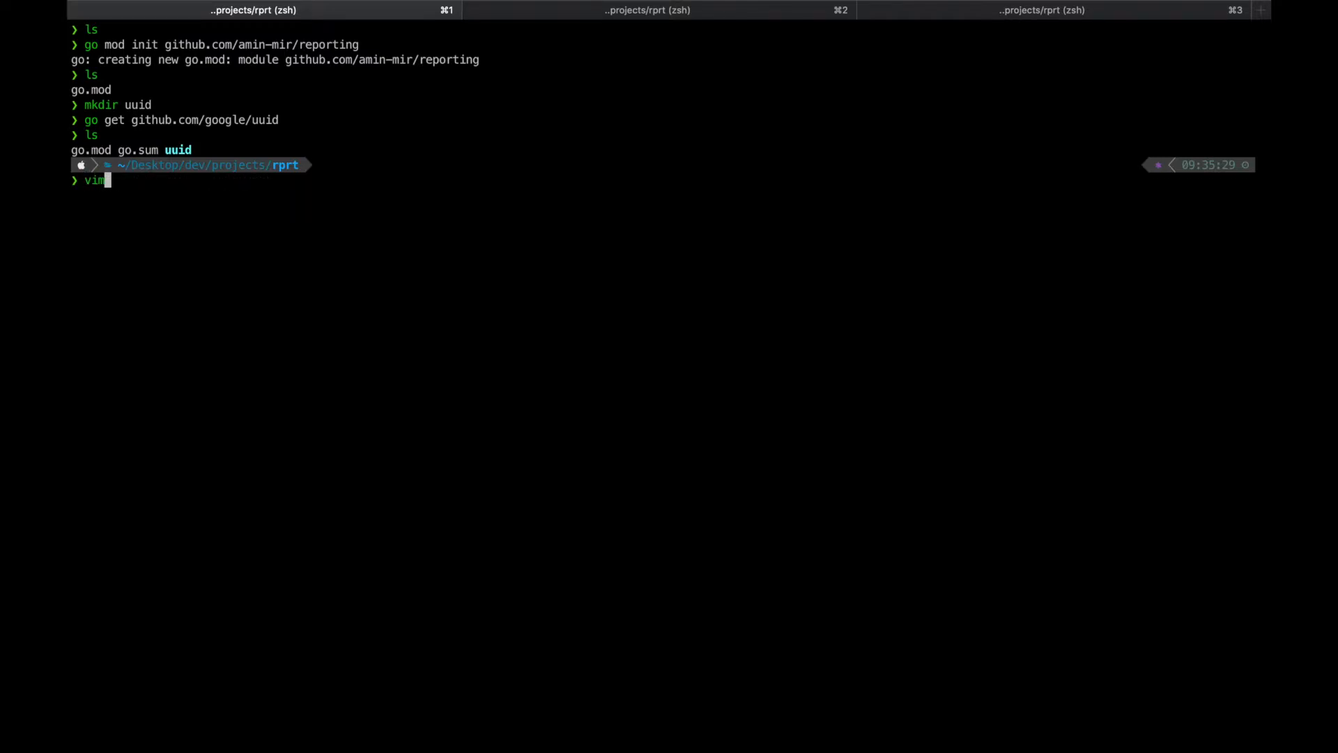
# Launch Neovim, add uuid/uuid.go through NERDTree, and open the new file
pyautogui.press('Return')
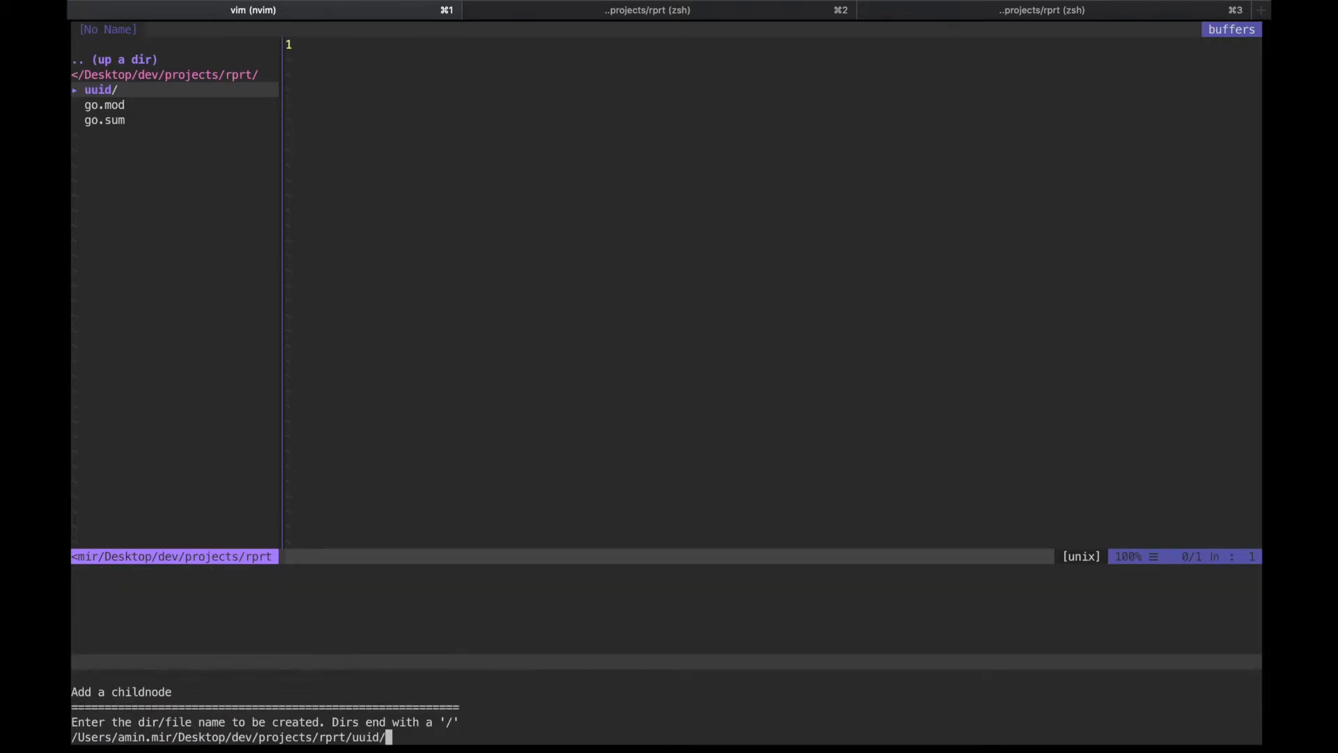
pyautogui.write('uuid.go')
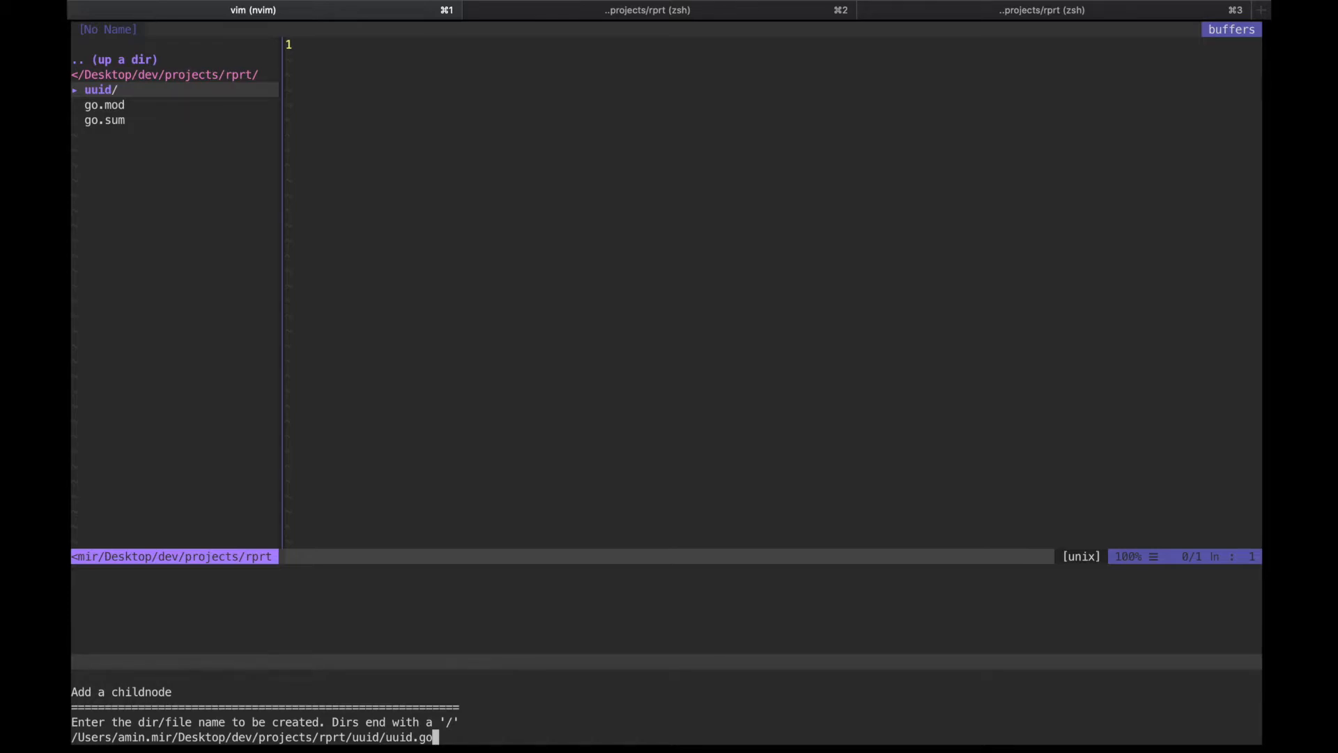
pyautogui.press('Return')
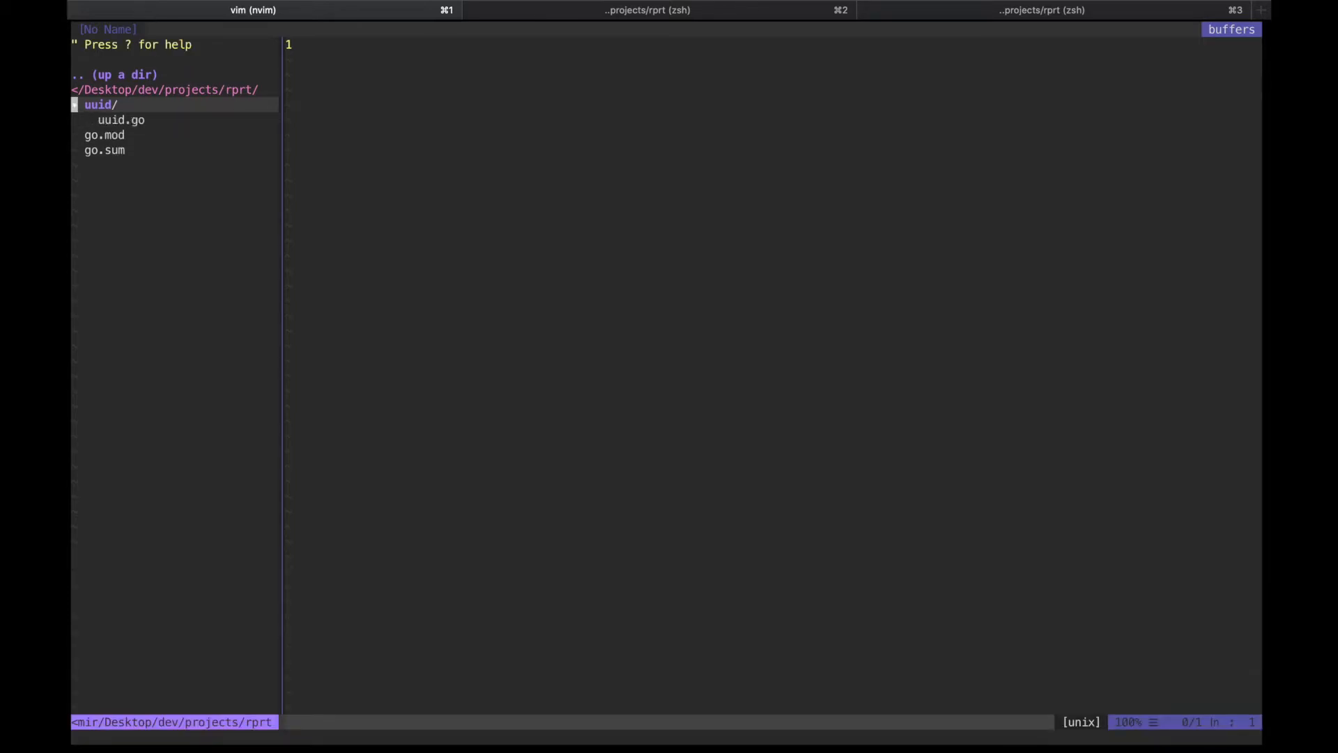
pyautogui.click(121, 119)
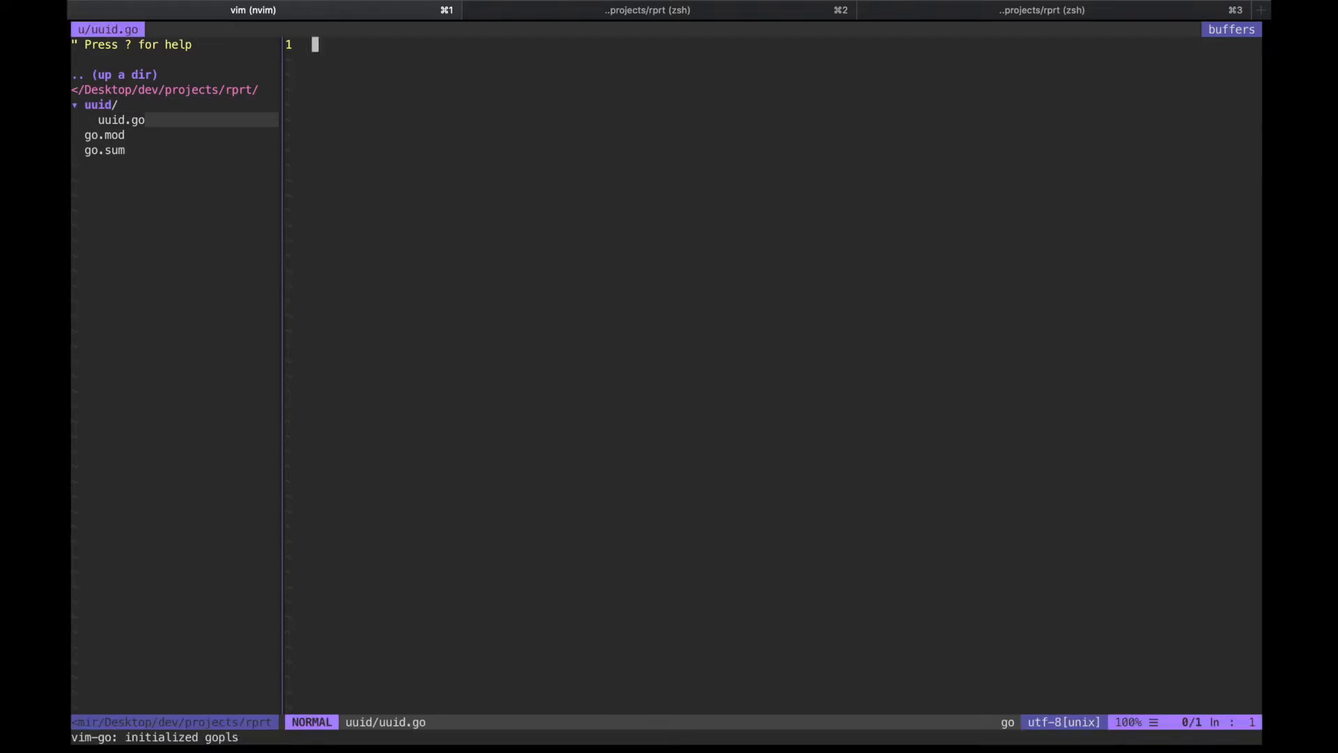
# Write package uuid and a Generator interface with Generate() string and Parse(uuid string)
pyautogui.write('package uuid')
pyautogui.write('type')
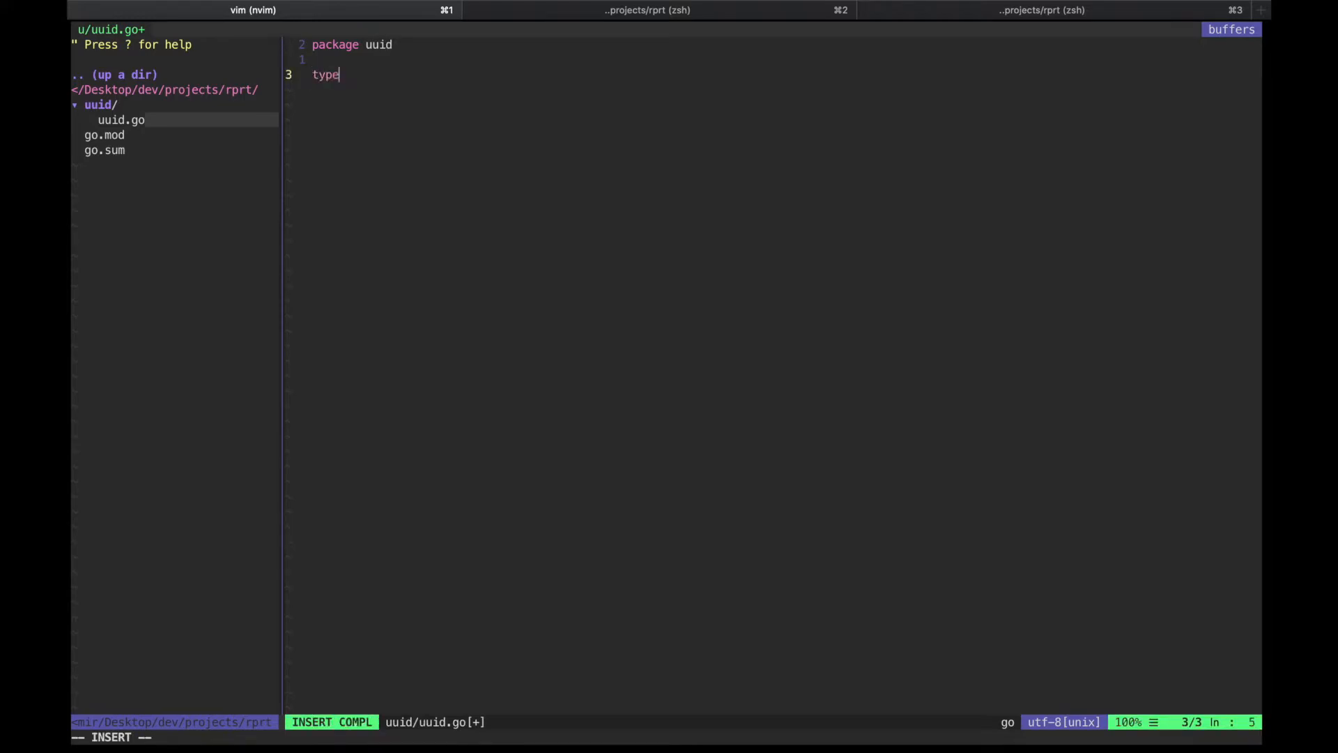
pyautogui.write('Genera')
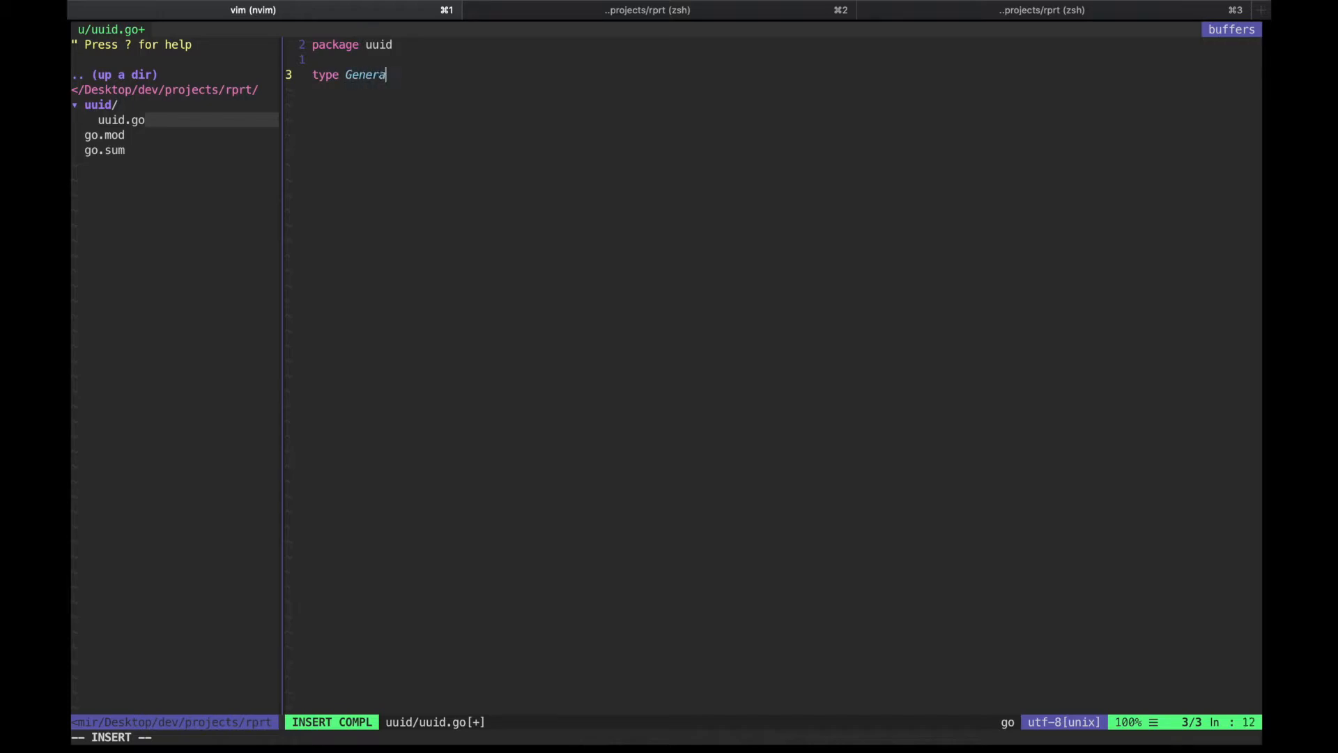
pyautogui.write('tor')
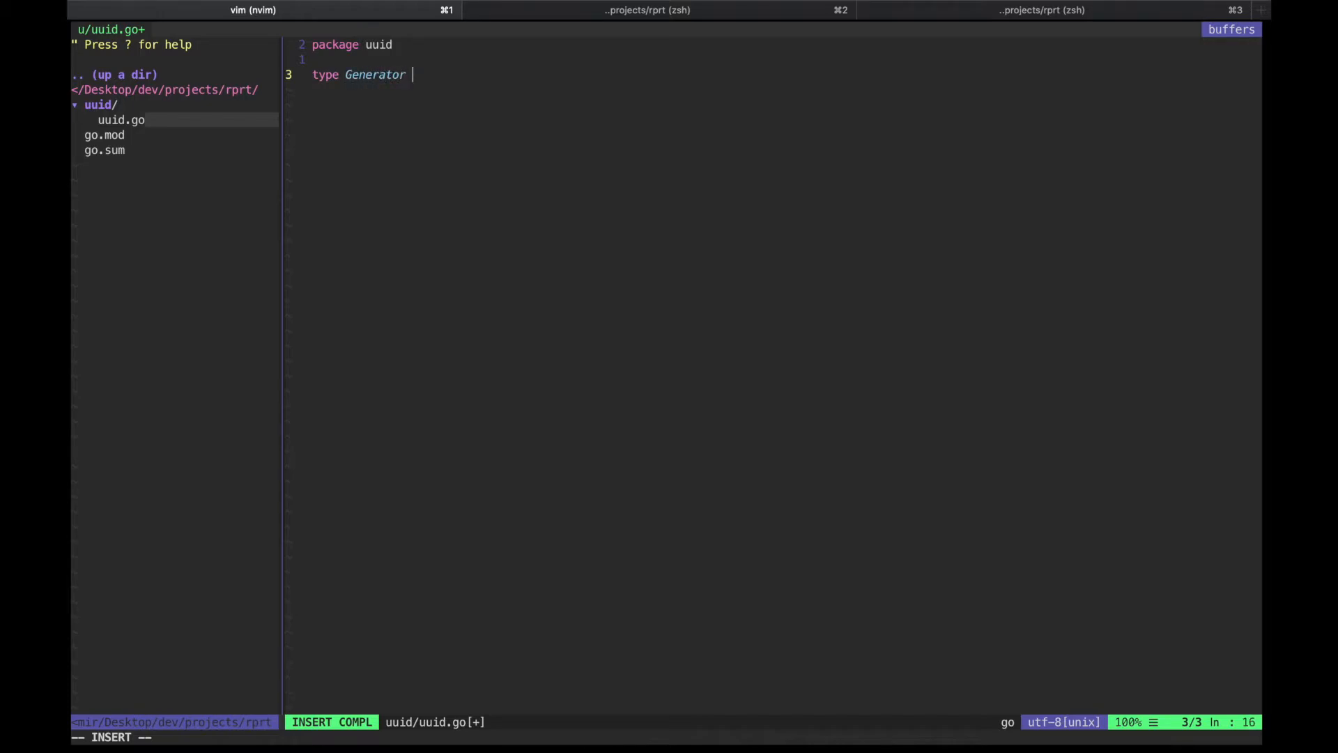
pyautogui.write('interface {}')
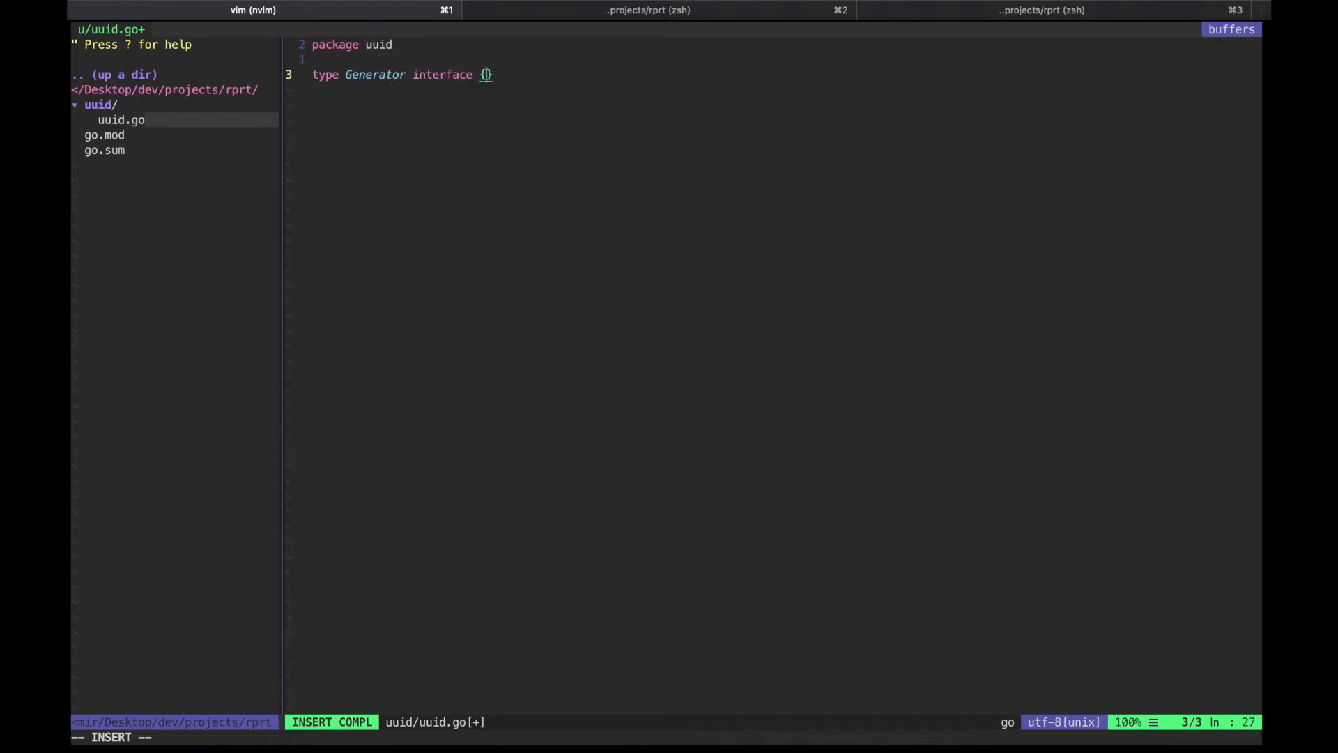
pyautogui.write('Gene')
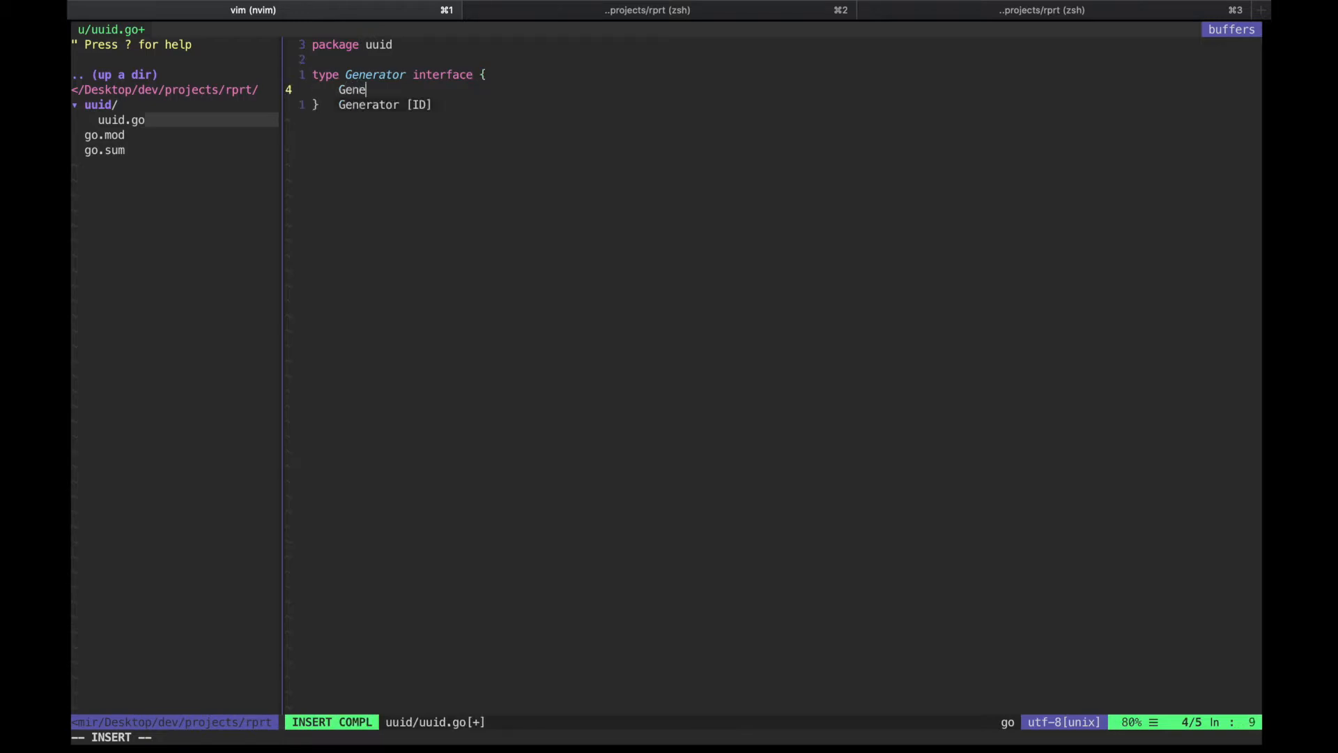
pyautogui.write('rate')
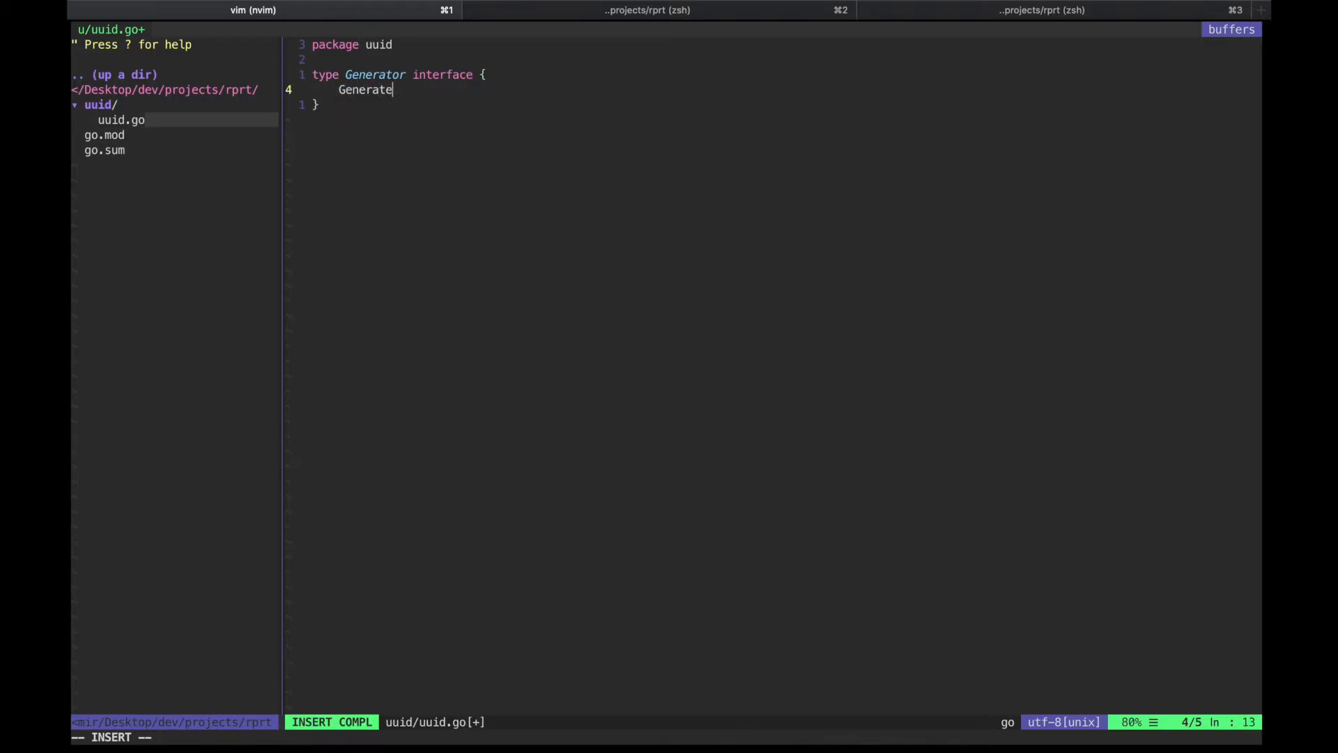
pyautogui.write('() string')
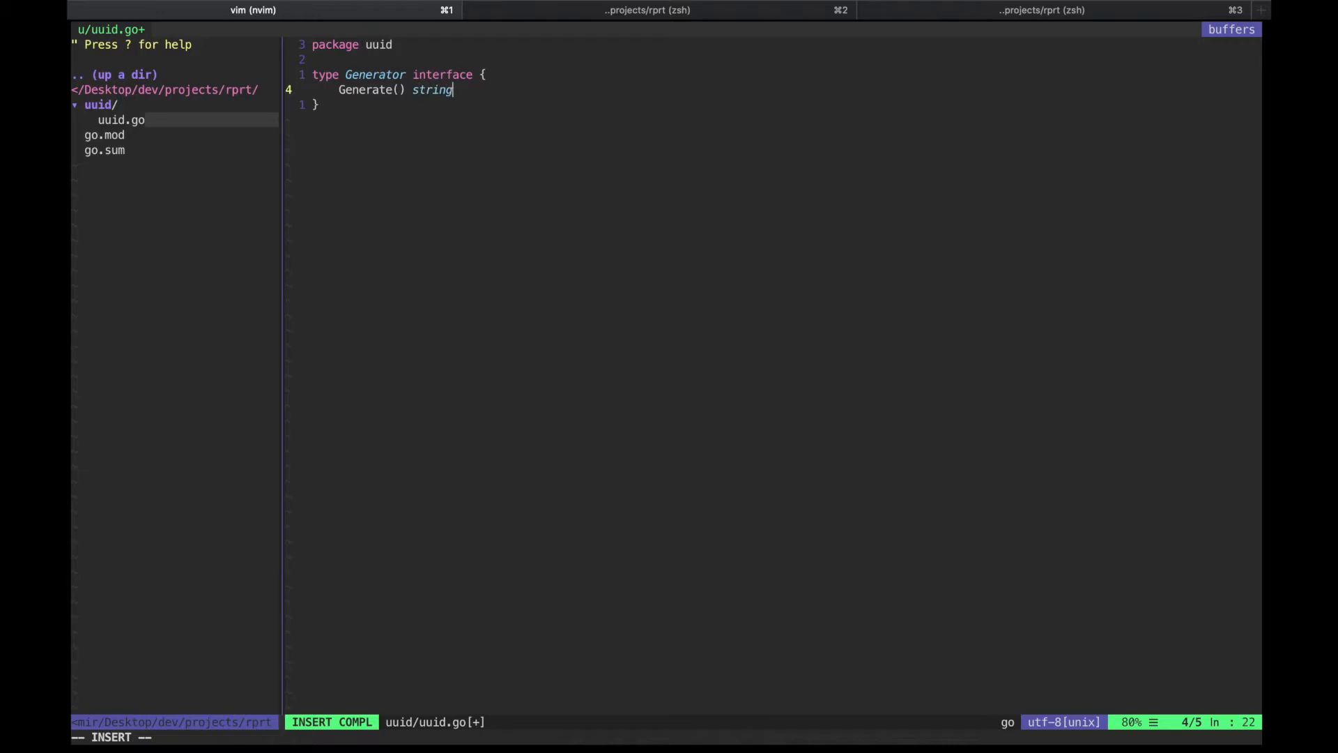
pyautogui.write('Parse')
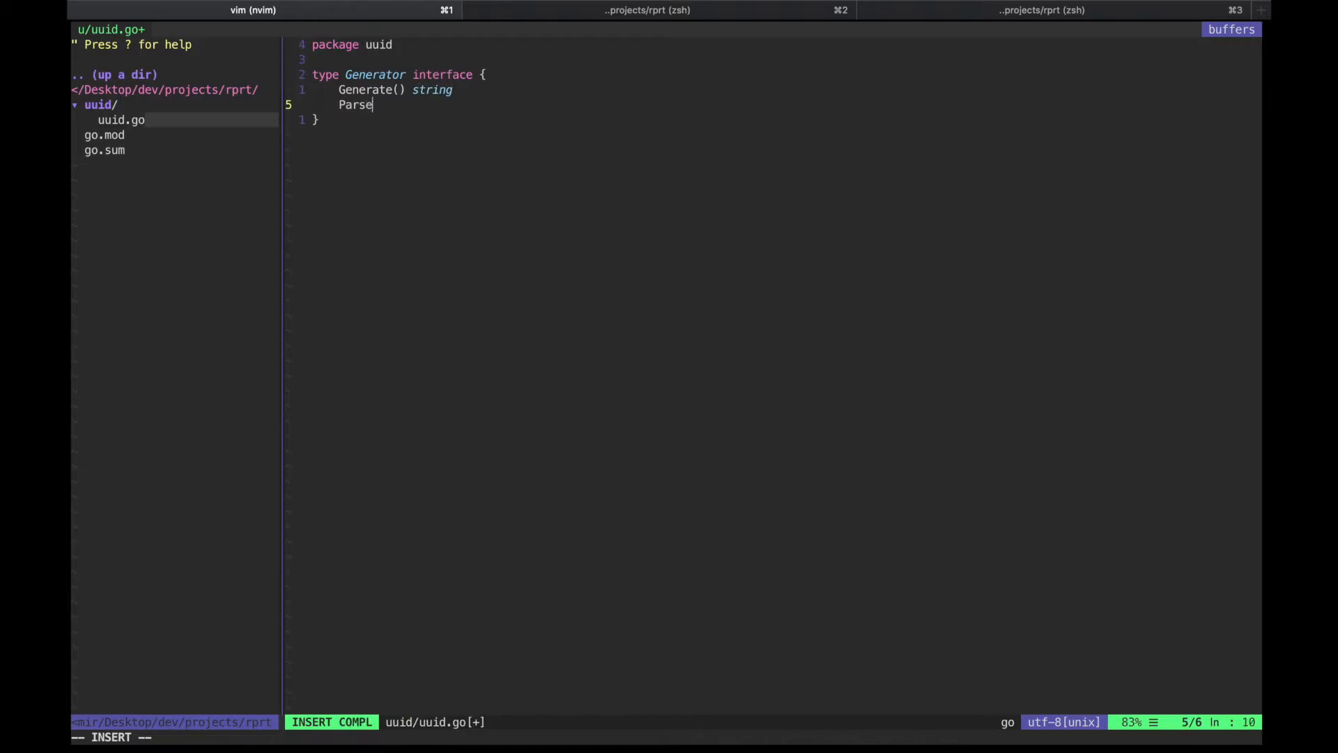
pyautogui.write('(')
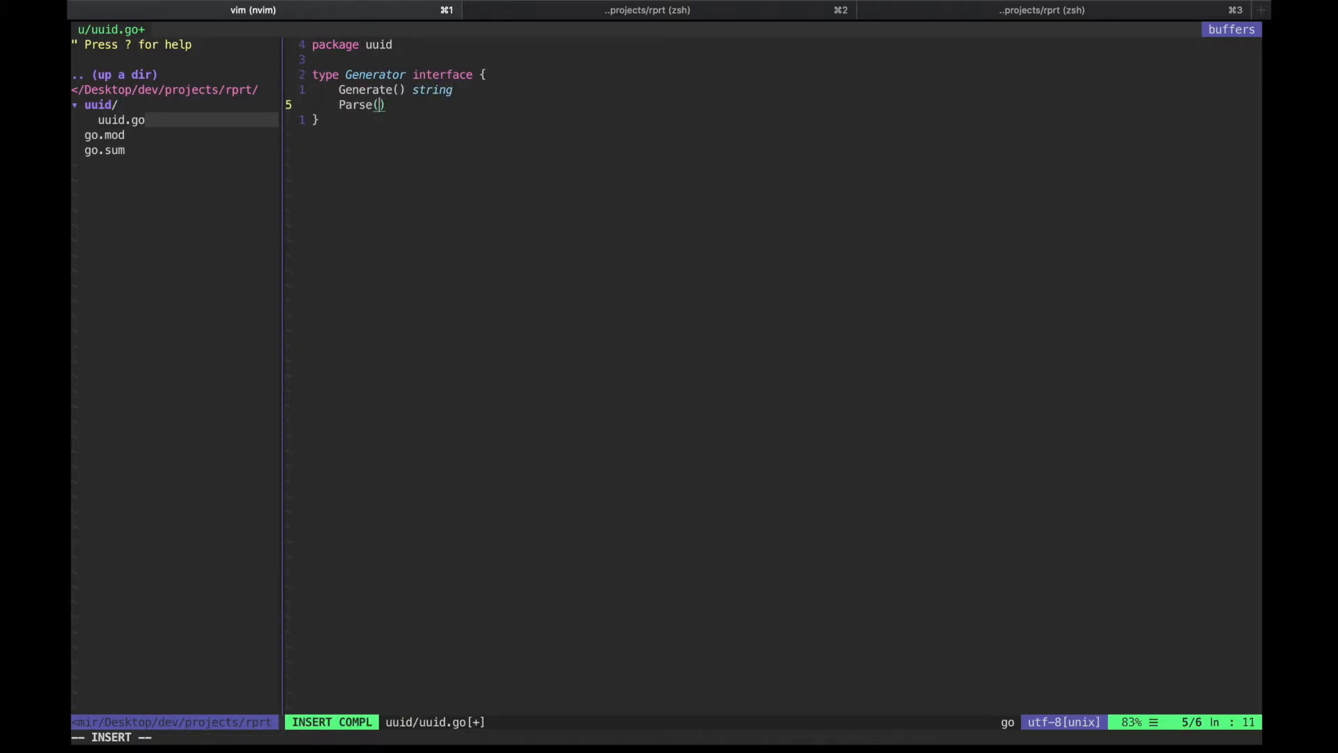
pyautogui.write('uuid')
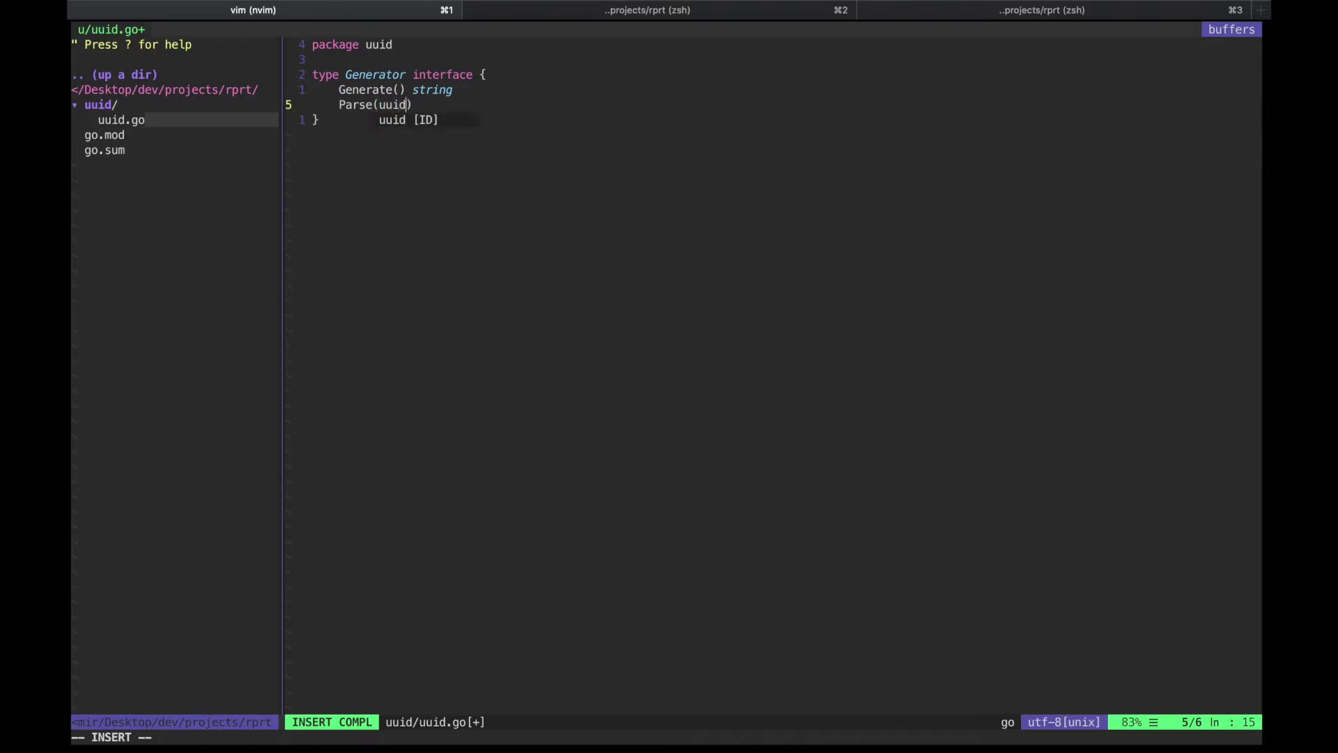
pyautogui.write('string')
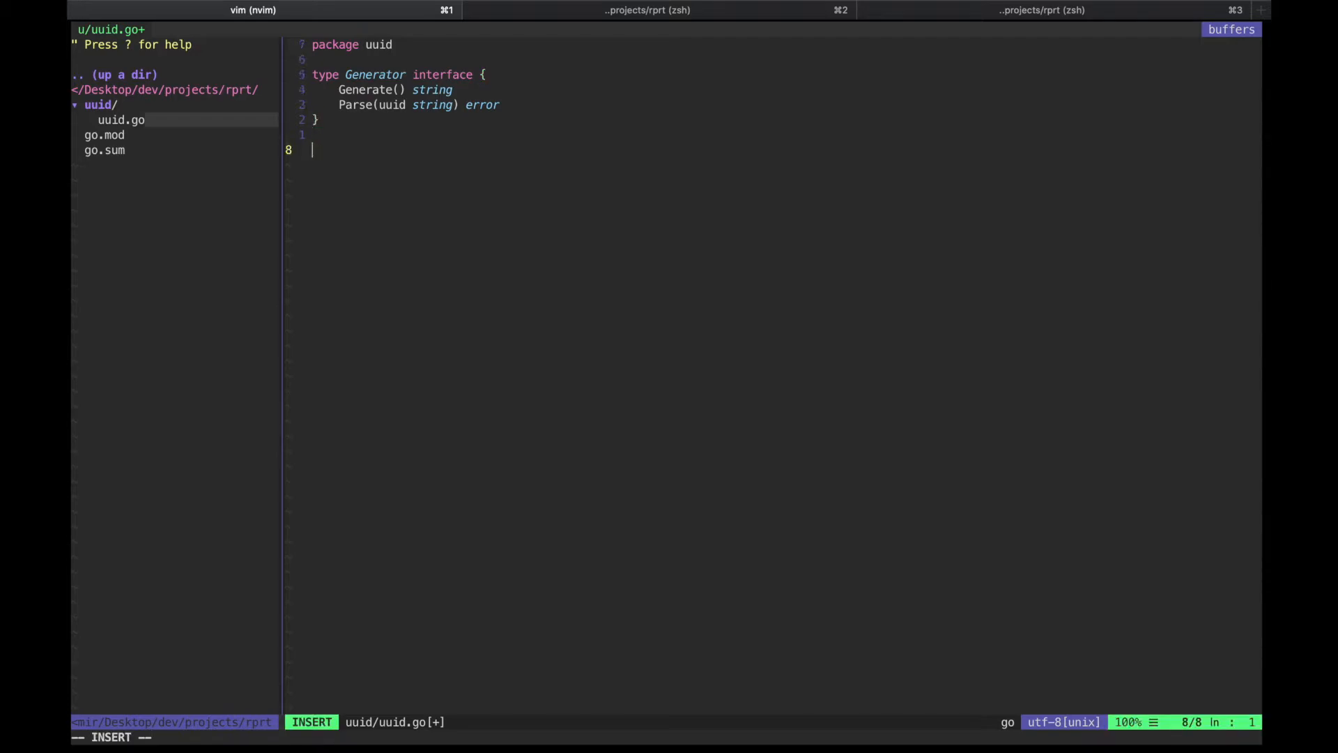
# Add a New() Generator function that returns &generator{}
pyautogui.write('func')
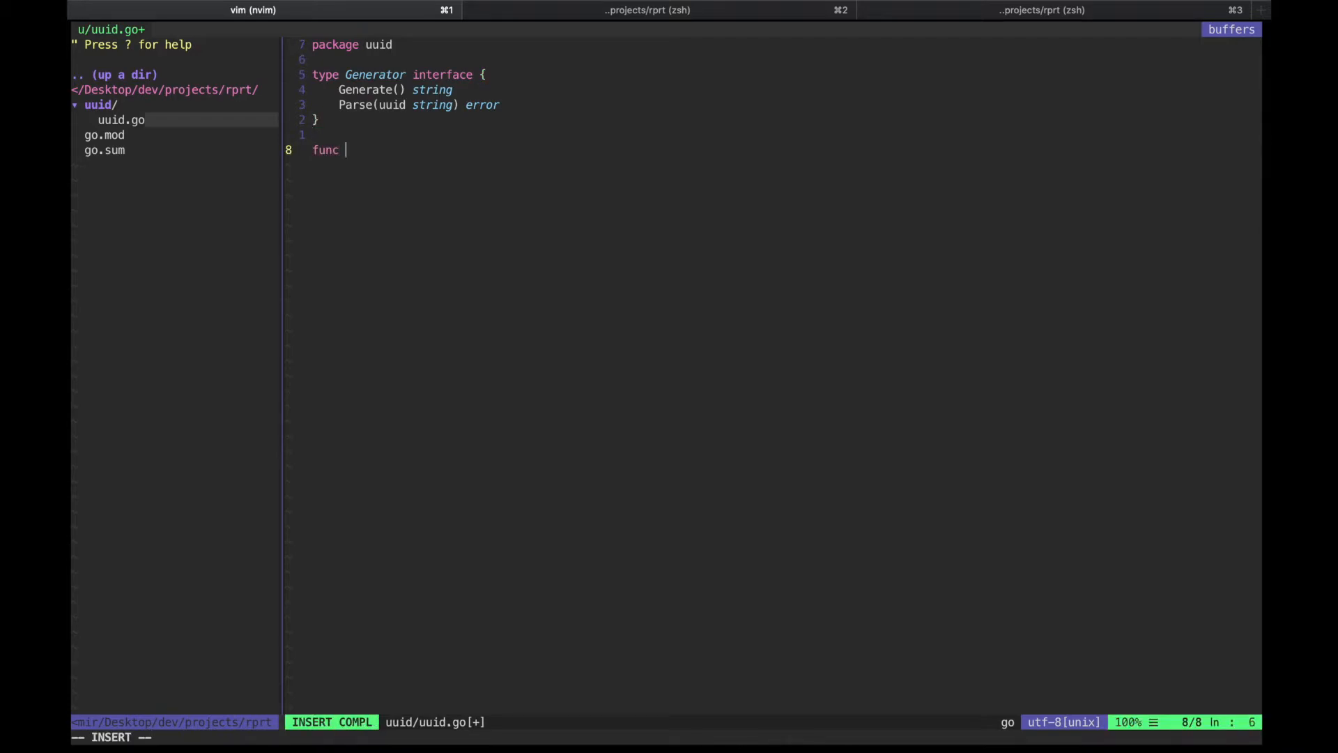
pyautogui.write('New()')
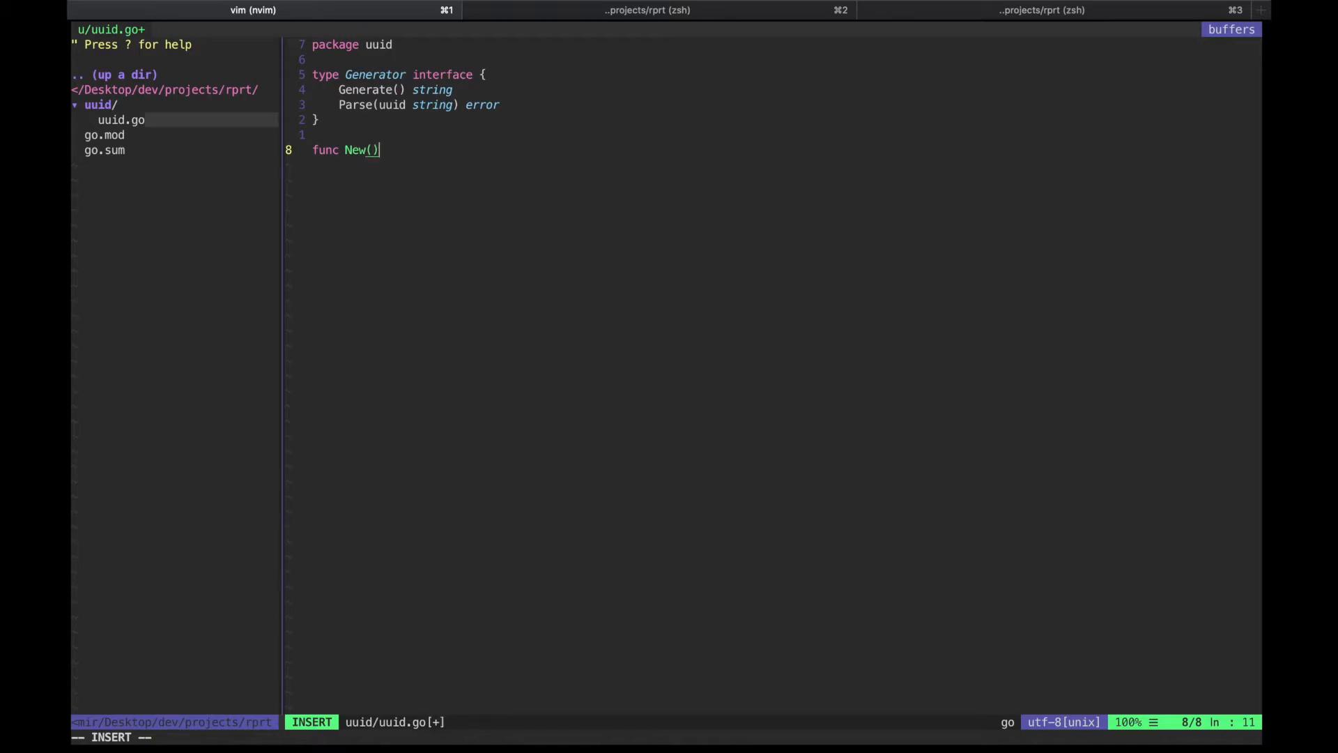
pyautogui.write('Generator {')
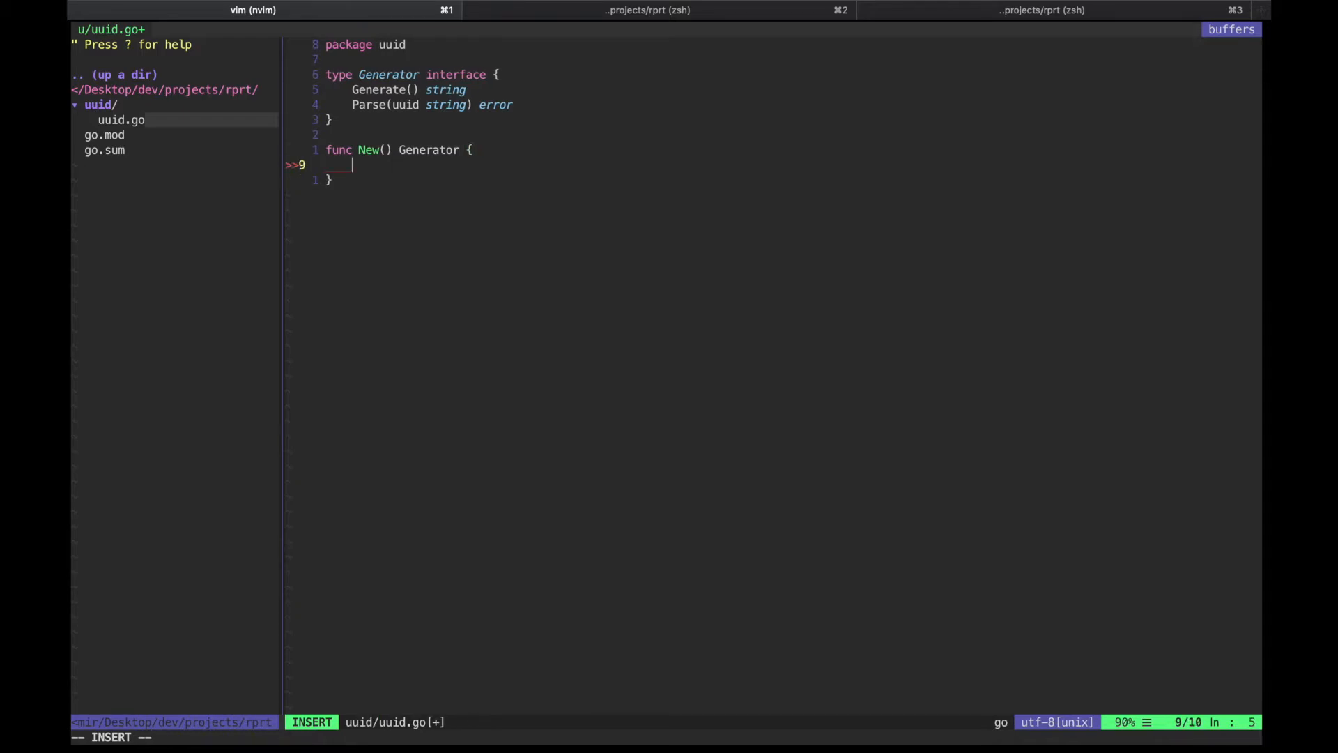
pyautogui.write('return')
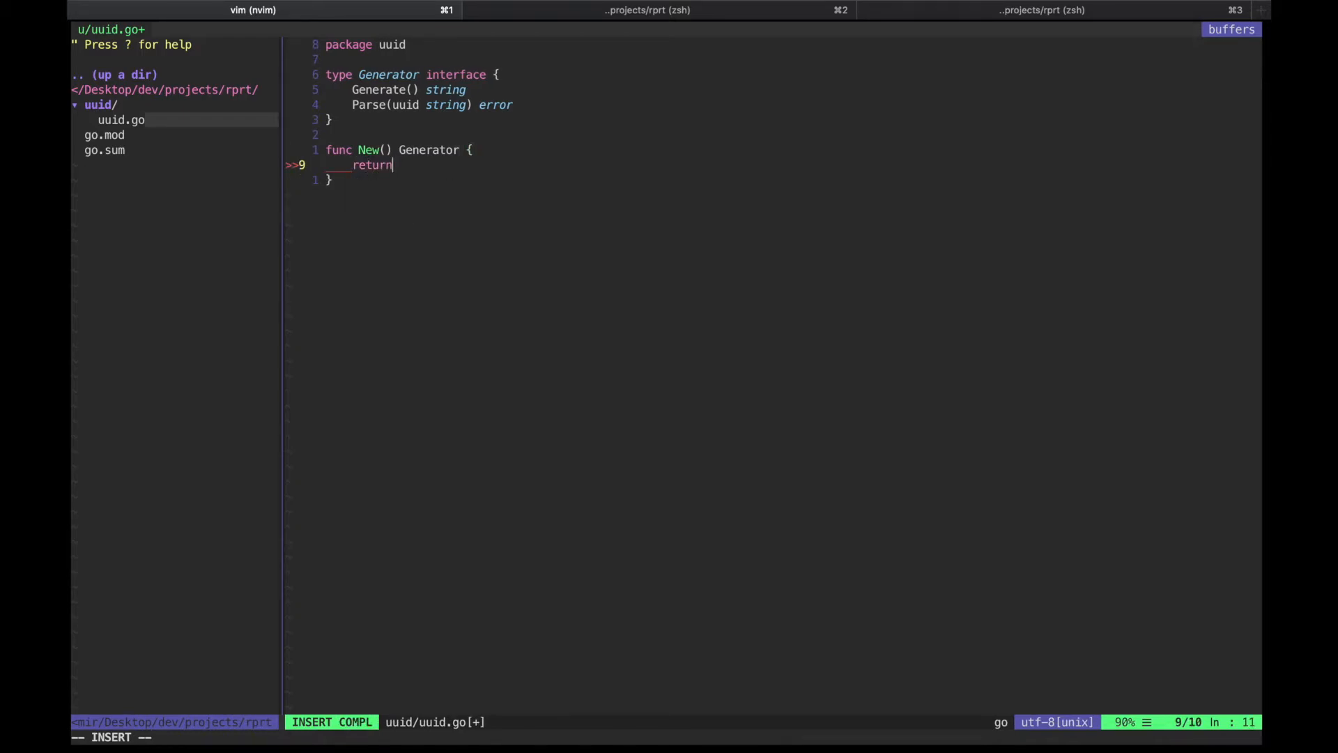
pyautogui.write('&generator{')
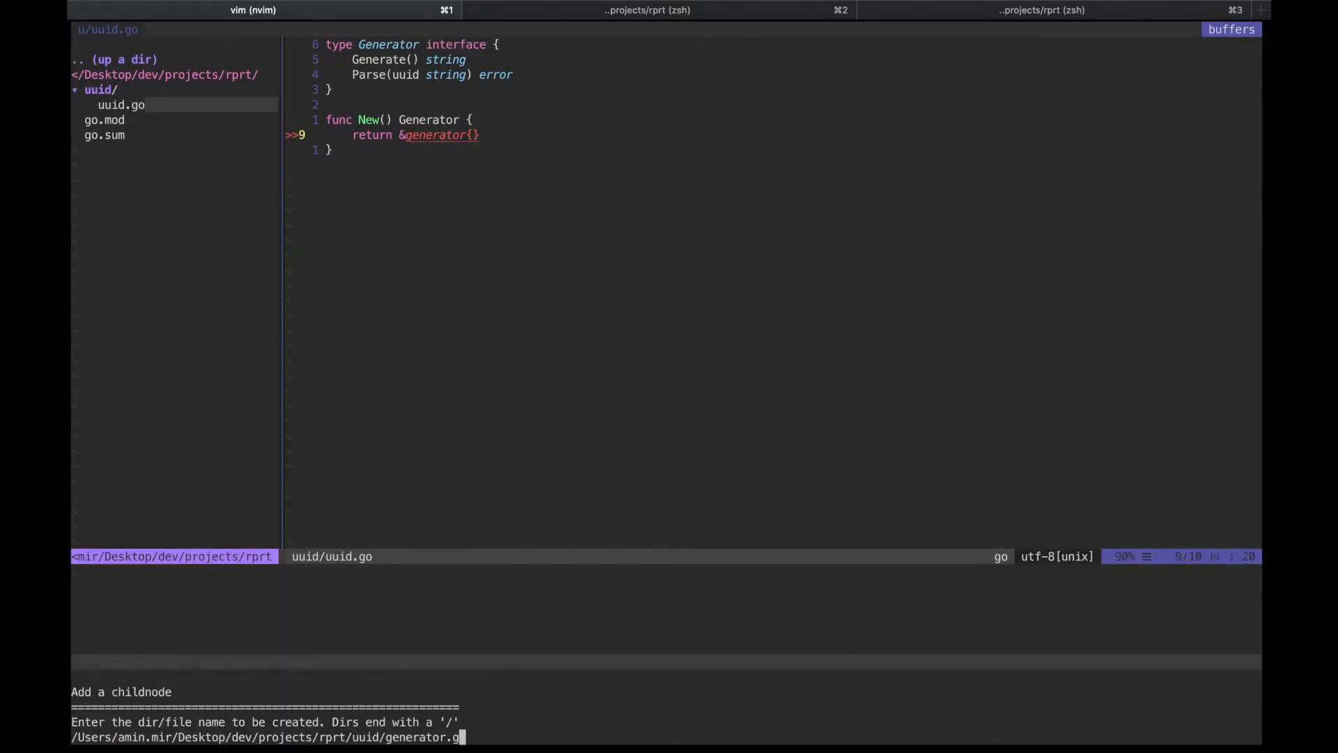
# Finish the uuid/generator.go path to create the file
pyautogui.write('o')
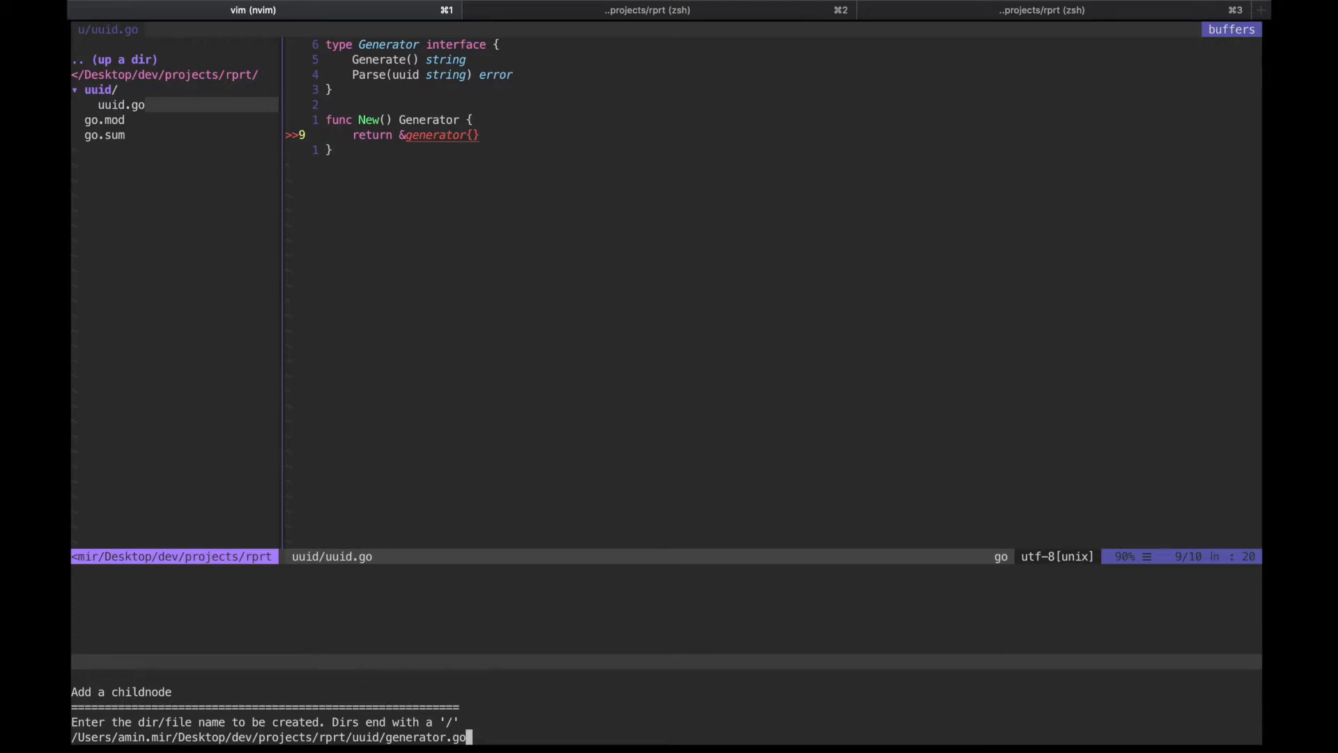
pyautogui.press('Return')
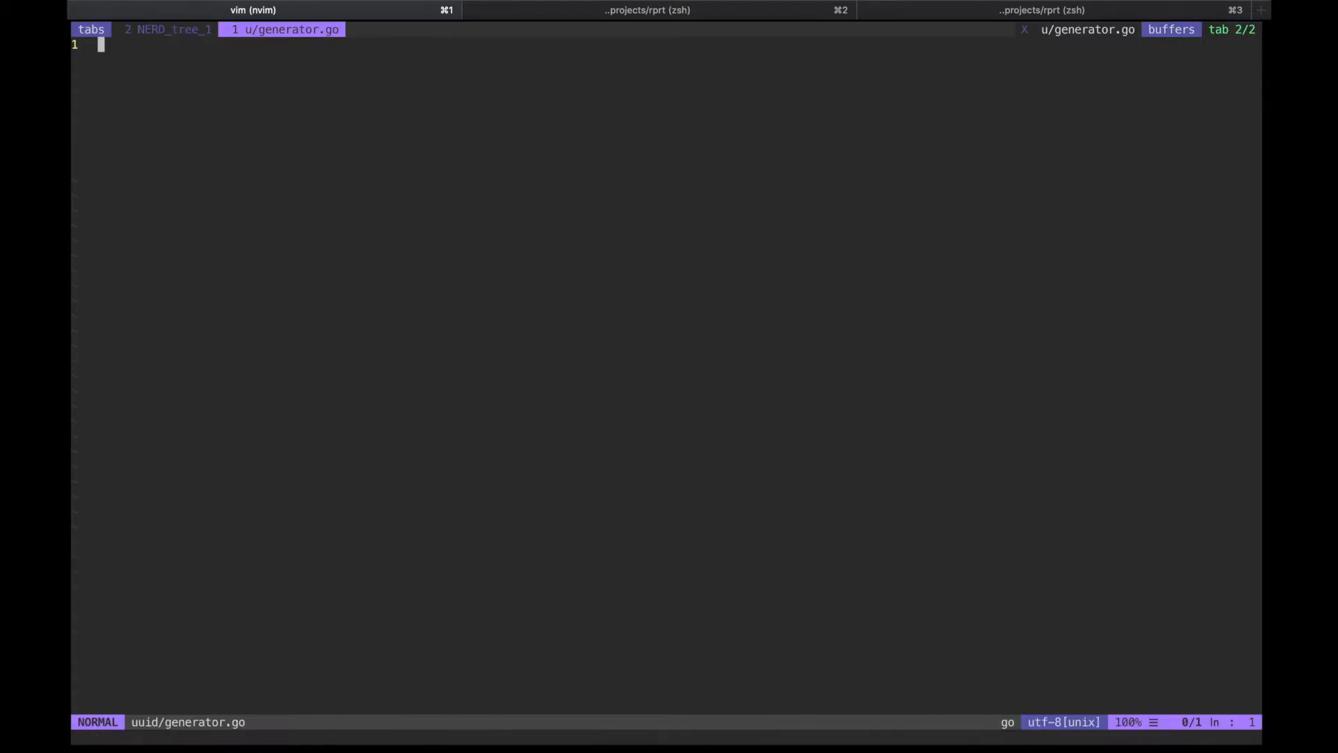
# Declare package uuid, a generator struct, and a Generate() string method signature
pyautogui.write('package')
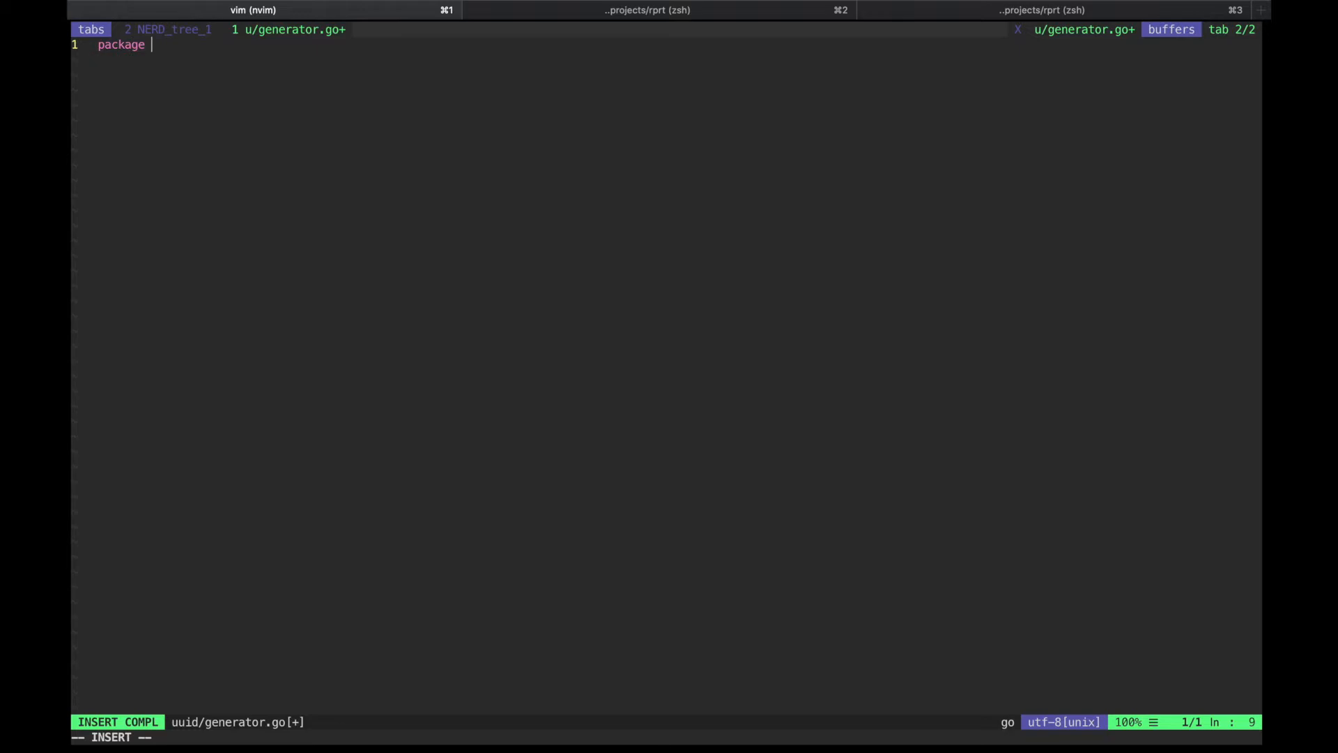
pyautogui.write('uuid')
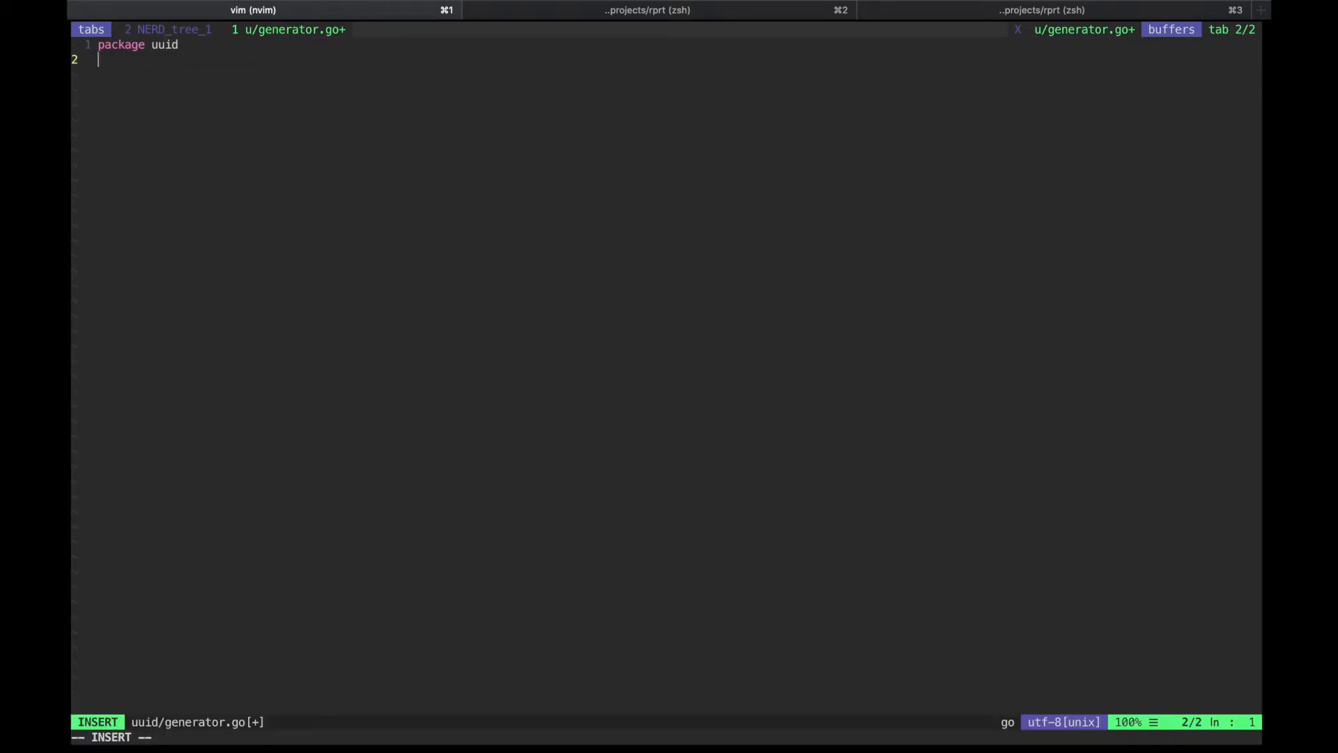
pyautogui.press('Return')
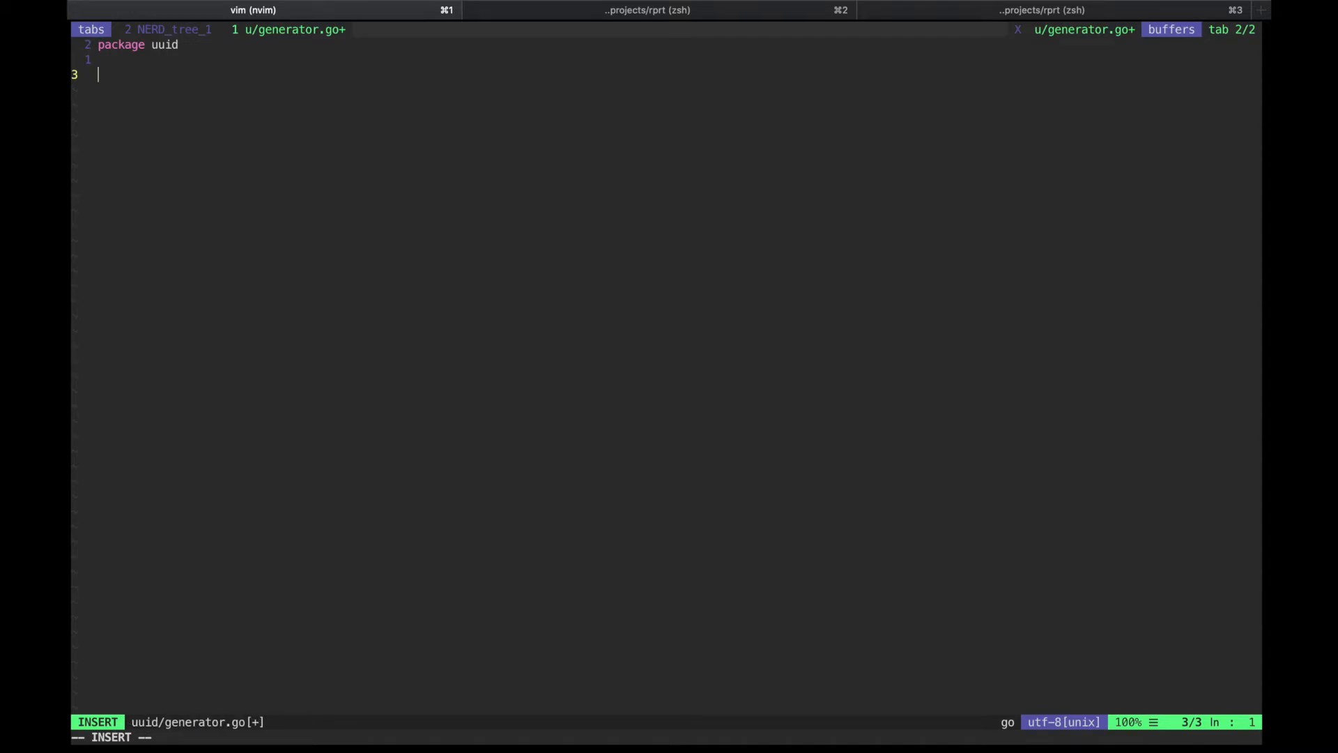
pyautogui.write('type generator sr')
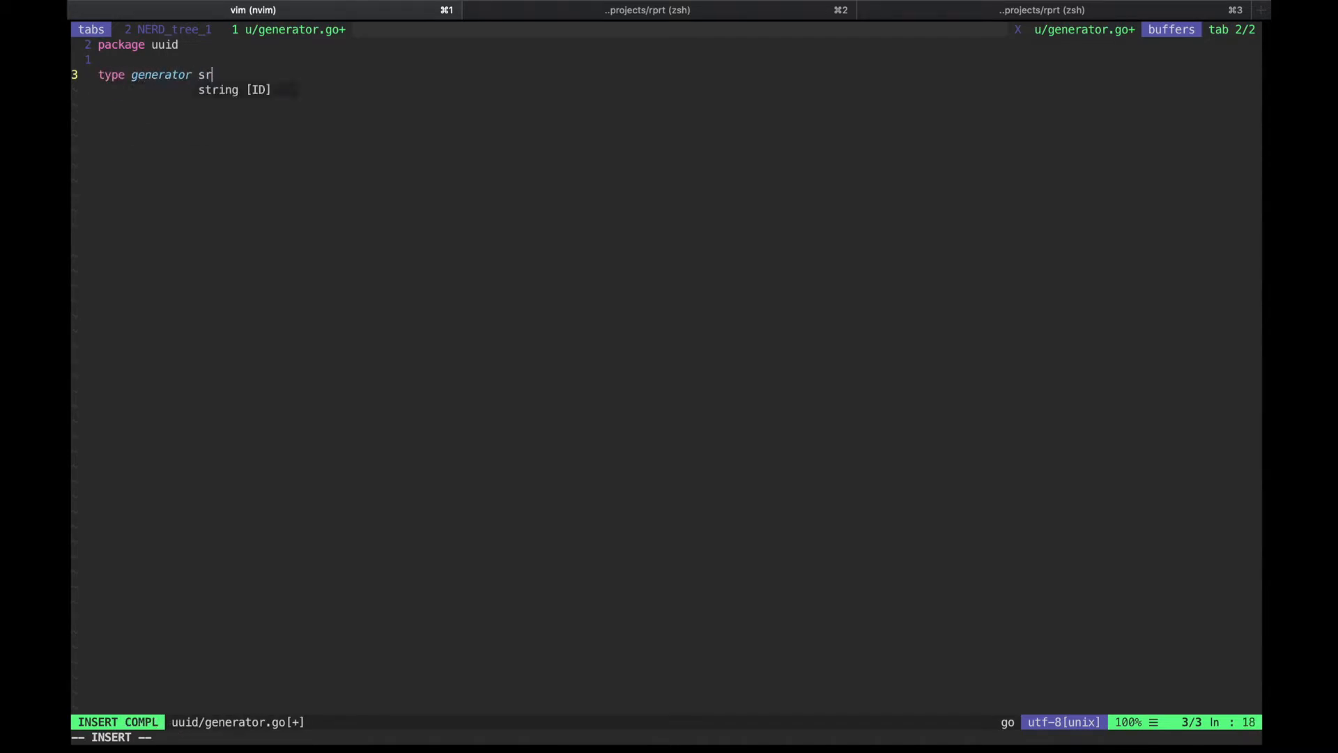
pyautogui.write('truct {}')
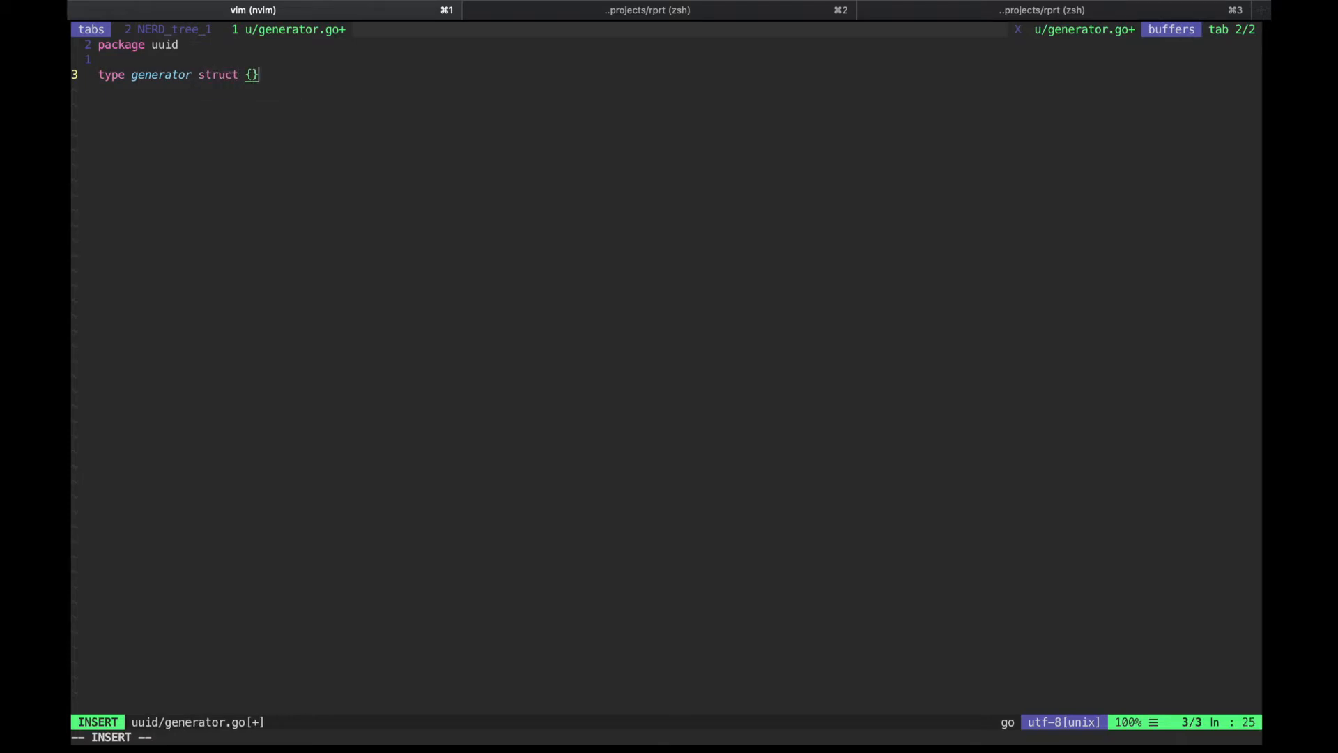
pyautogui.write('f')
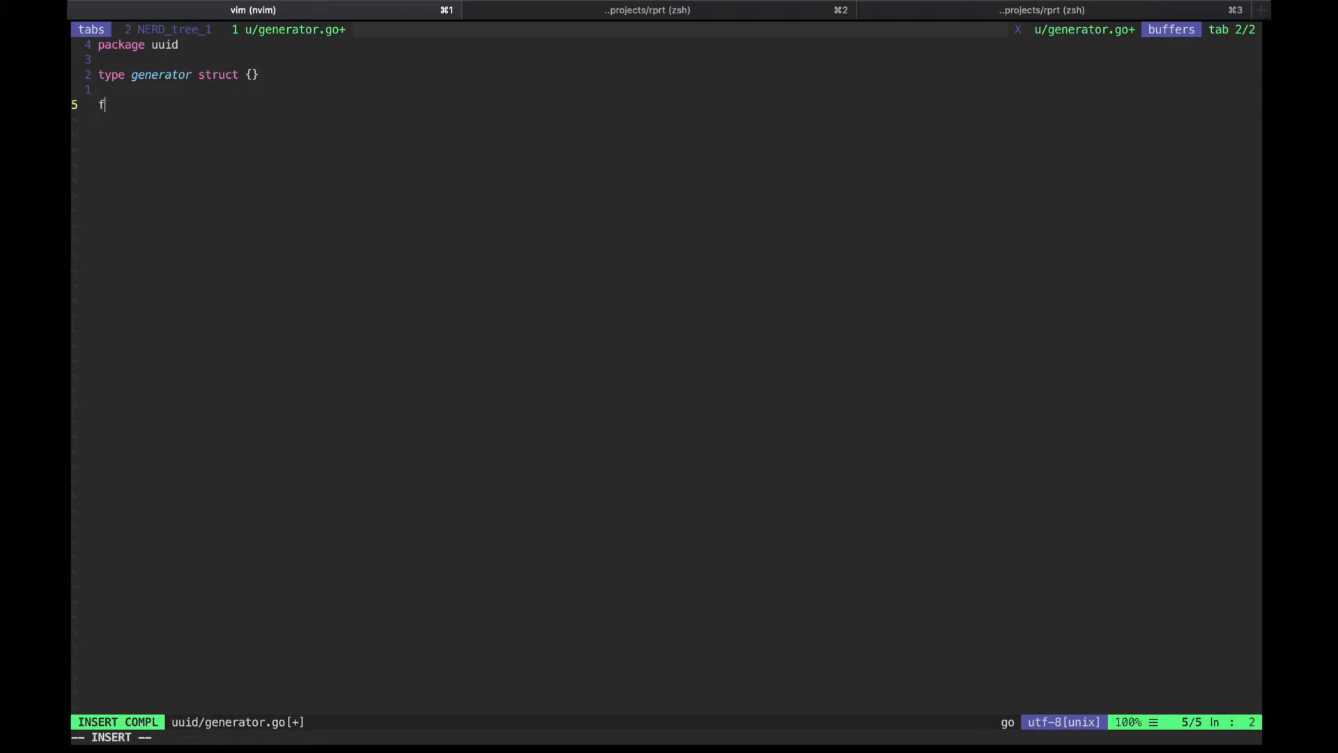
pyautogui.write('unc (g')
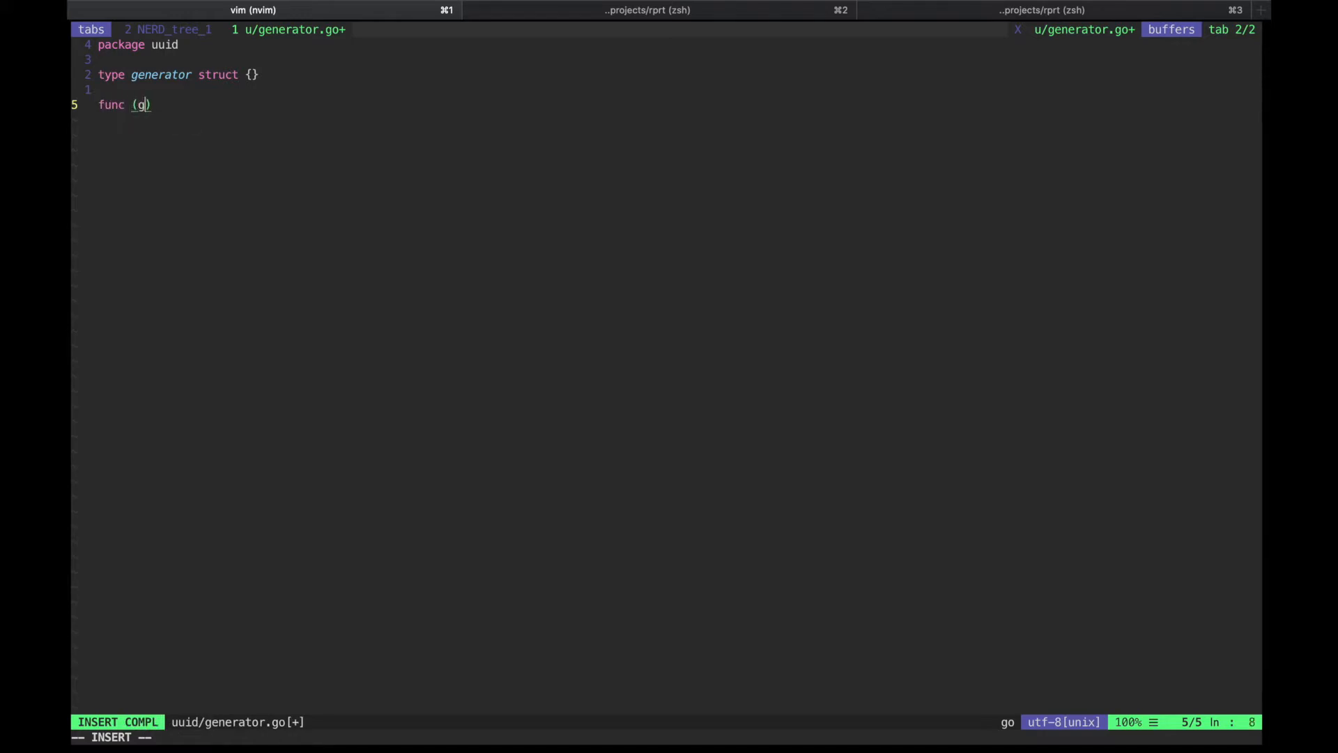
pyautogui.write('*Generator')
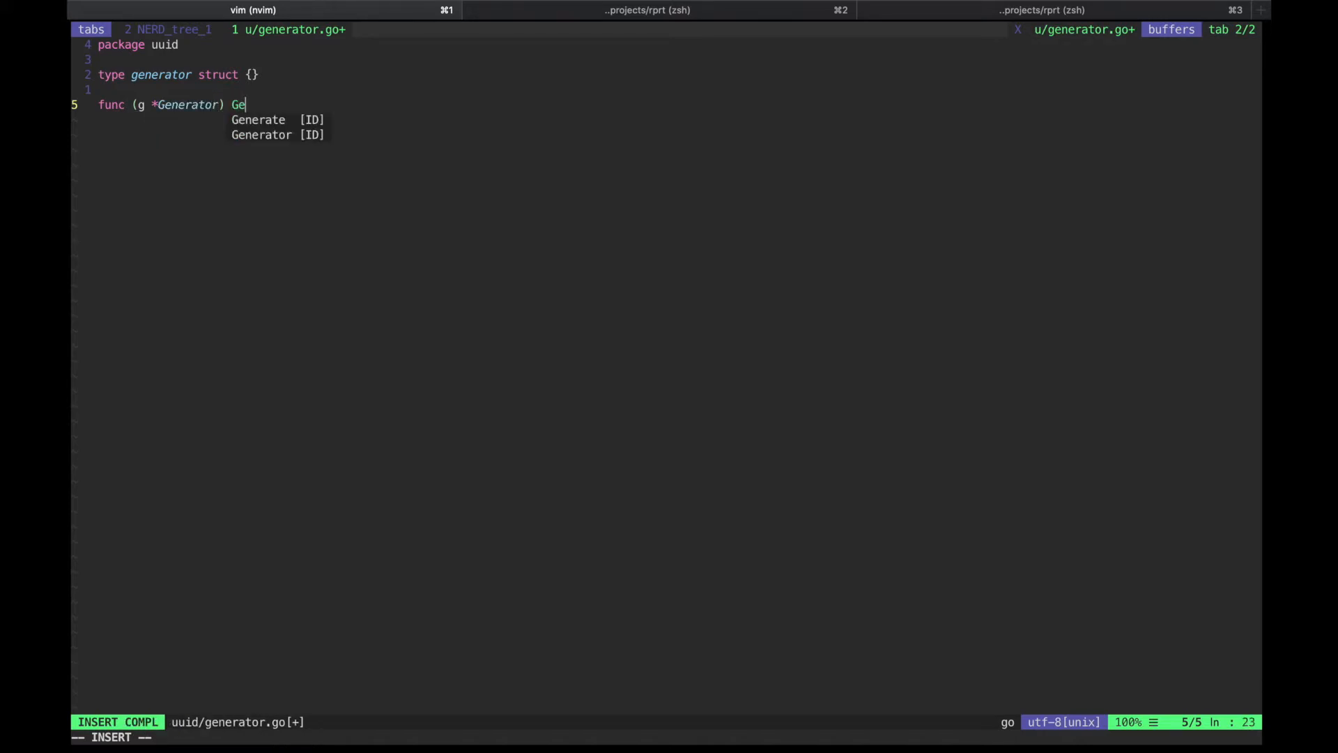
pyautogui.write('Generate()')
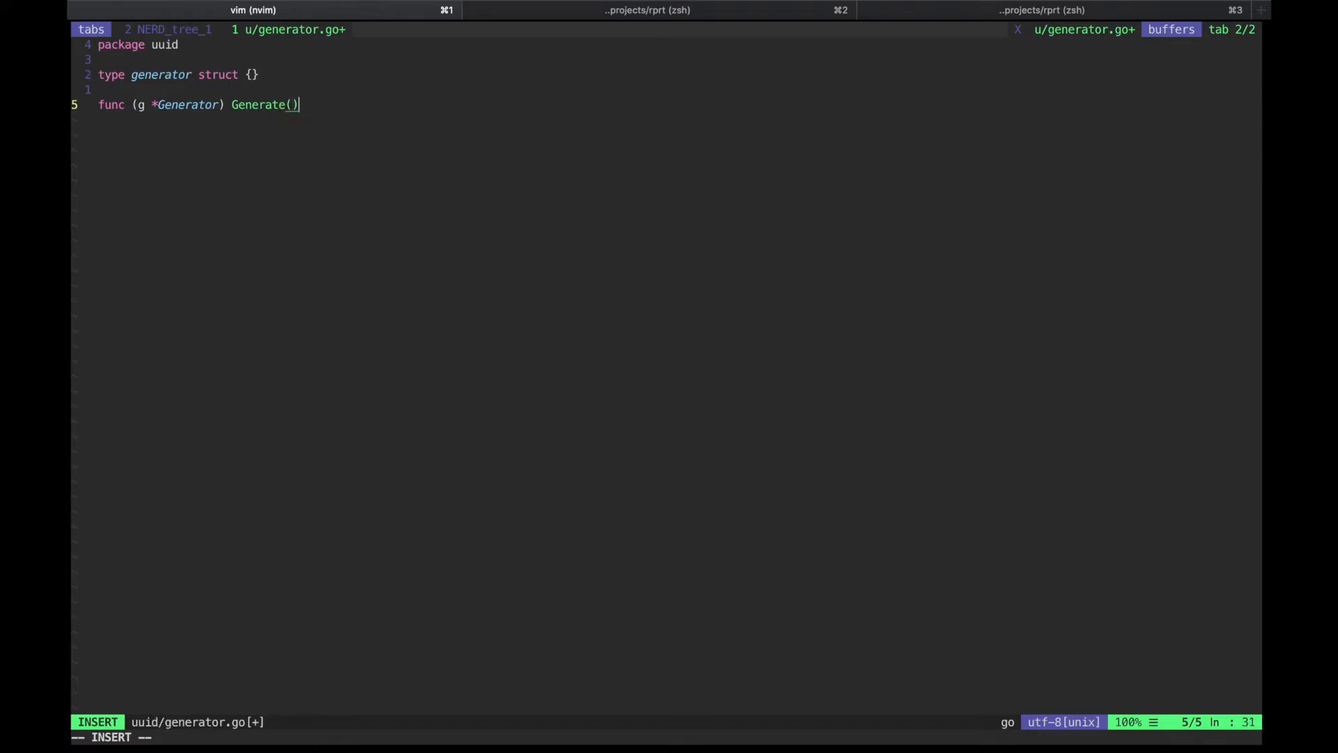
pyautogui.write('string {')
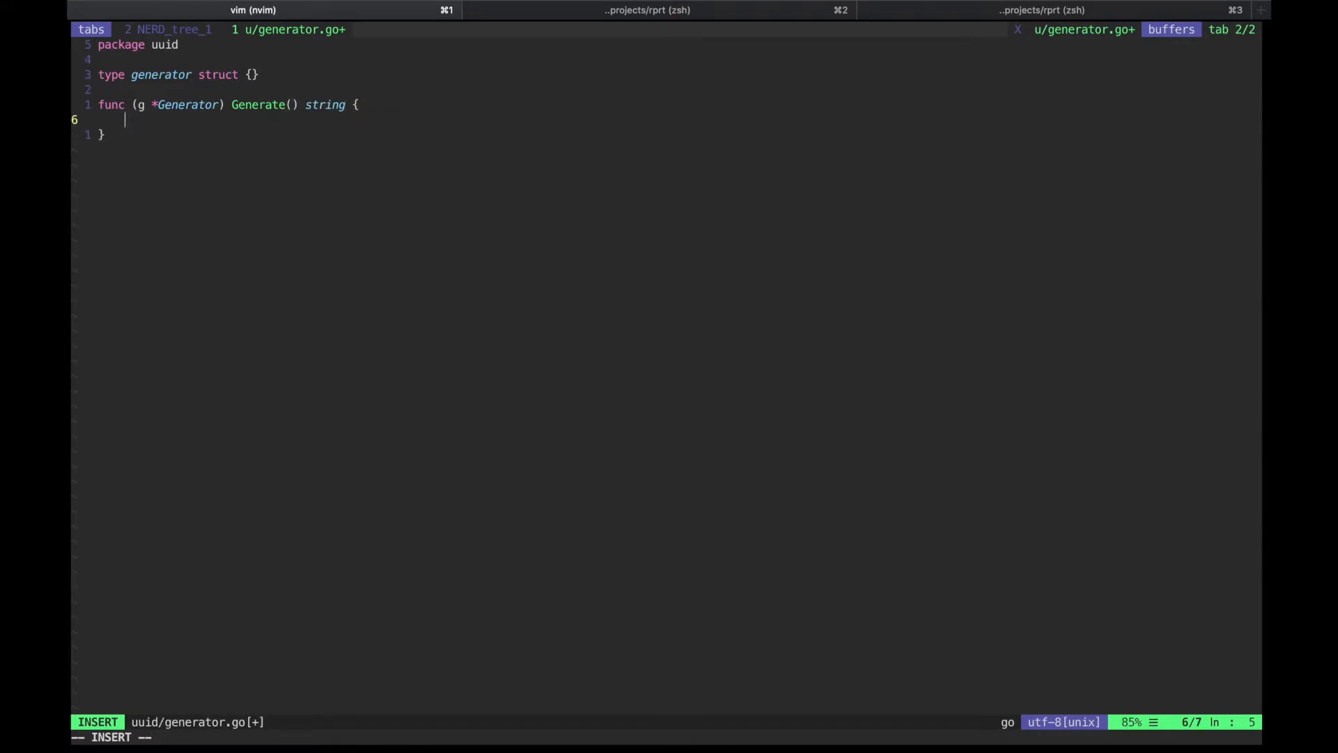
# Return uuid.New().String() from Generate and restart the Go language server
pyautogui.write('return')
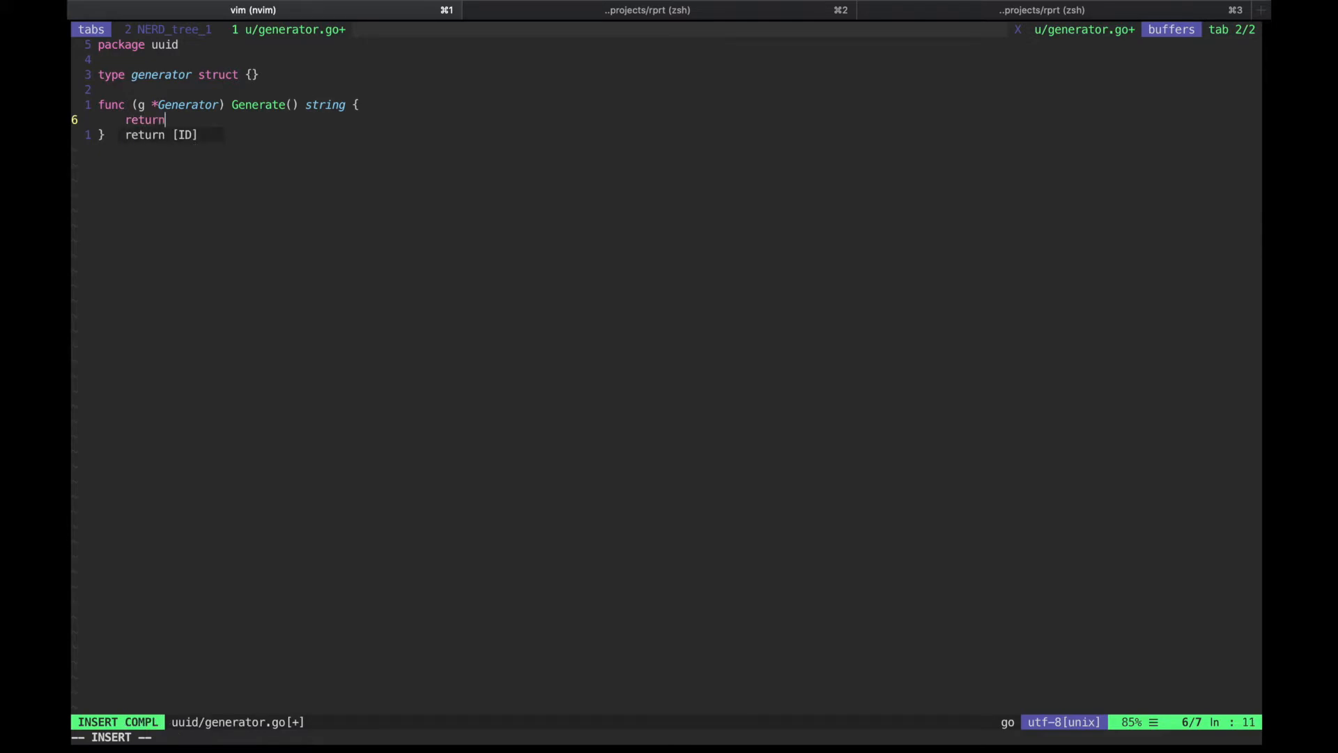
pyautogui.write('uuid')
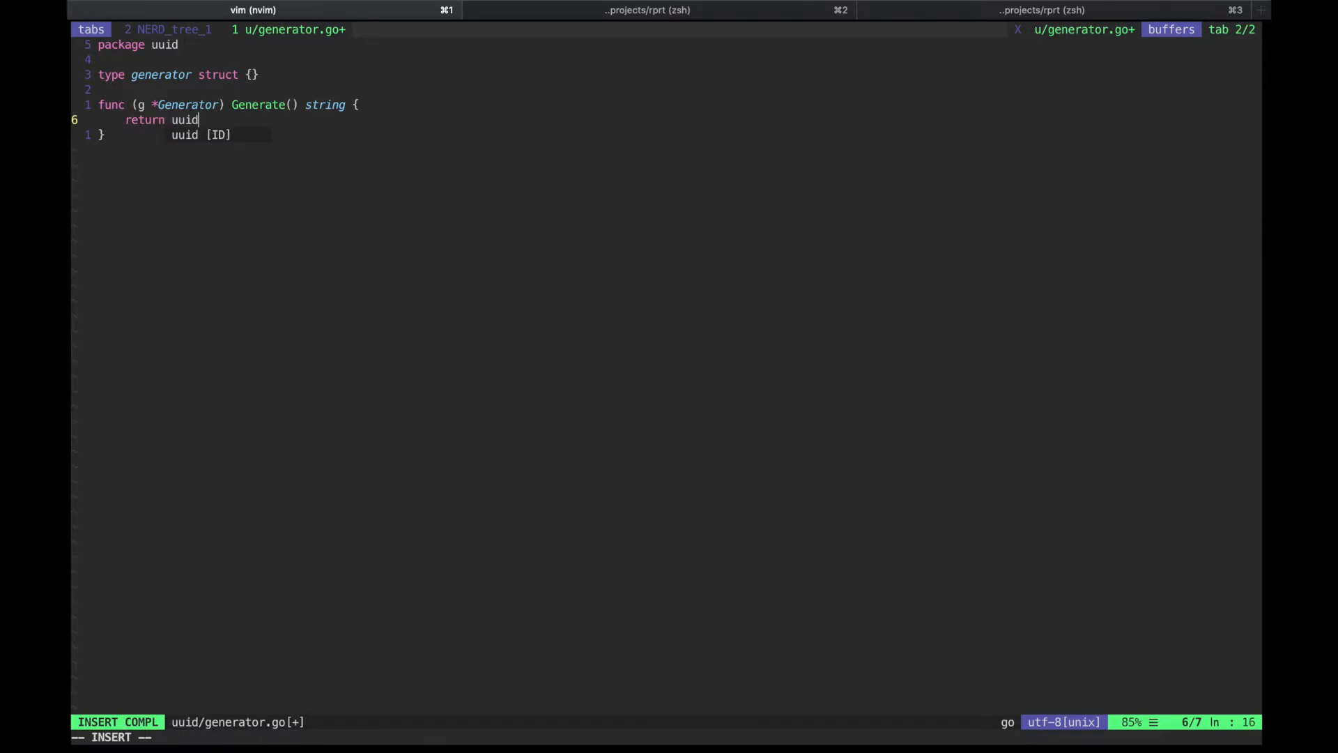
pyautogui.write('.New')
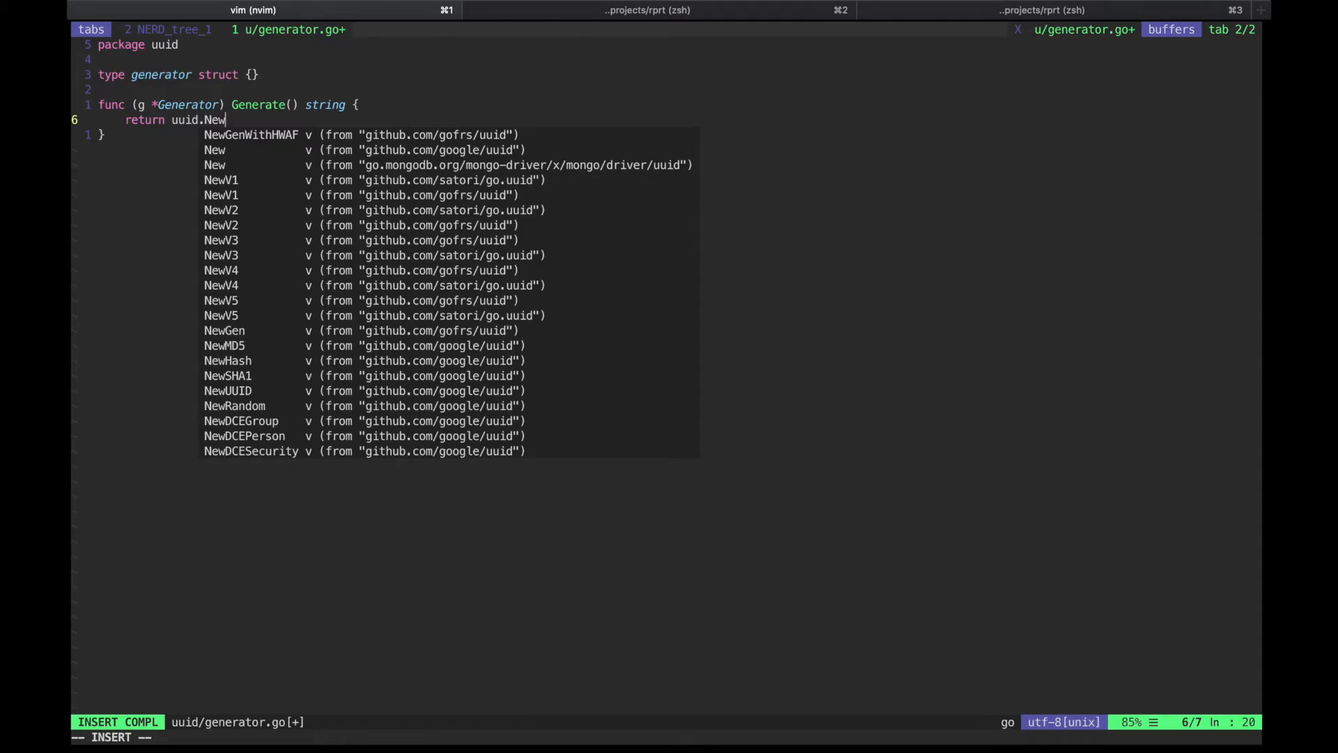
pyautogui.write('().String(')
pyautogui.click(666, 737)
pyautogui.write(':call go#lsp#Restart()')
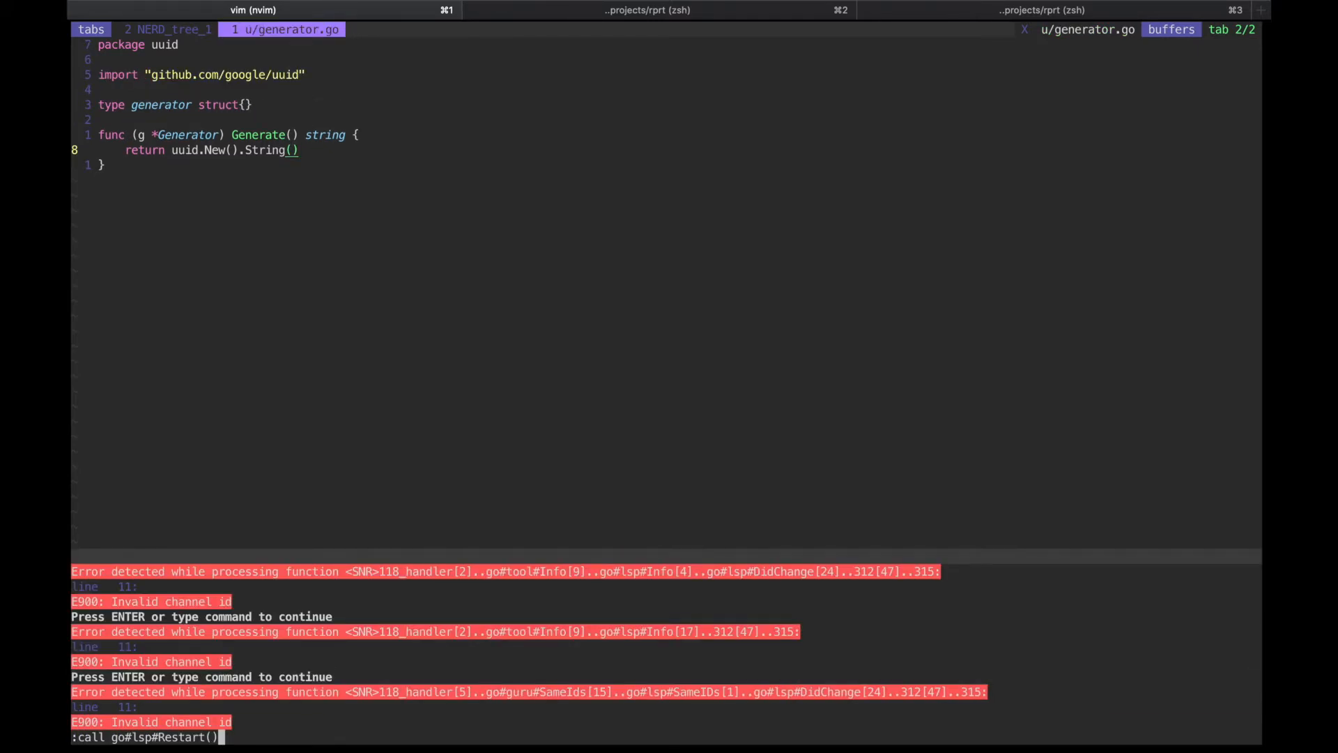
pyautogui.press('Return')
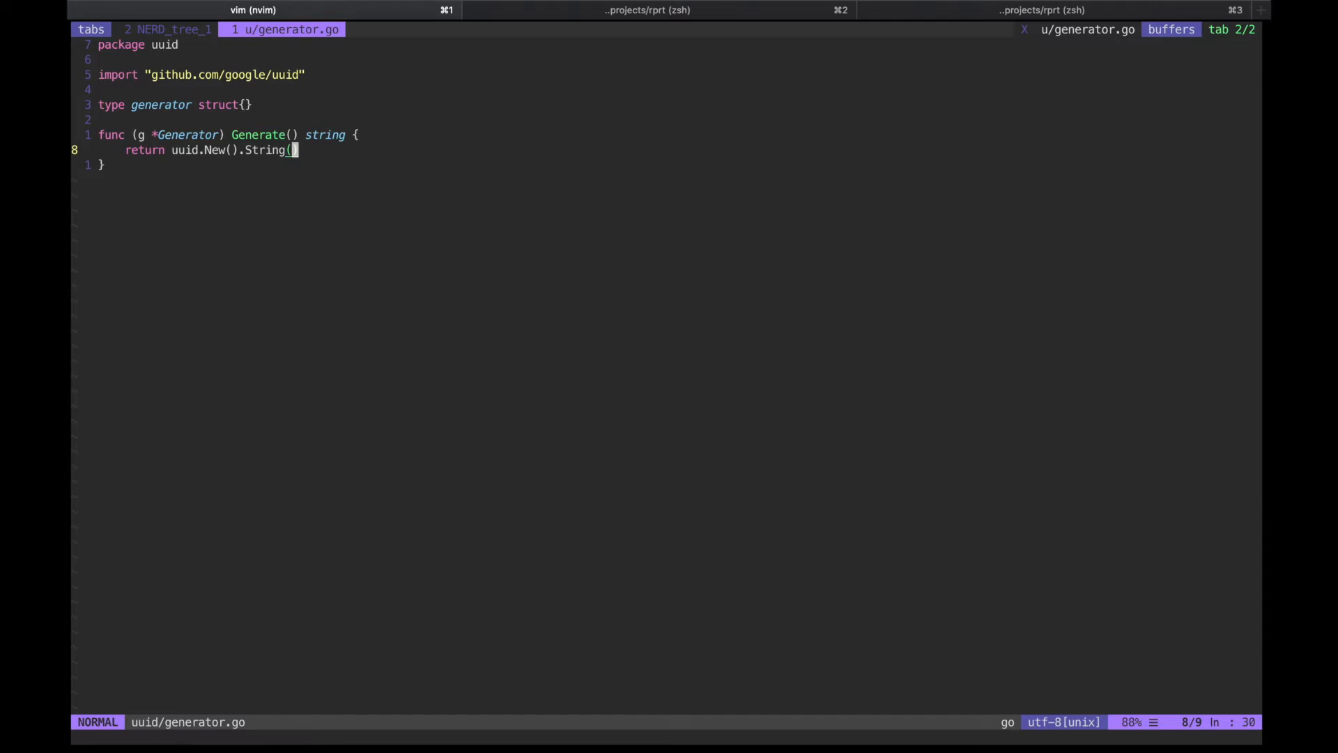
pyautogui.press('o')
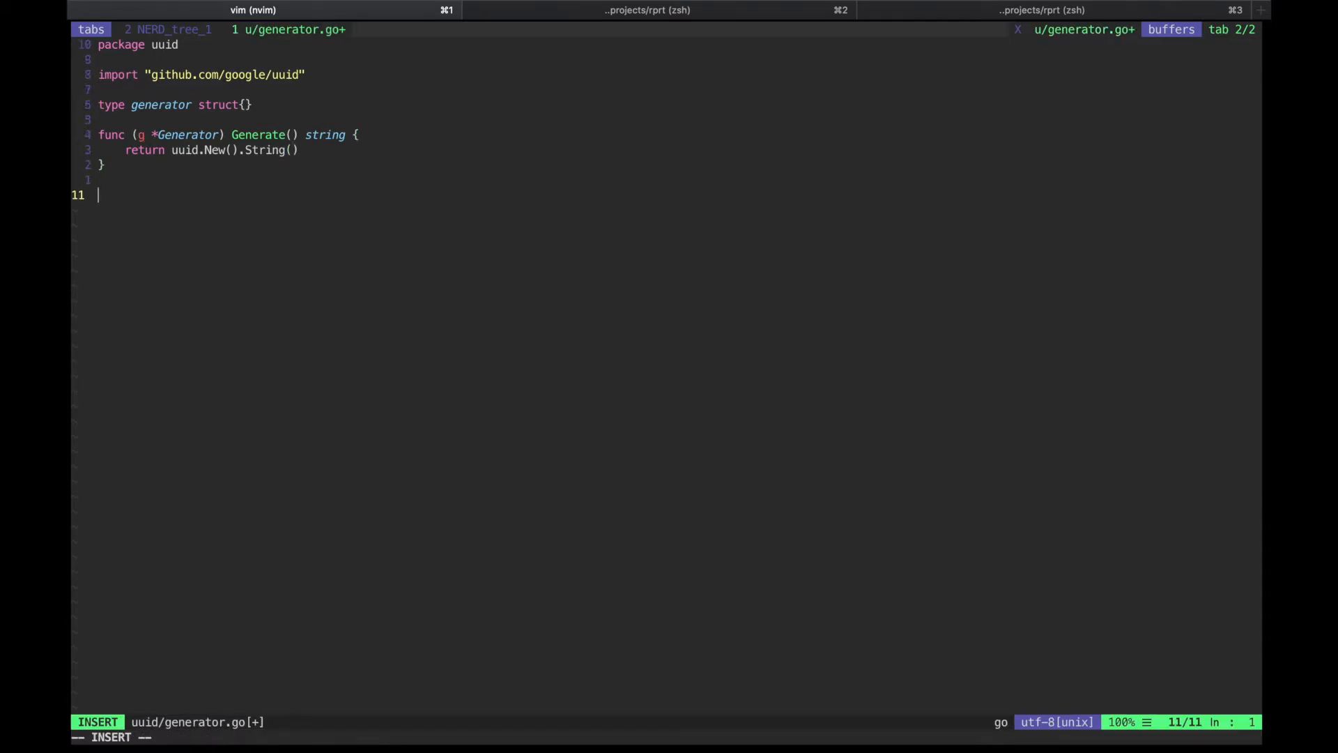
# Write Parse(uuidStr string) error, returning the err from uuid.Parse(uuidStr)
pyautogui.write('func (')
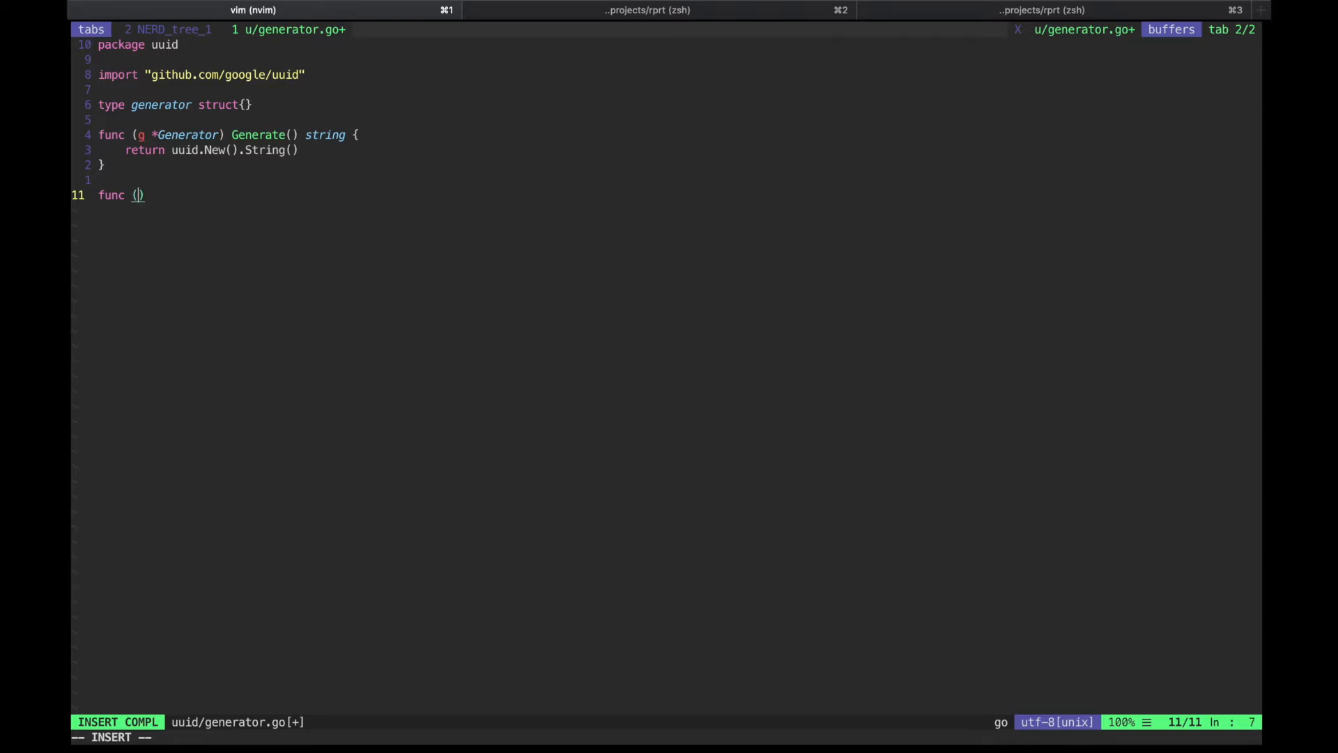
pyautogui.write('g *Gener')
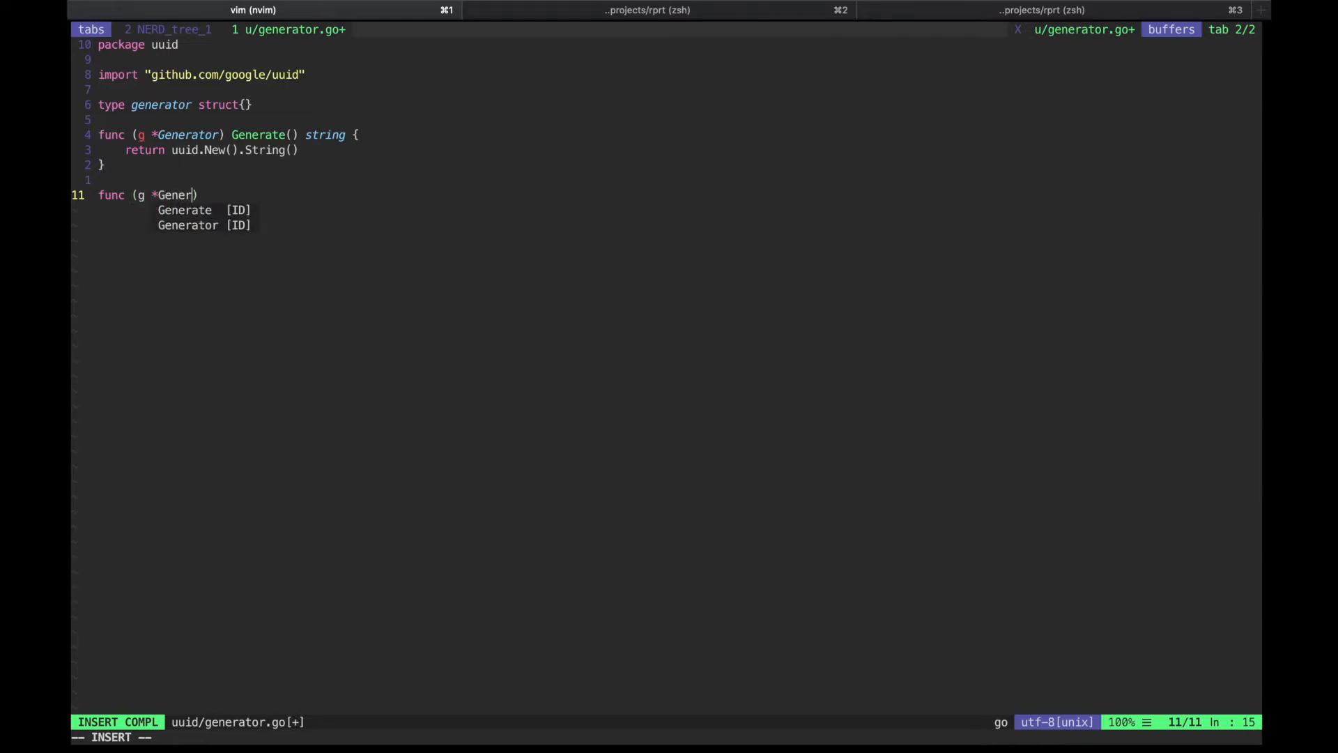
pyautogui.write('tor')
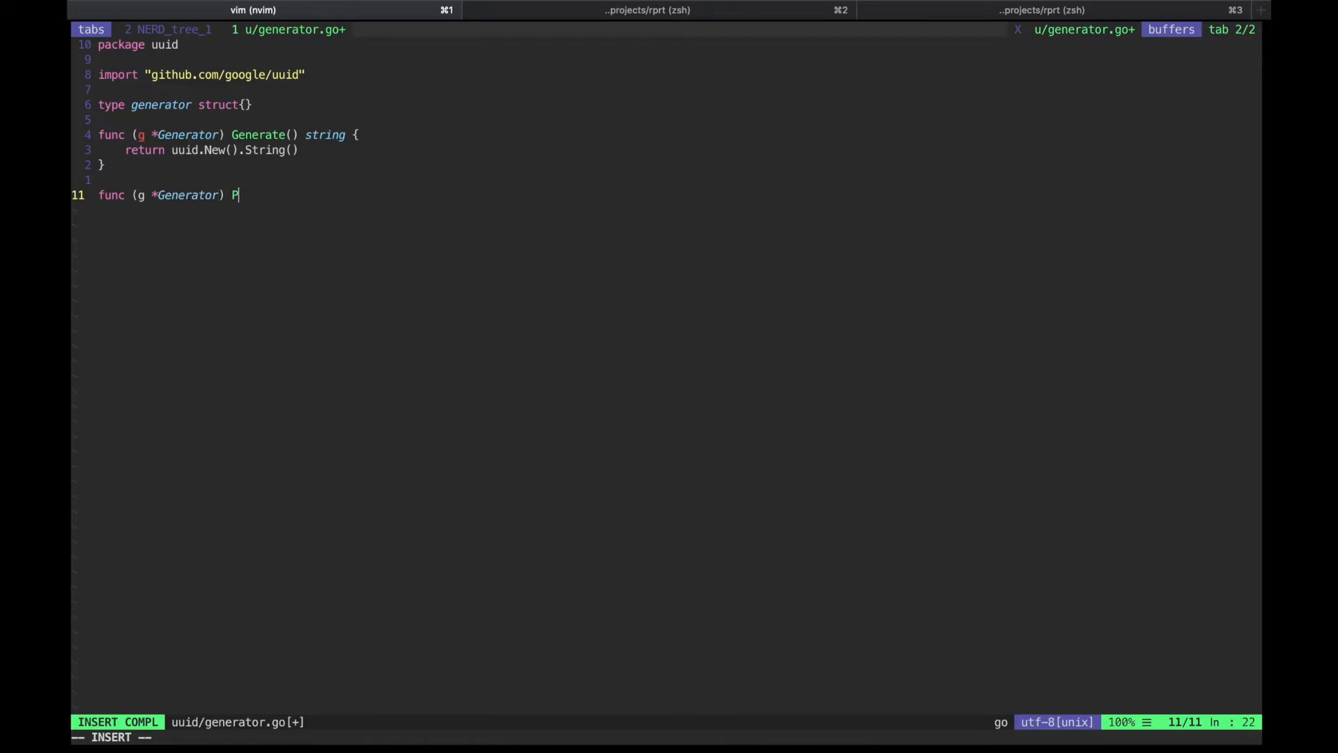
pyautogui.write('arse')
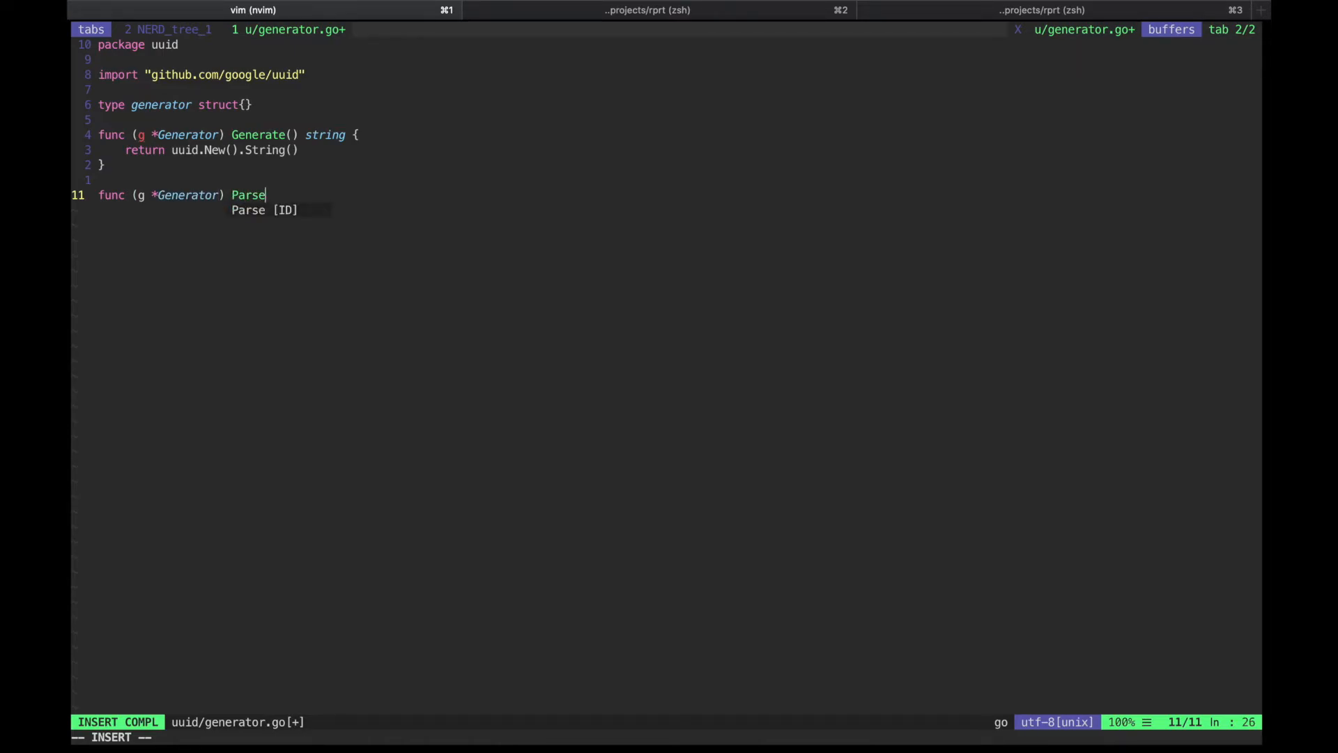
pyautogui.write('(uuid')
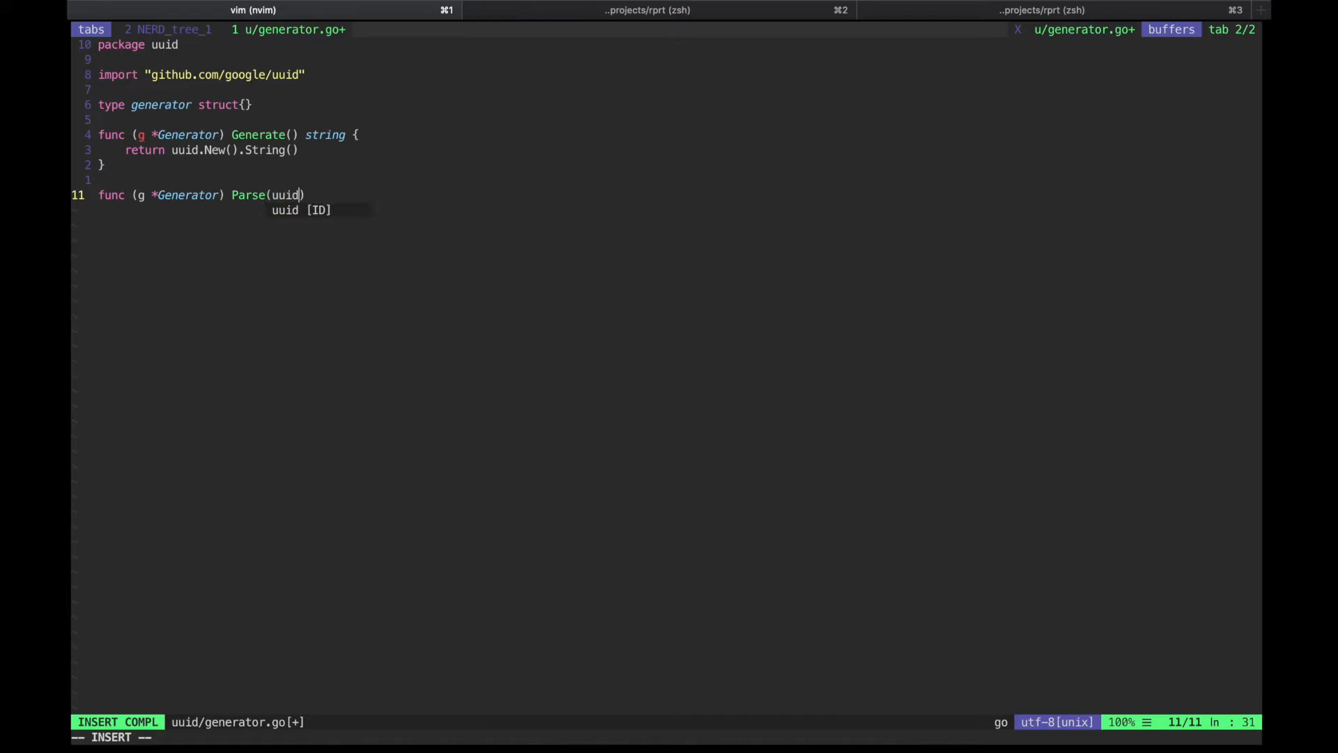
pyautogui.write('Str string')
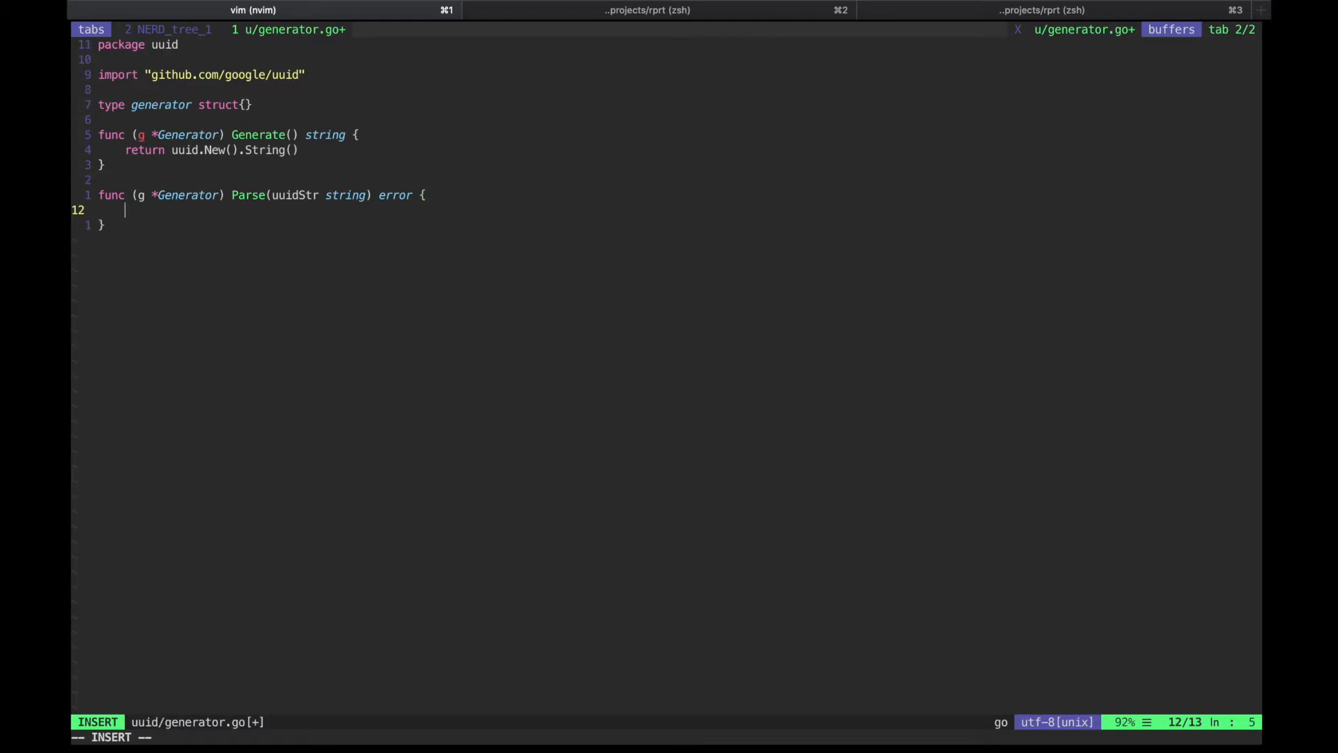
pyautogui.write('_, err')
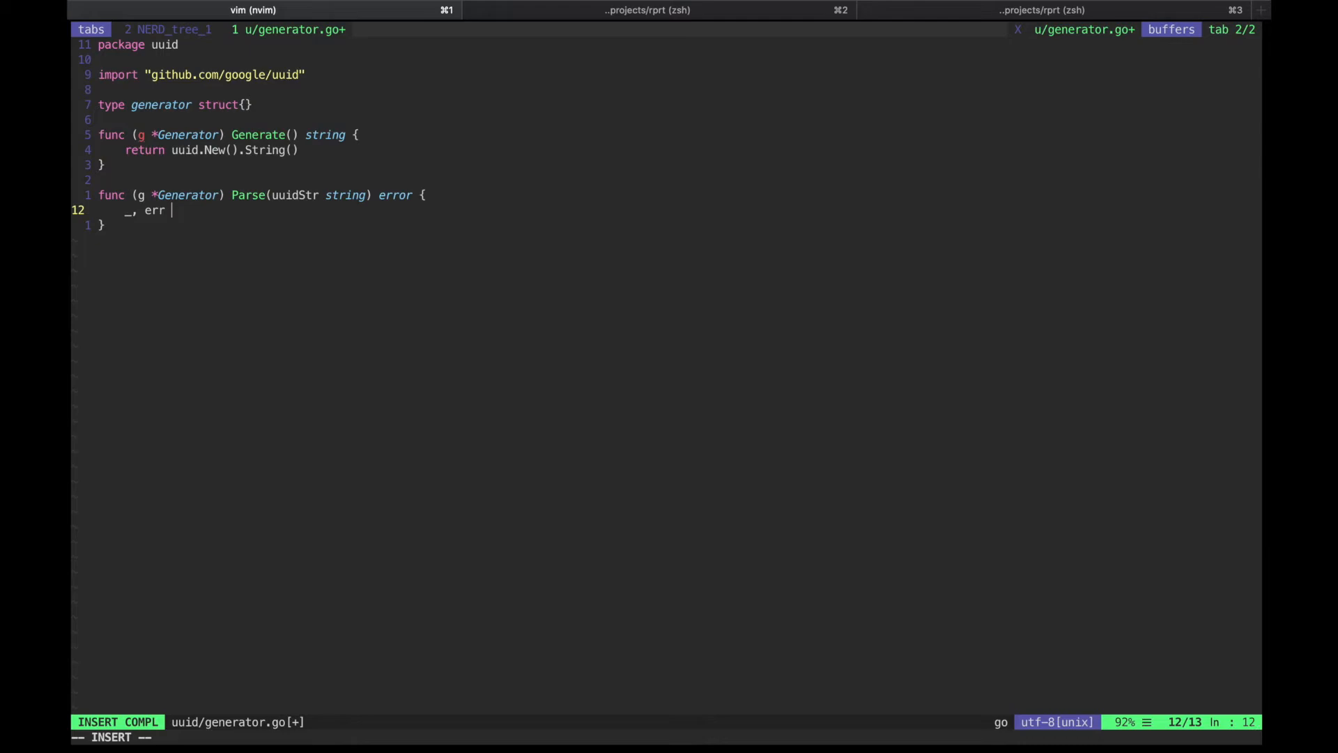
pyautogui.write(':= uui')
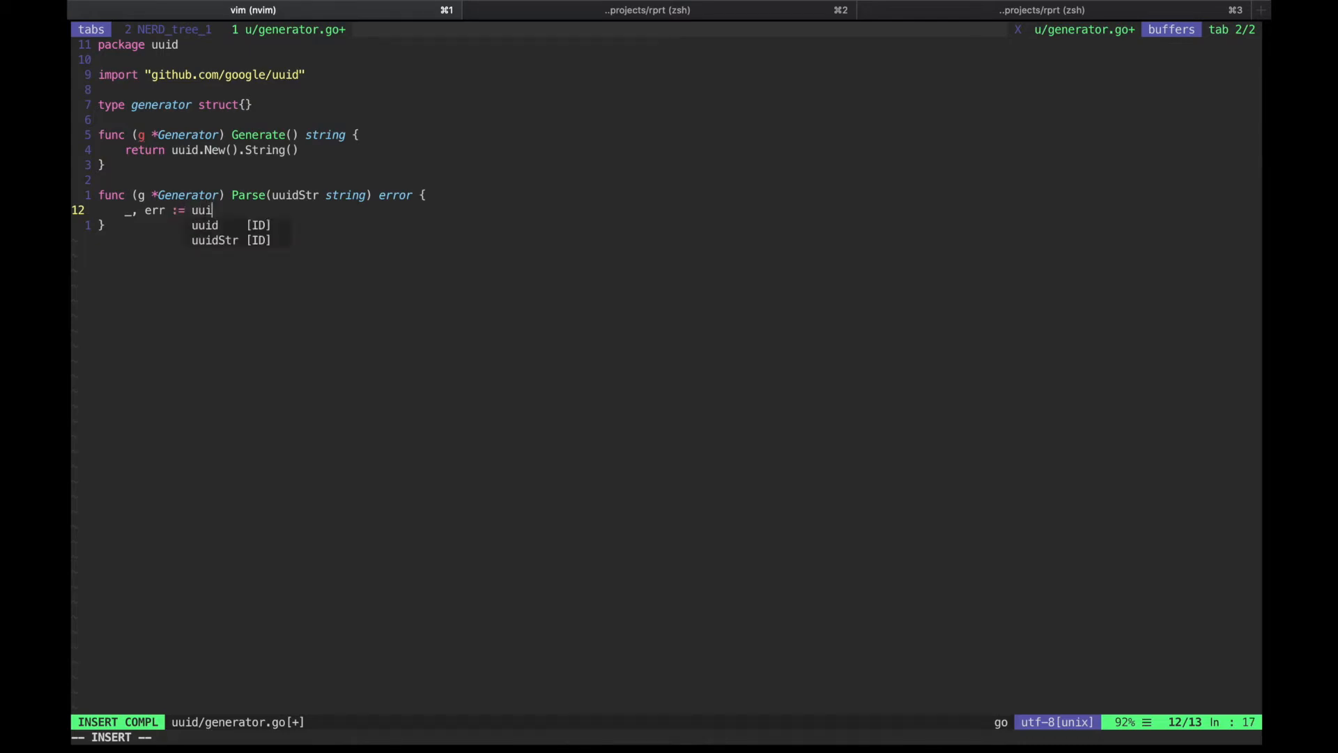
pyautogui.write('d.Parse(uuidStr')
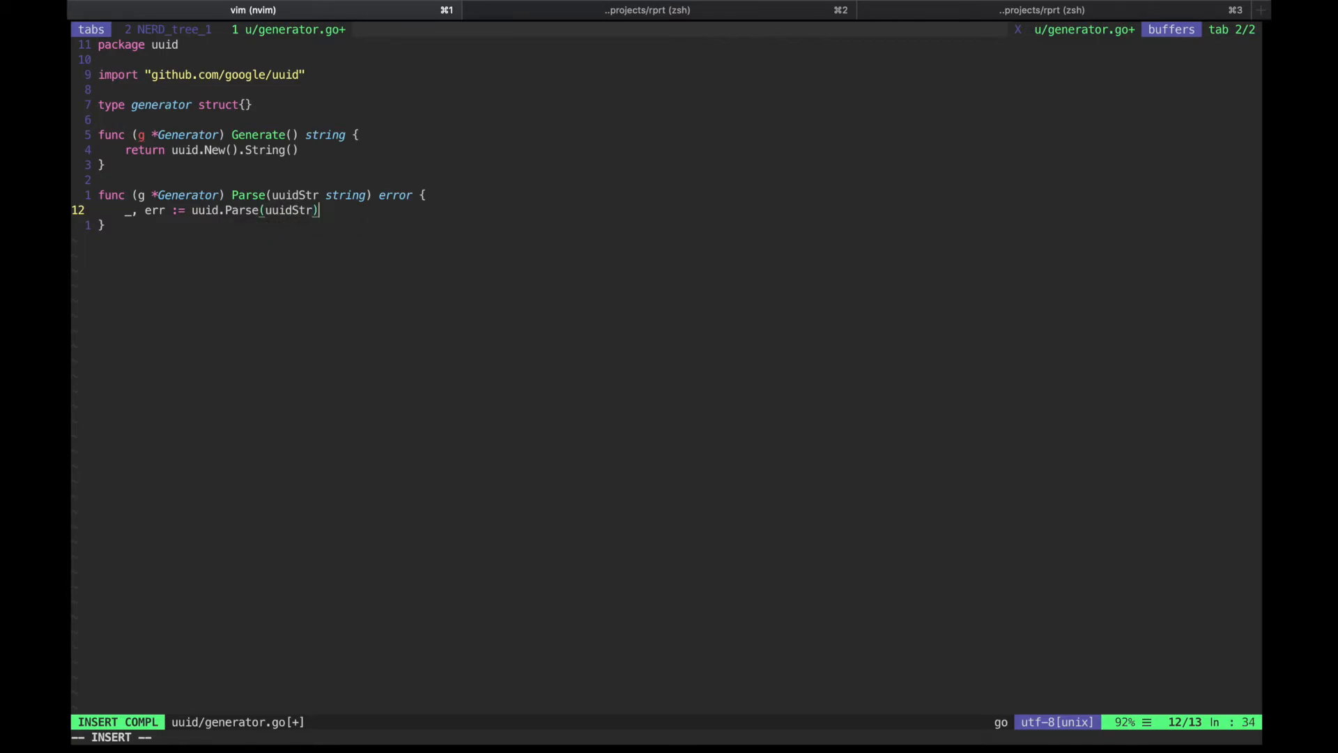
pyautogui.write('return err')
pyautogui.click(666, 737)
pyautogui.write(':GoB')
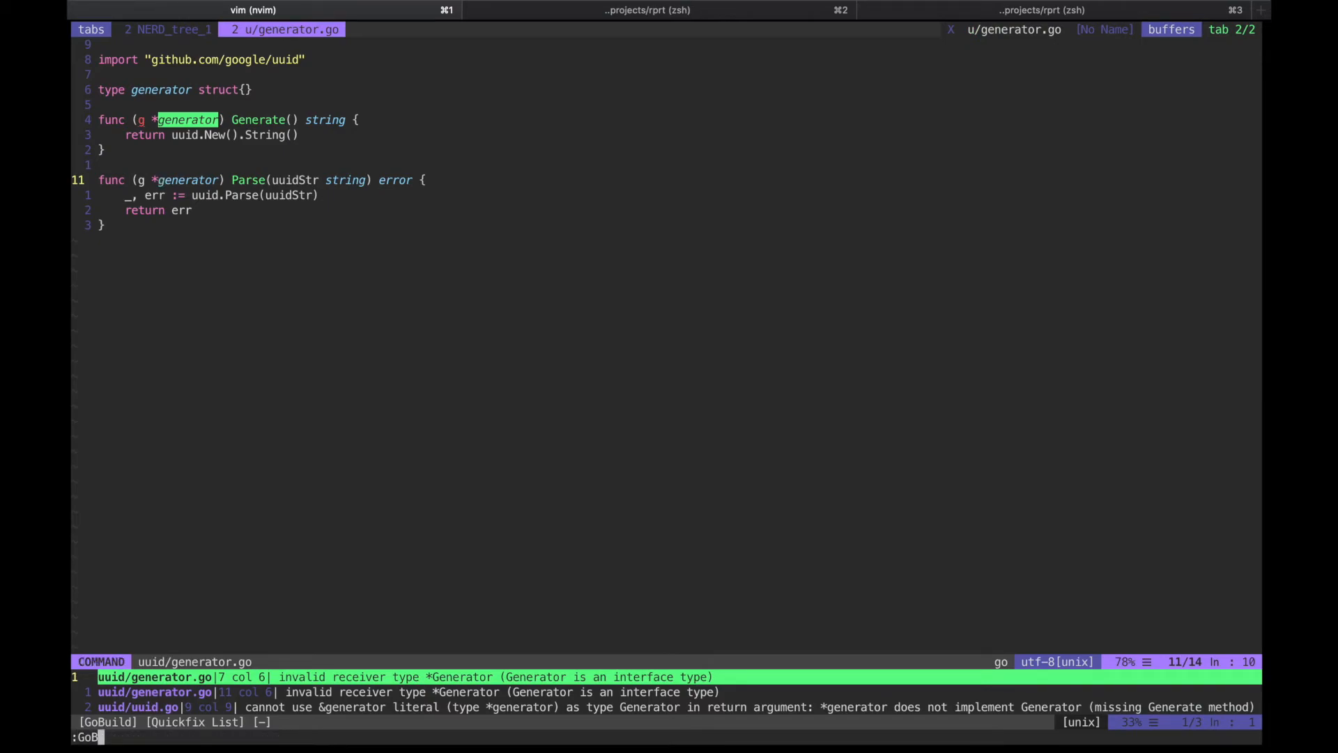
# Rebuild the uuid package with :GoBuild to list remaining errors
pyautogui.press('Return')
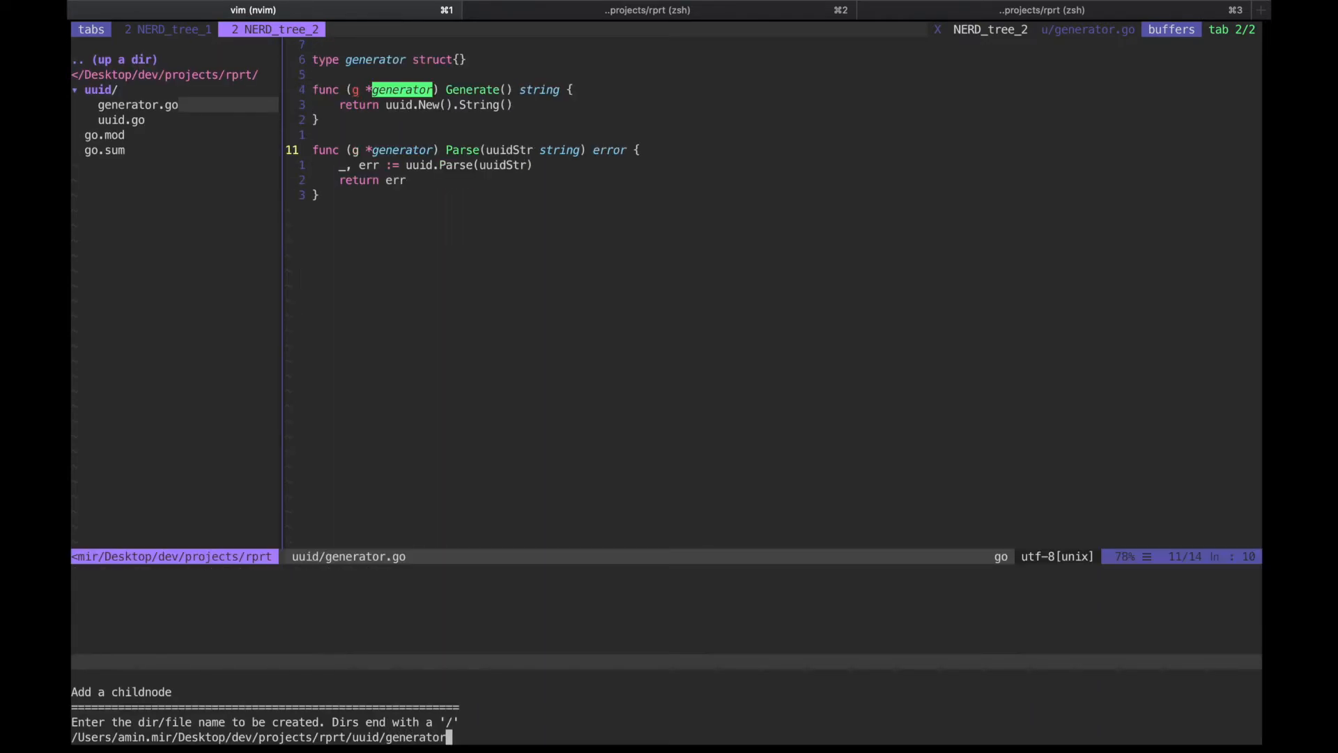
# Create generator_test.go with package uuid, save it, and restart the Go language server
pyautogui.write('_test.go')
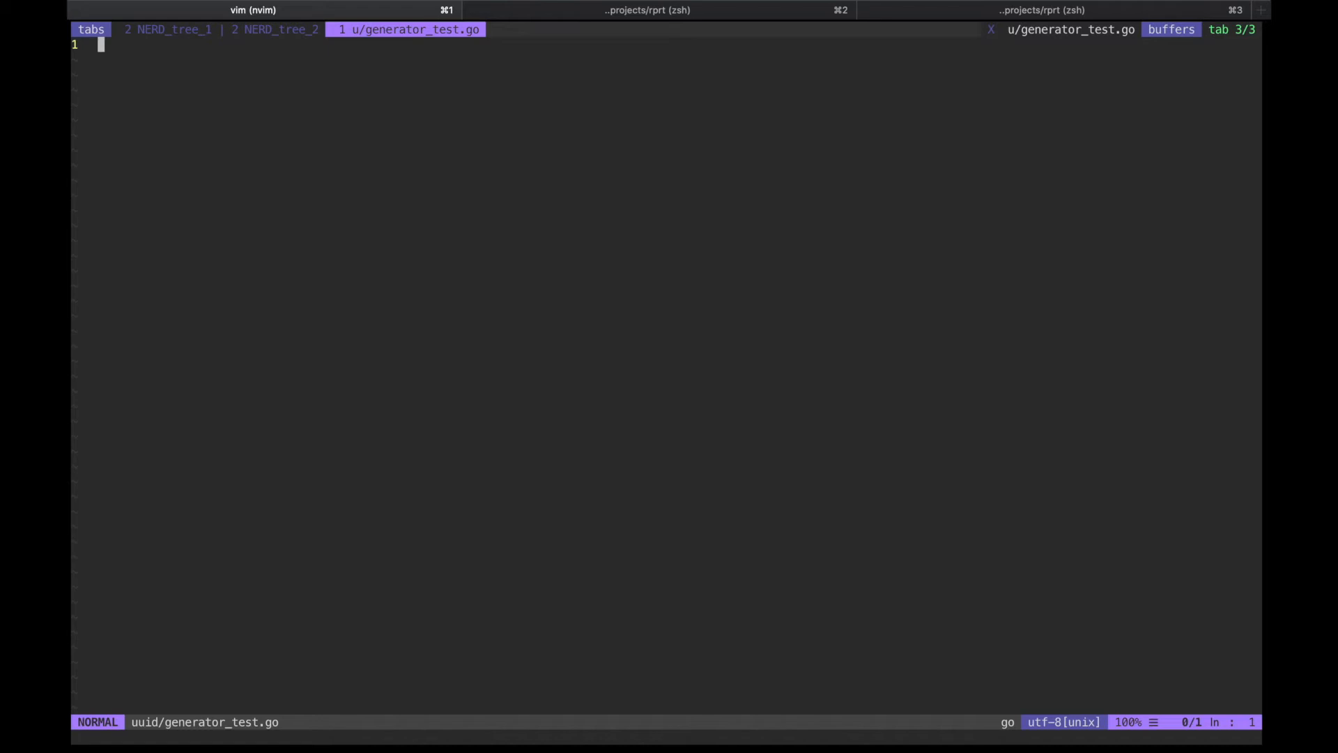
pyautogui.write('package uuid')
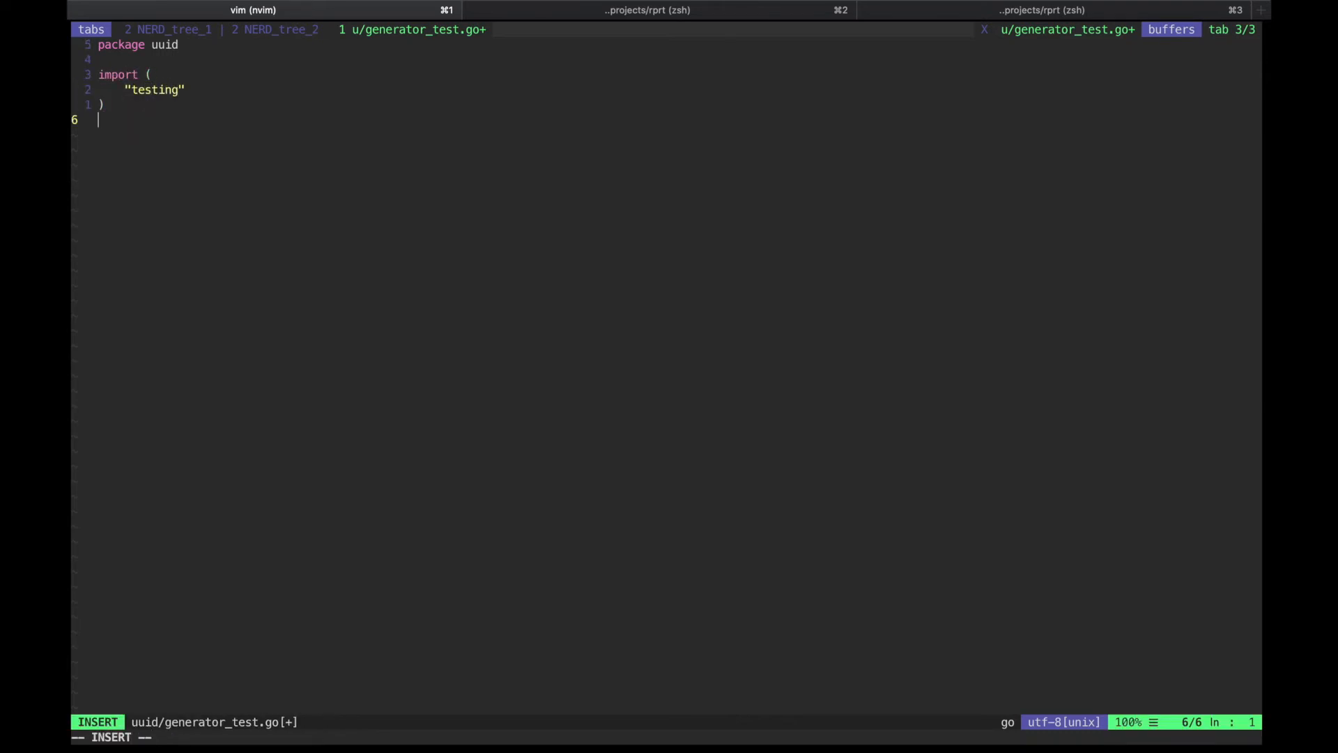
pyautogui.press('Return')
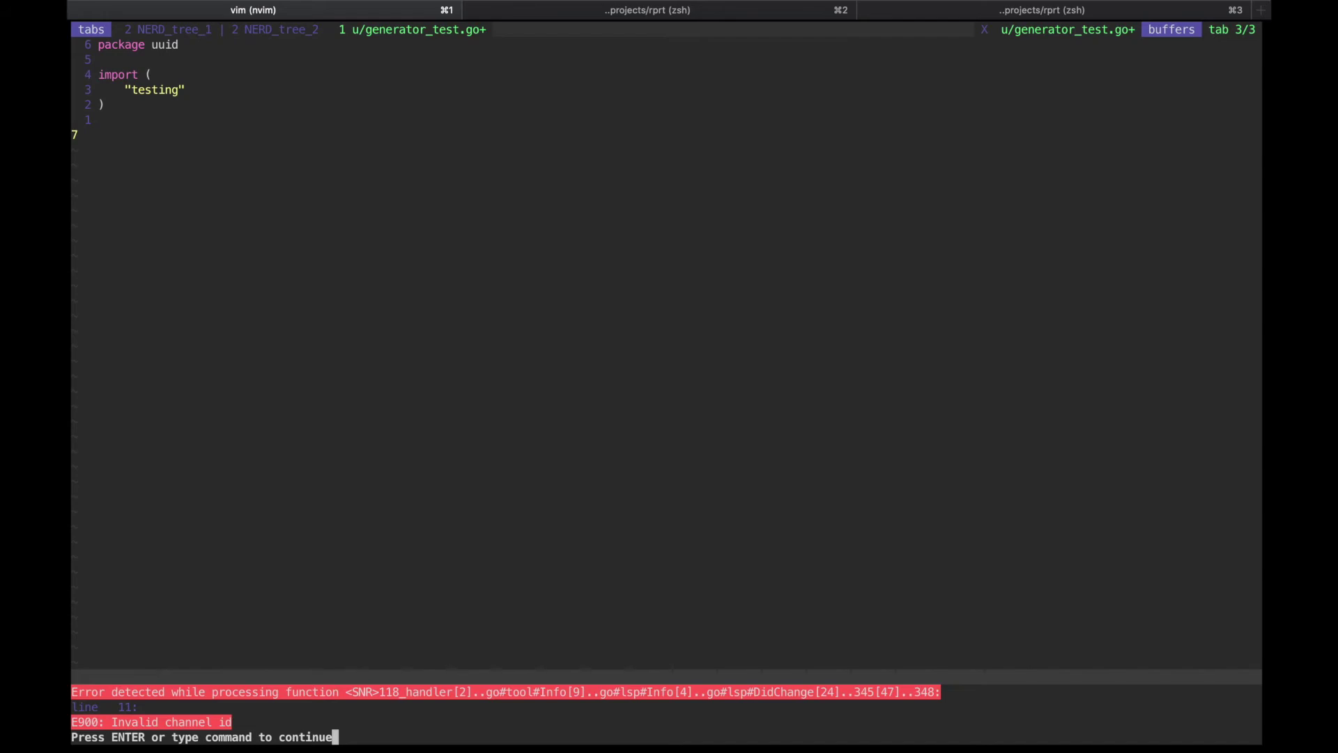
pyautogui.press('Return')
pyautogui.write(':call go#lsp#Restart()')
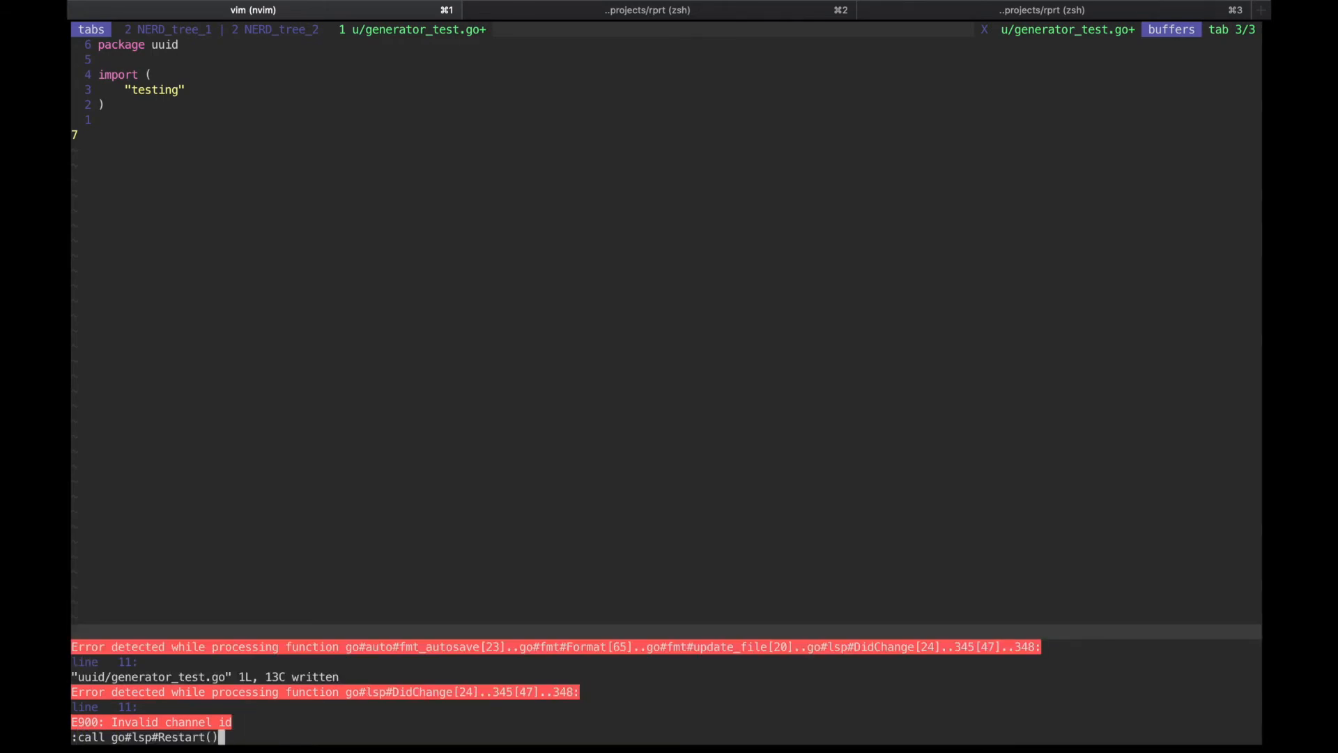
pyautogui.press('Return')
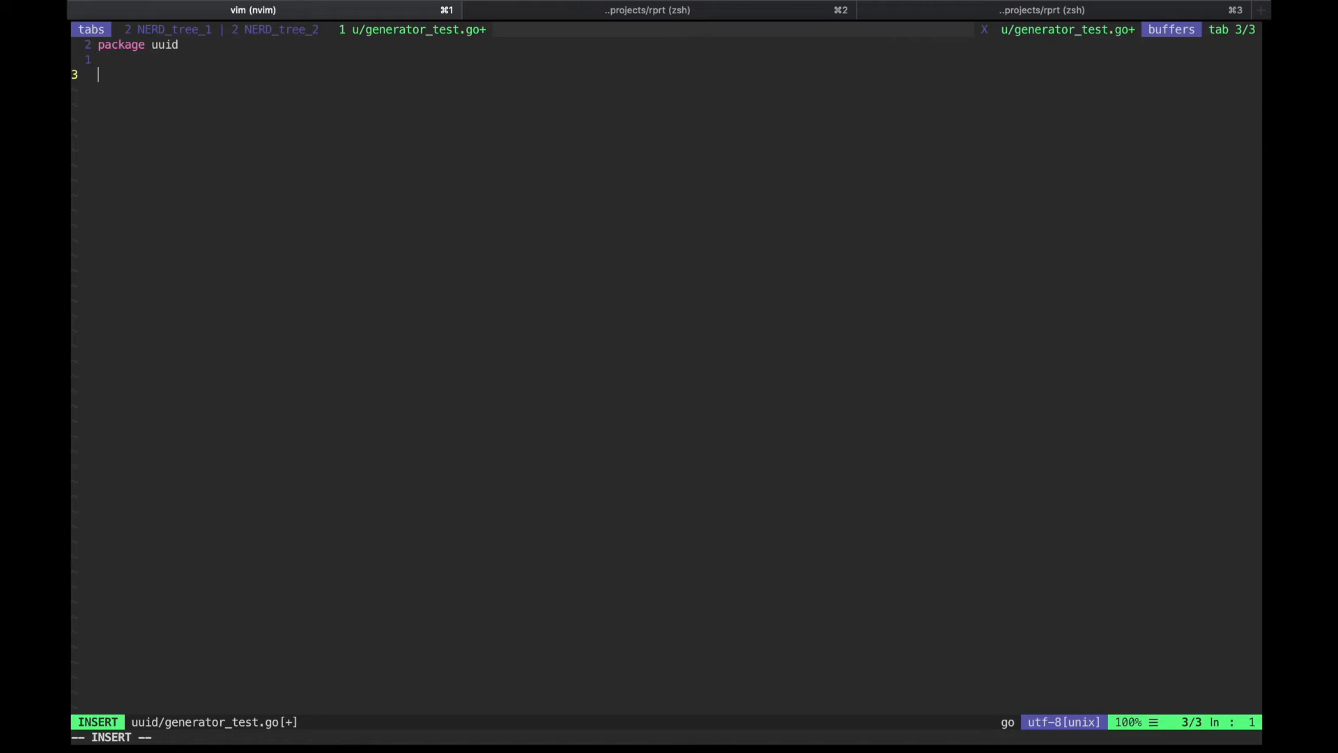
# Declare func TestGenerator(t *testing.T) and create a generator with New() and Generate()
pyautogui.write('func')
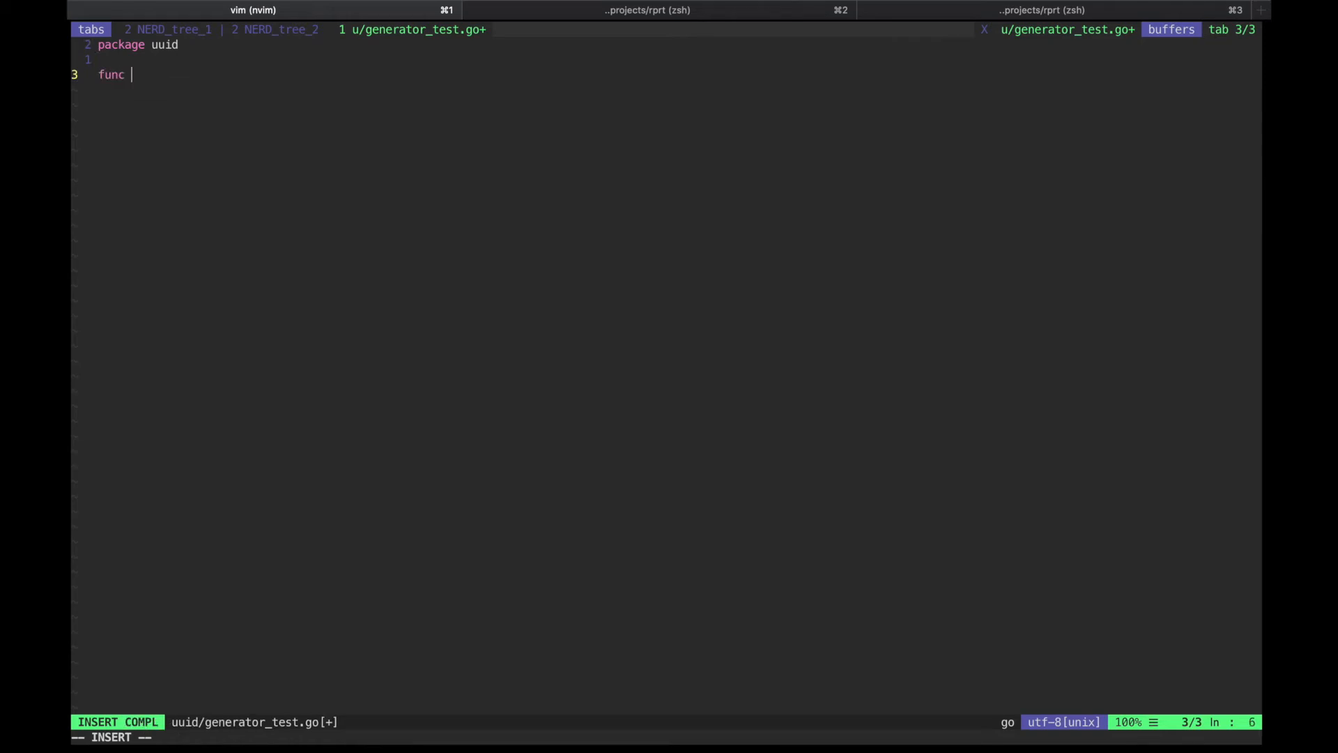
pyautogui.write('TestGe')
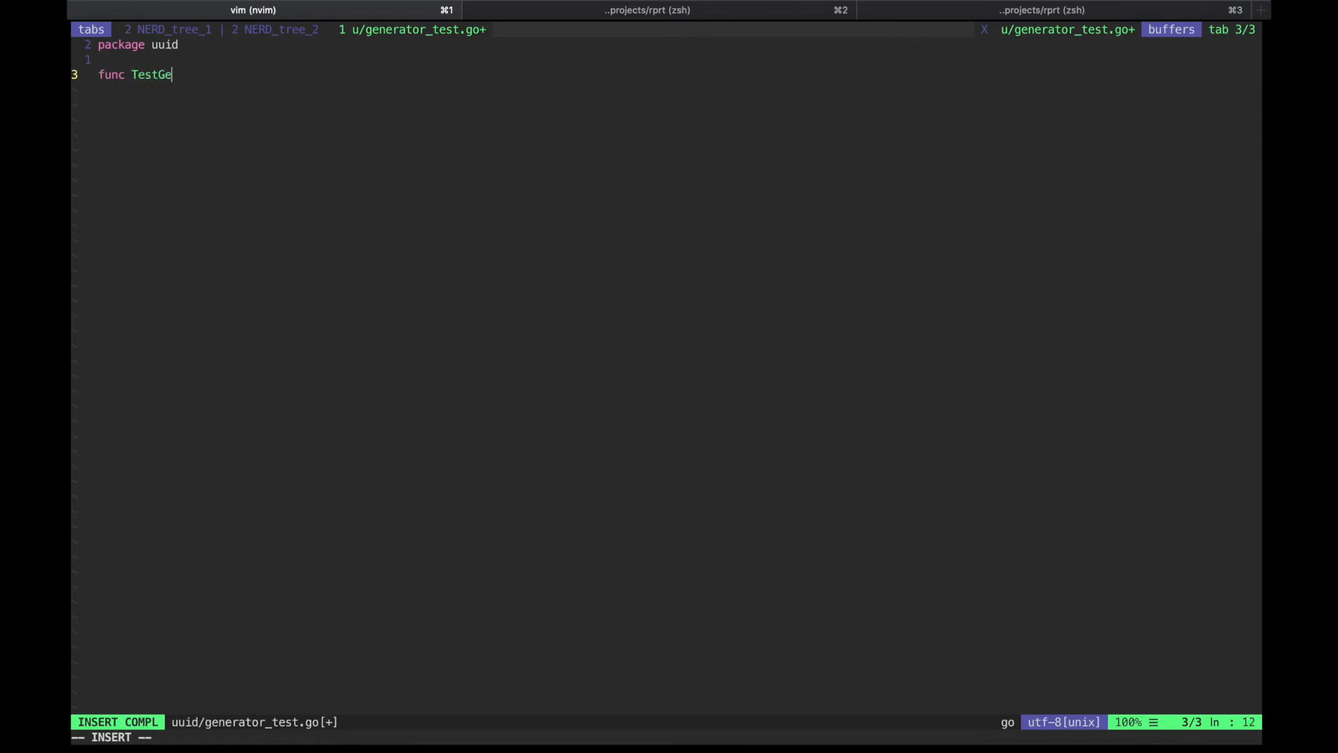
pyautogui.write('nerator')
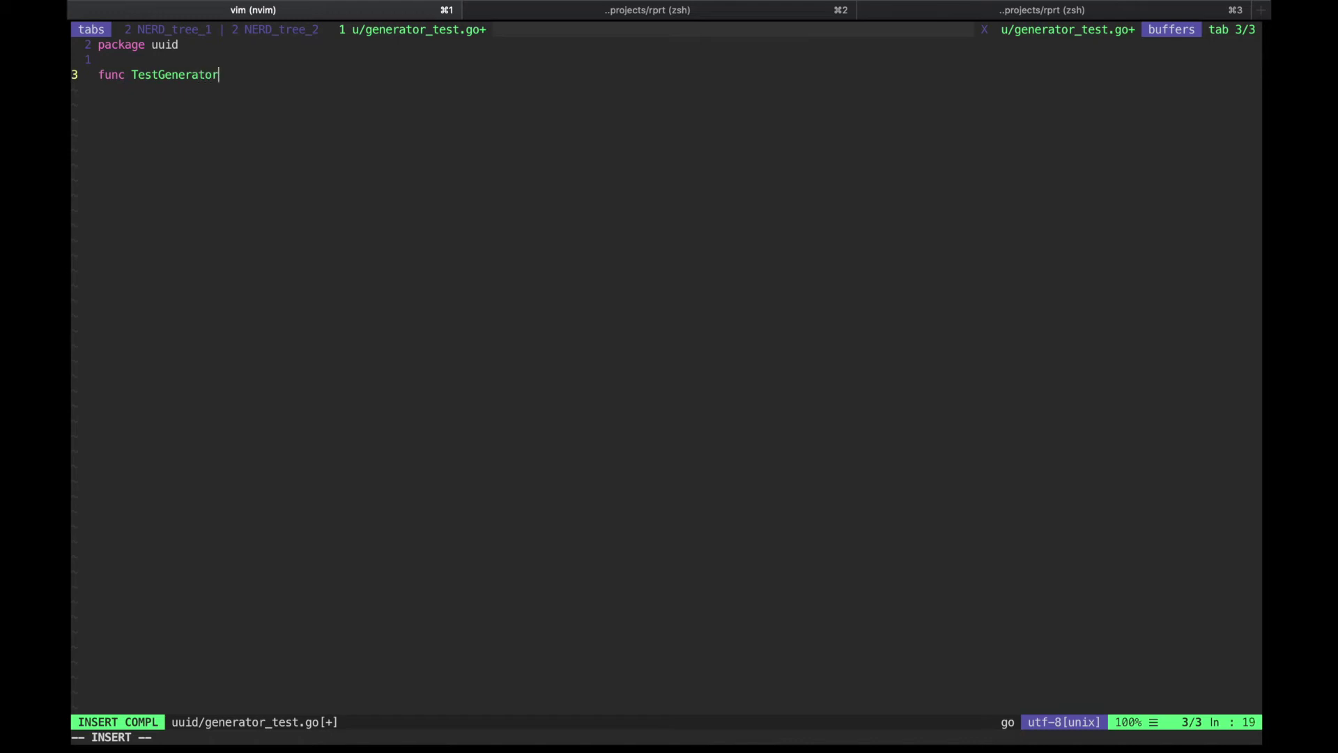
pyautogui.write('(t *testing)')
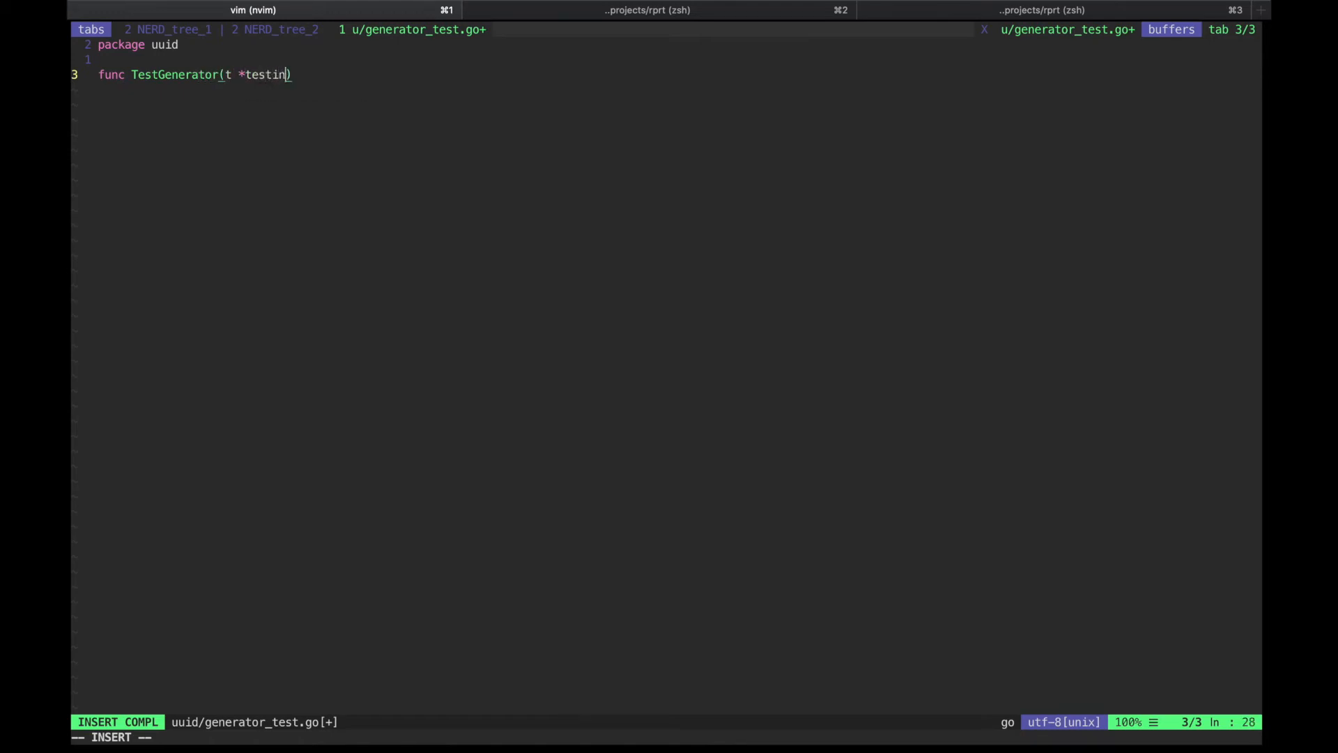
pyautogui.write('g.T) {}')
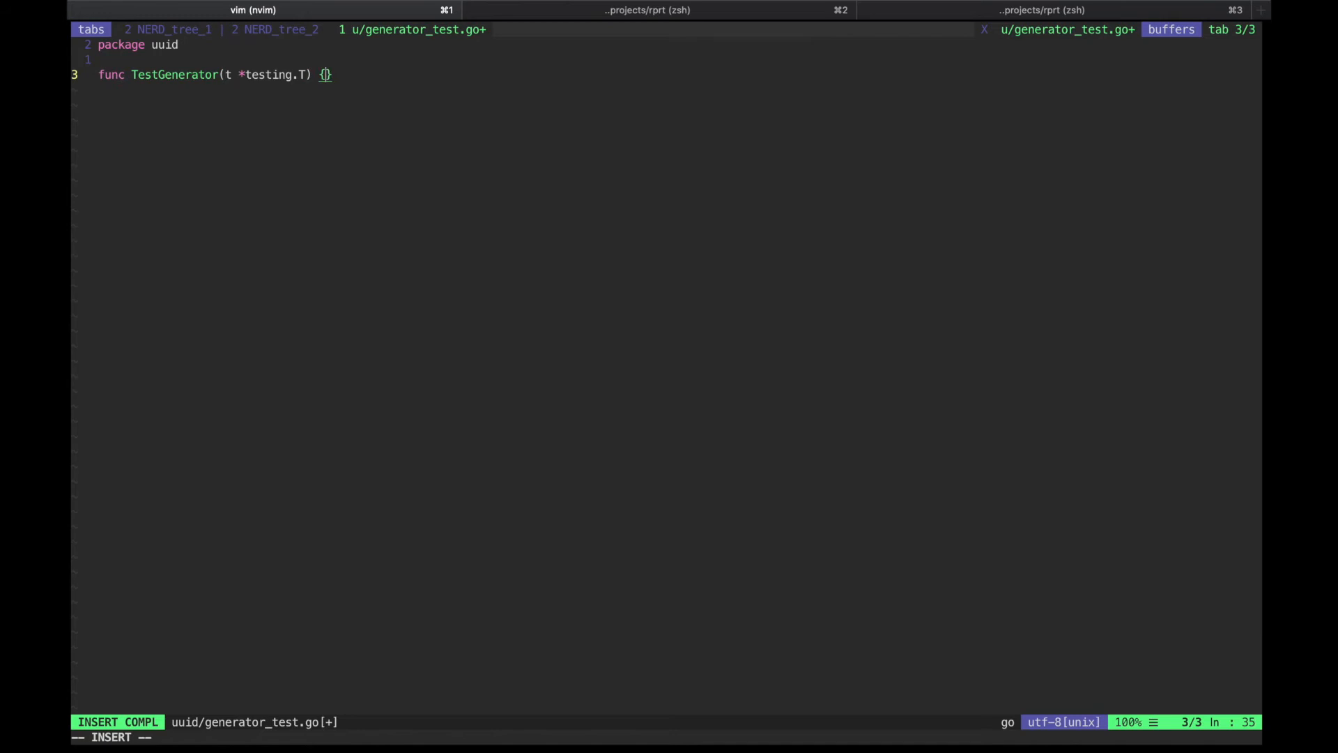
pyautogui.write('generator := N')
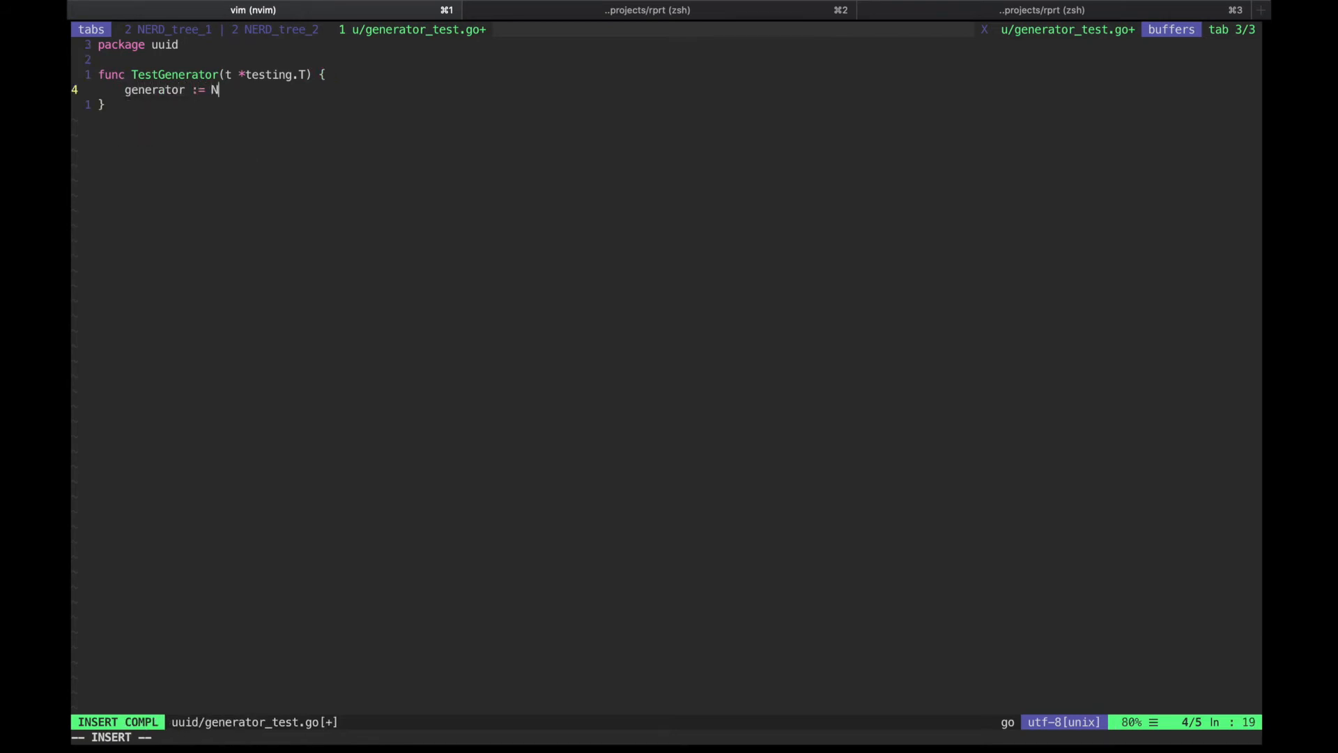
pyautogui.write('ew()')
pyautogui.write('uuid')
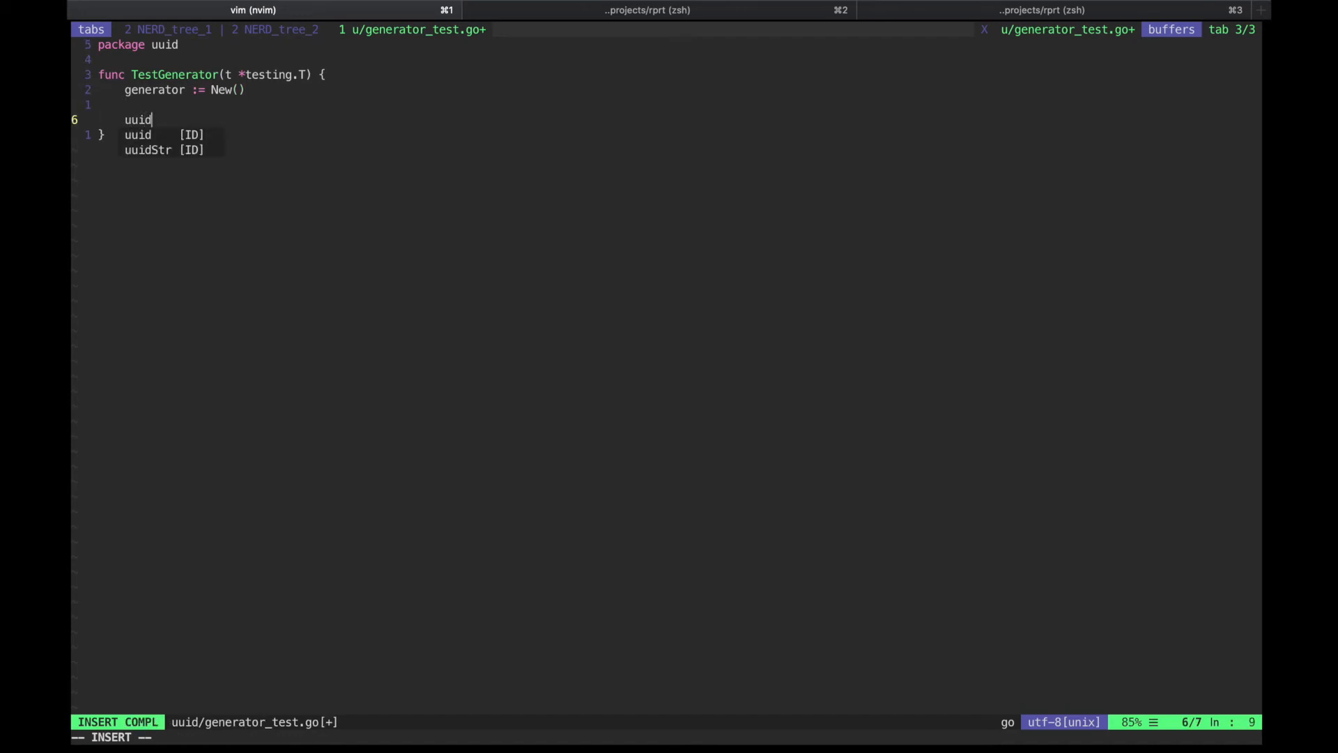
pyautogui.write(':= generator.Generate()')
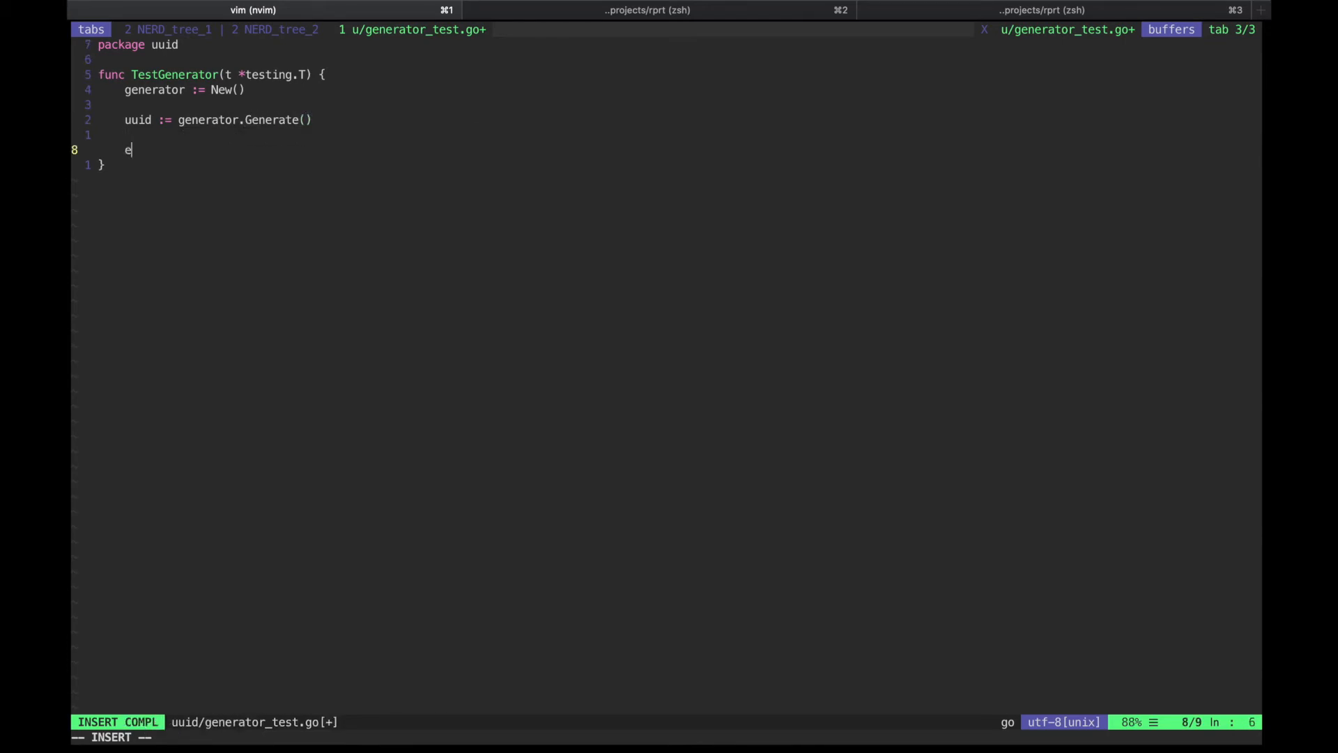
# Parse the generated uuid with generator.Parse, add require.NoError(t, err), and save
pyautogui.write('rr :=')
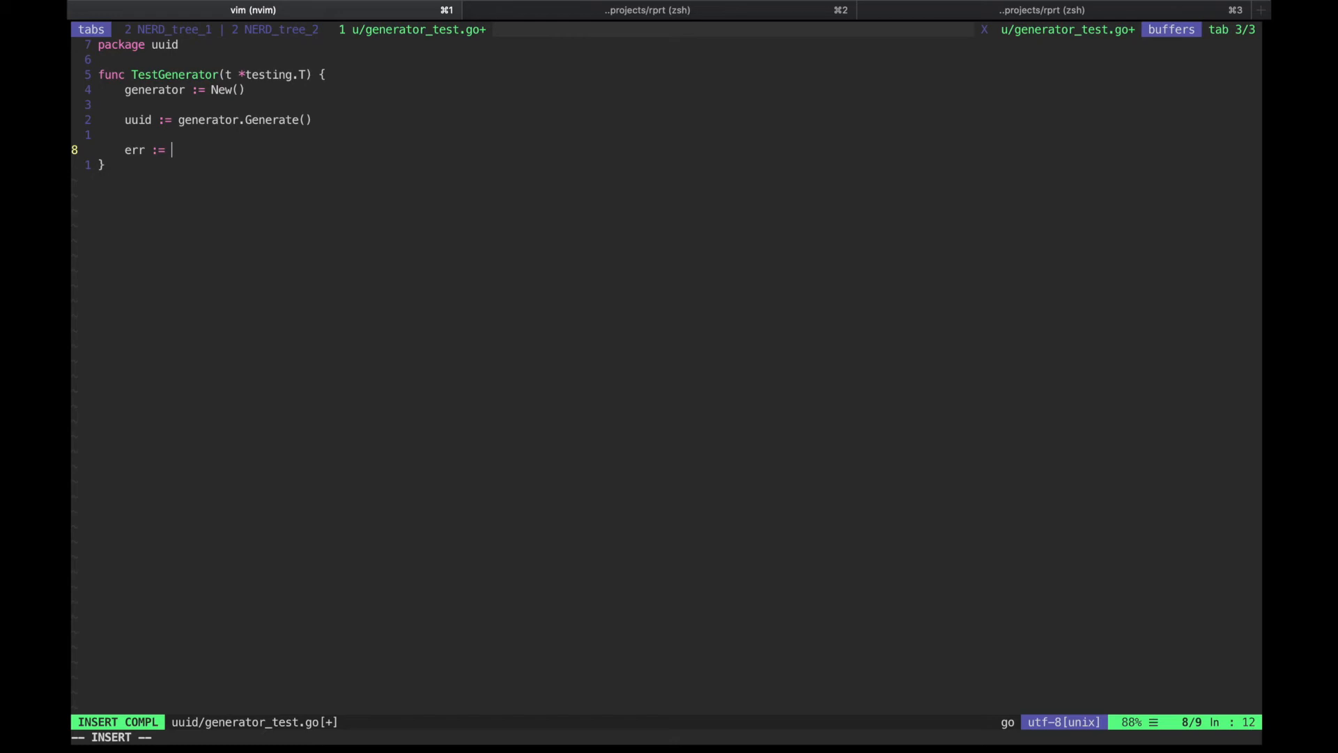
pyautogui.write('generator.')
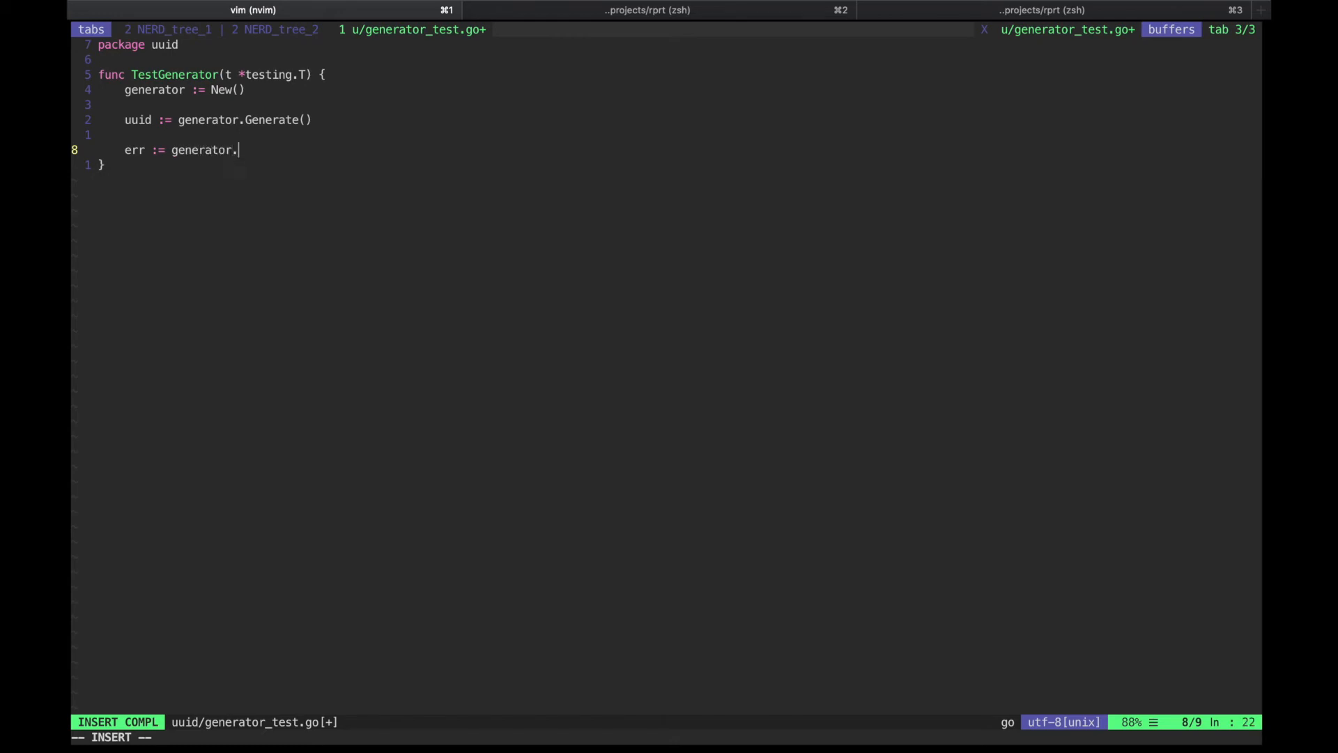
pyautogui.write('Parse()')
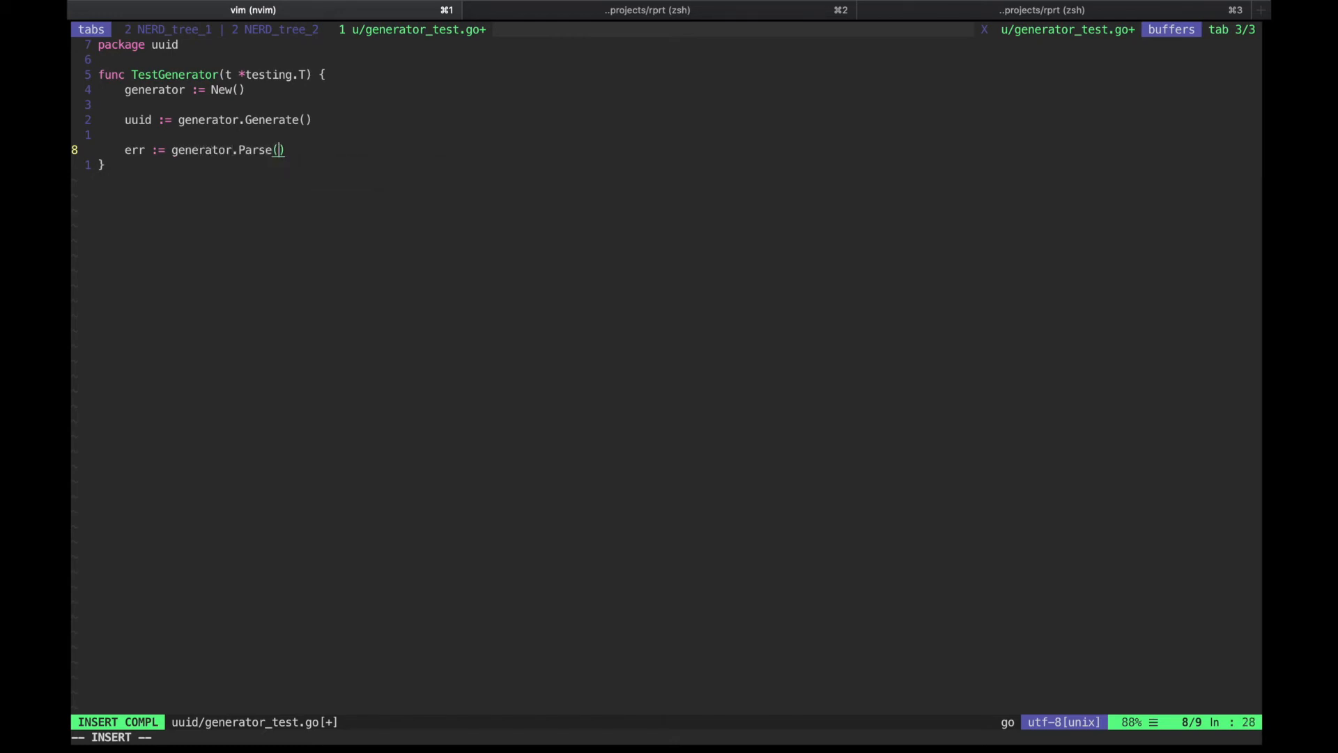
pyautogui.write('uuid')
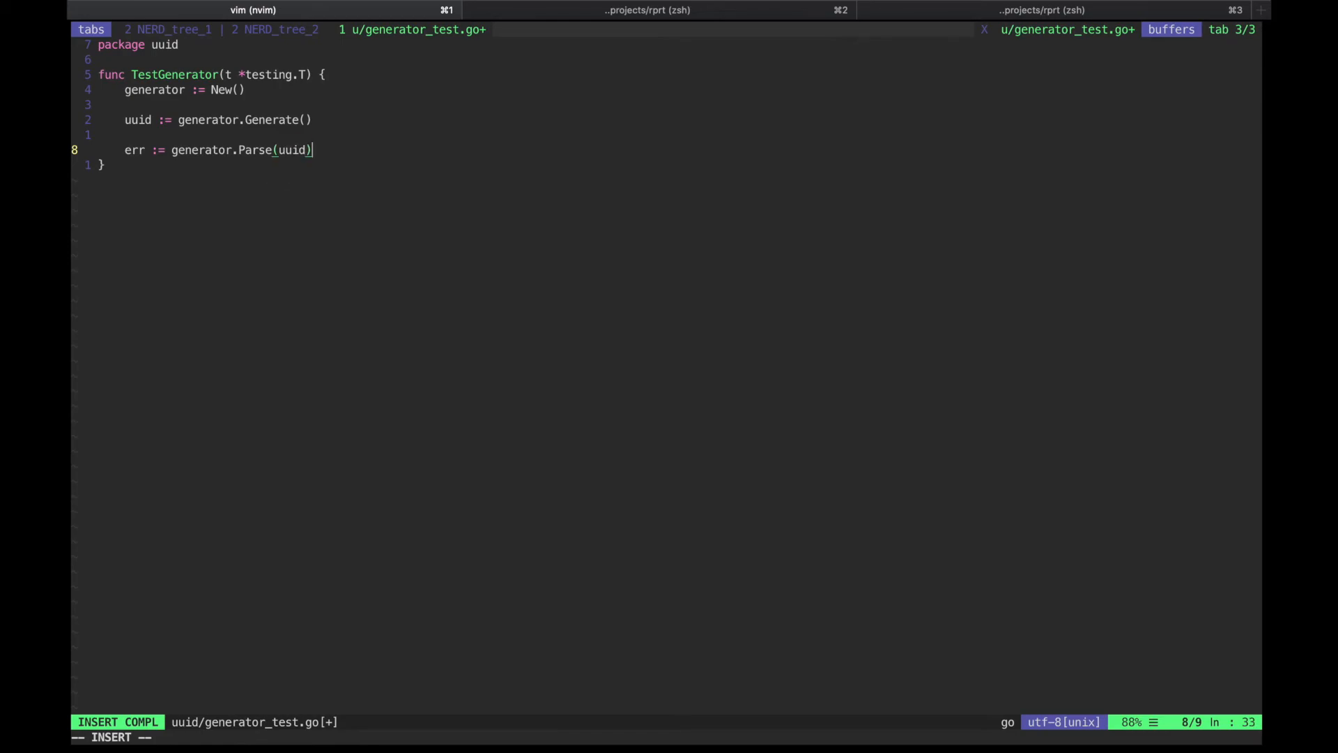
pyautogui.write('require')
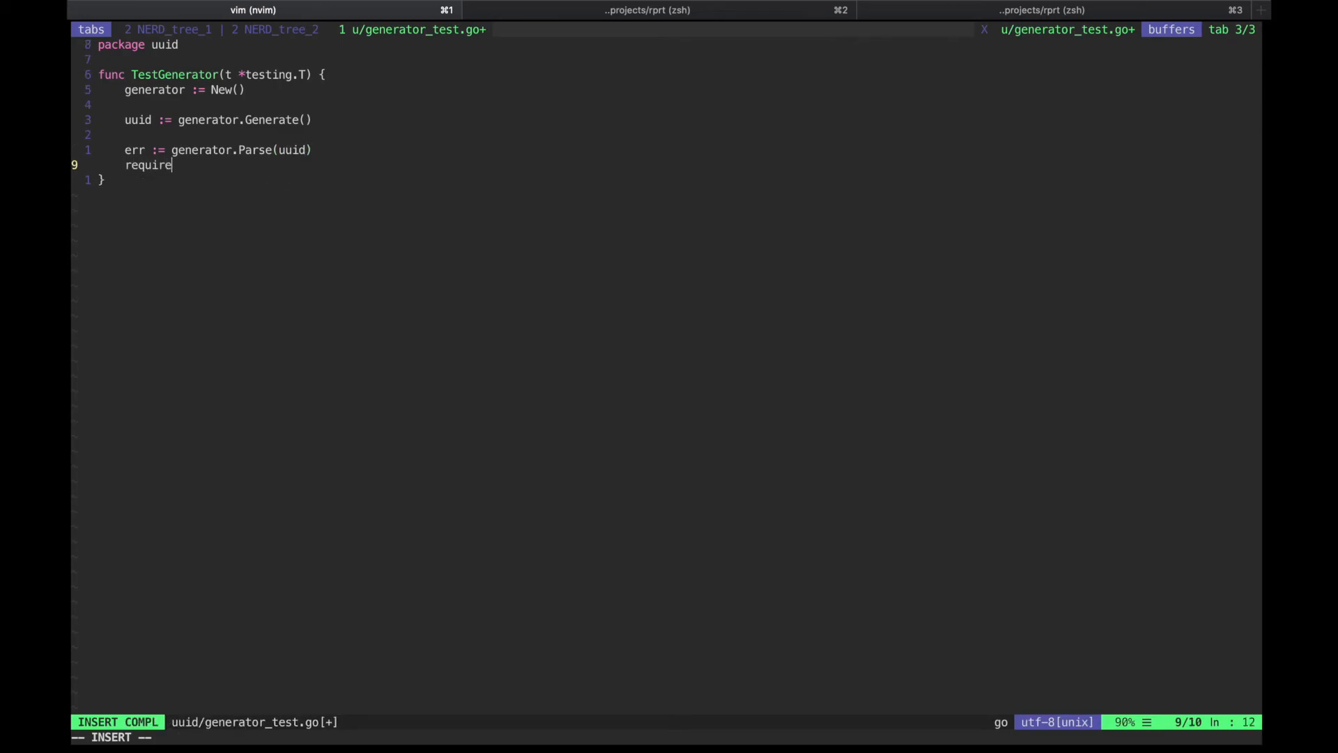
pyautogui.write('.NoError')
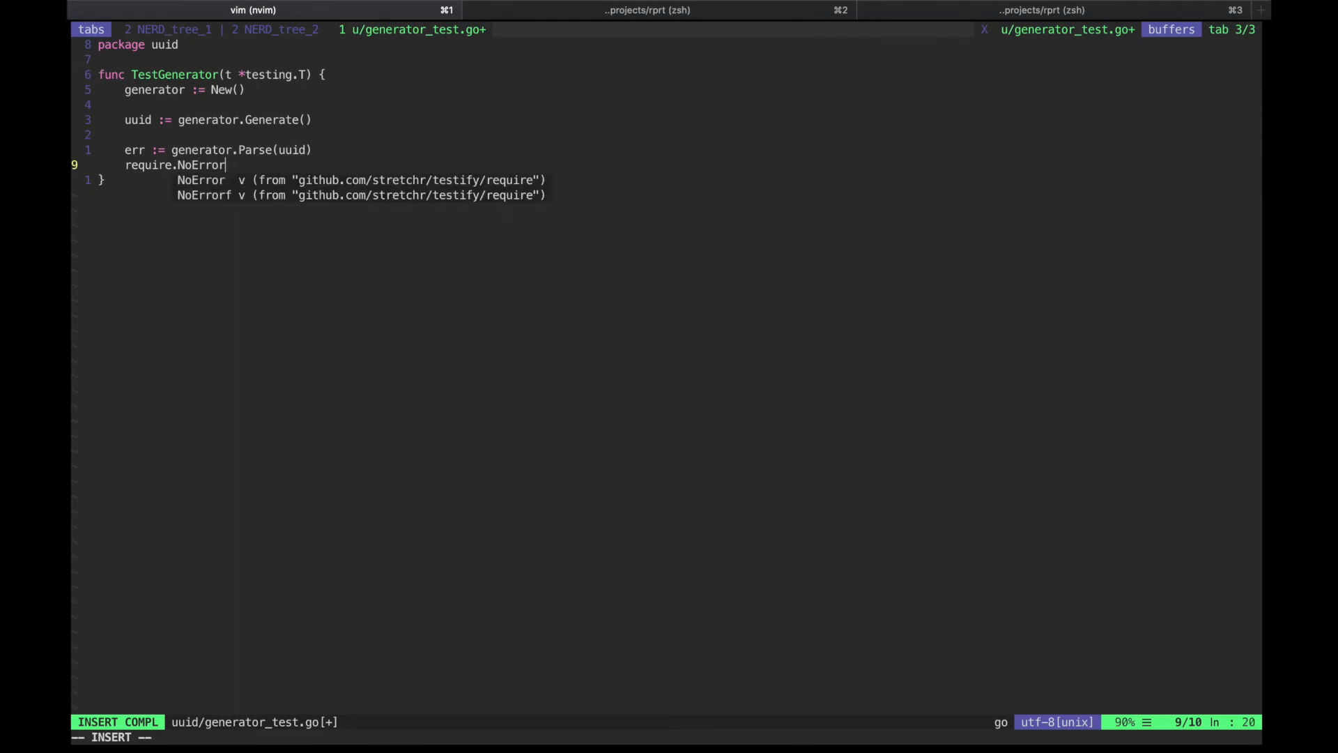
pyautogui.write('(t, err)')
pyautogui.click(667, 737)
pyautogui.write(':w')
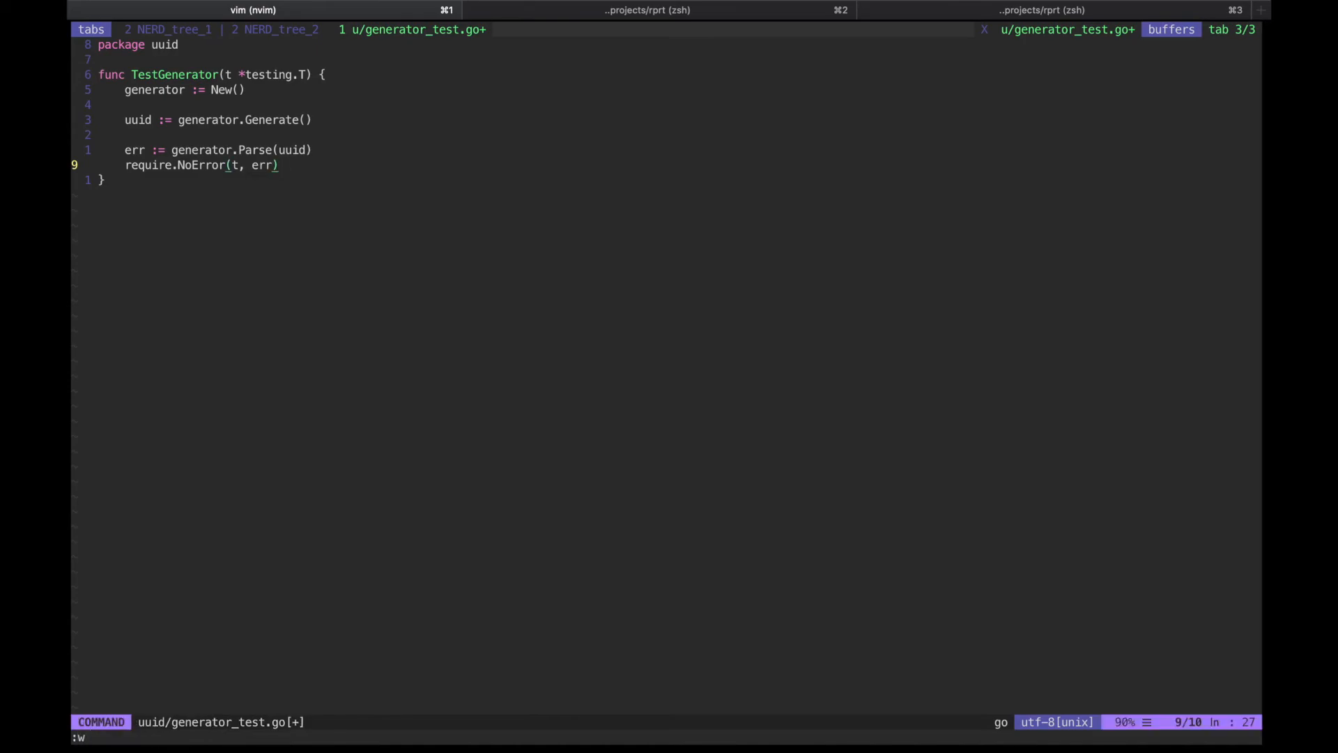
pyautogui.press('Return')
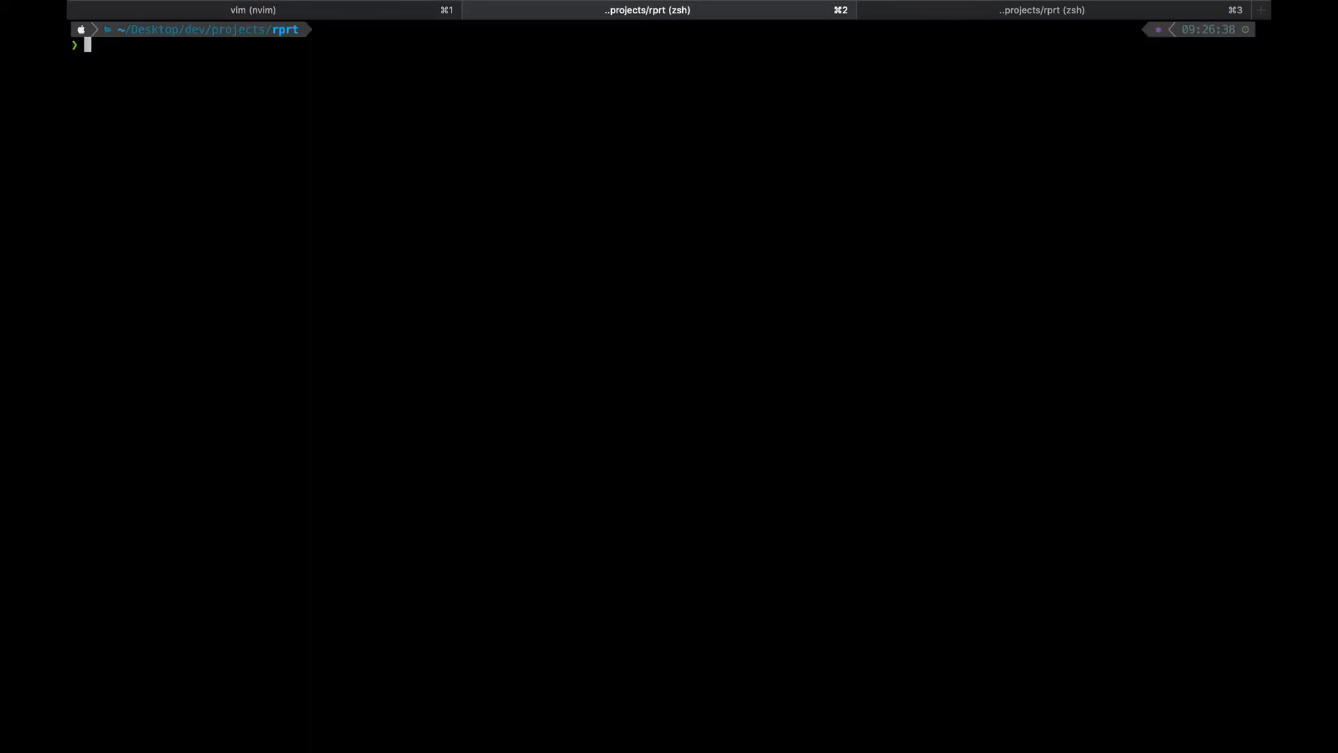
# Fetch github.com/stretchr/testify/require with go get, then cat go.mod to show dependencies
pyautogui.write('go get github.com/google/uuid')
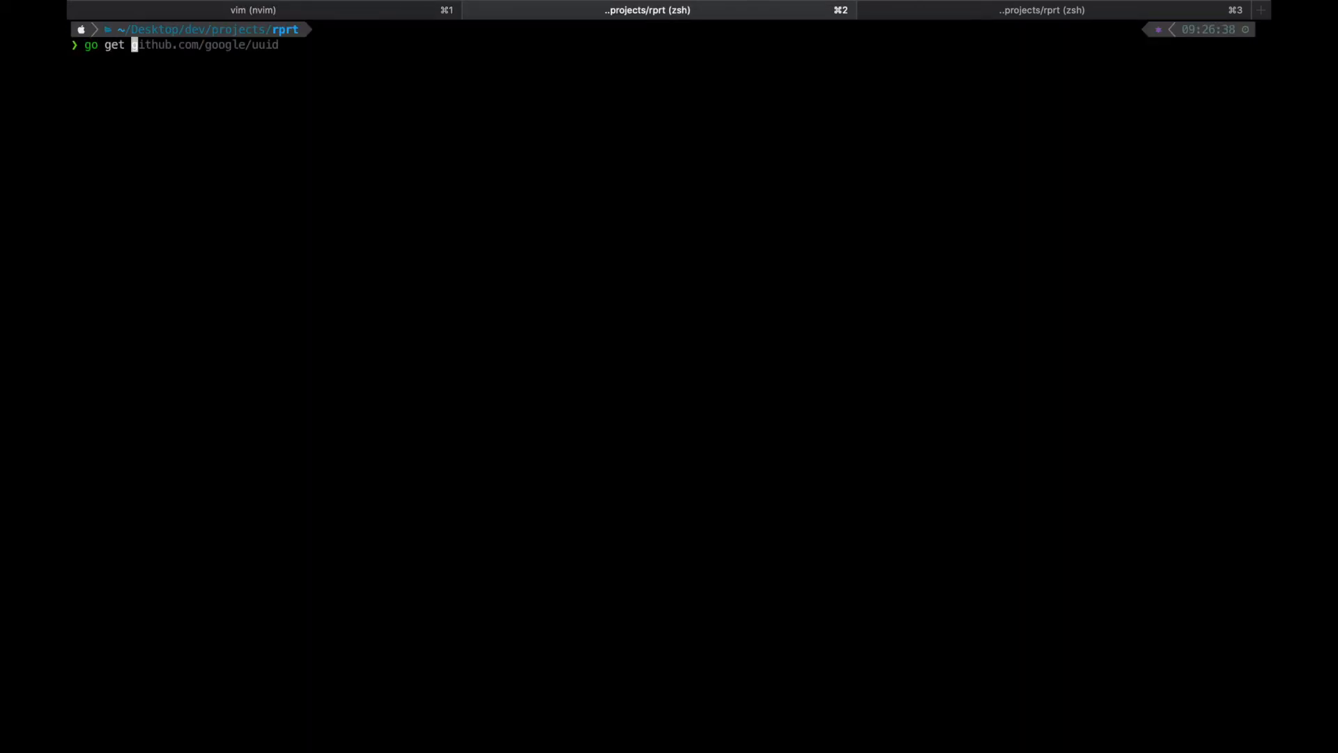
pyautogui.write('github')
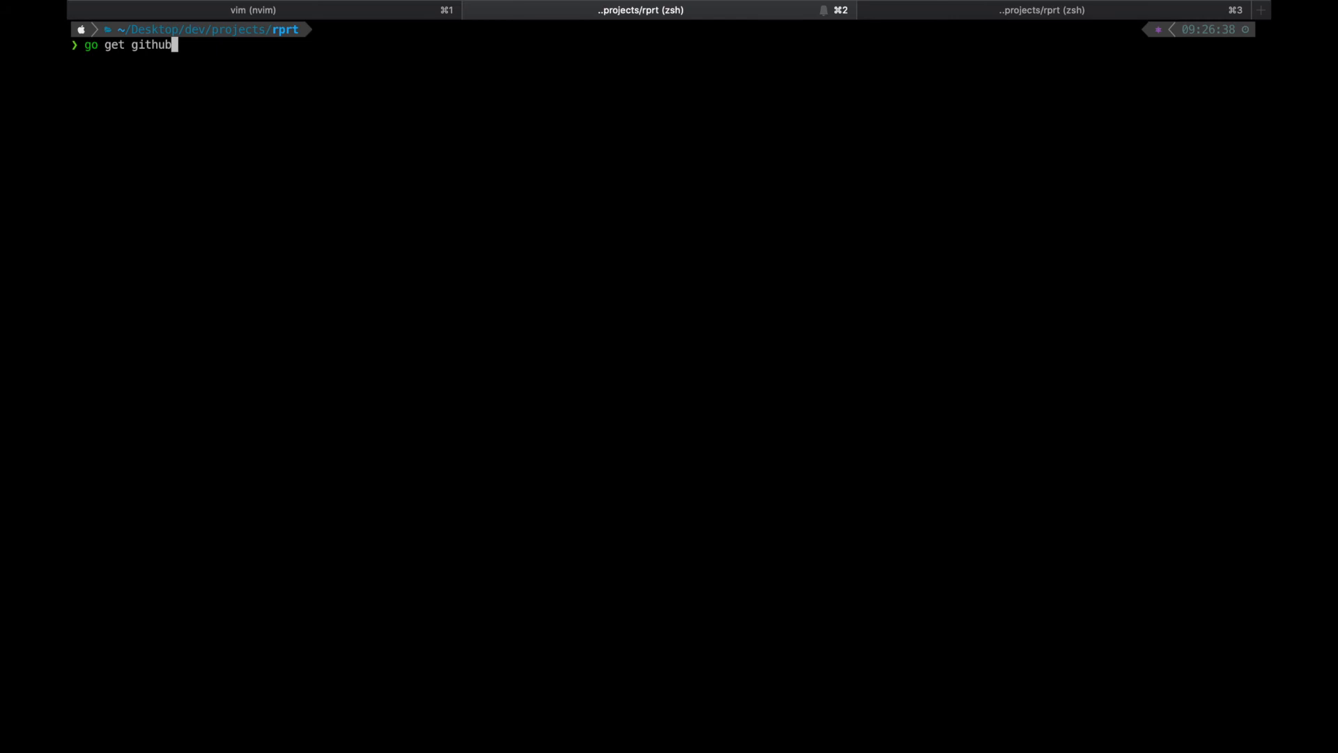
pyautogui.write('.com/google/uuid')
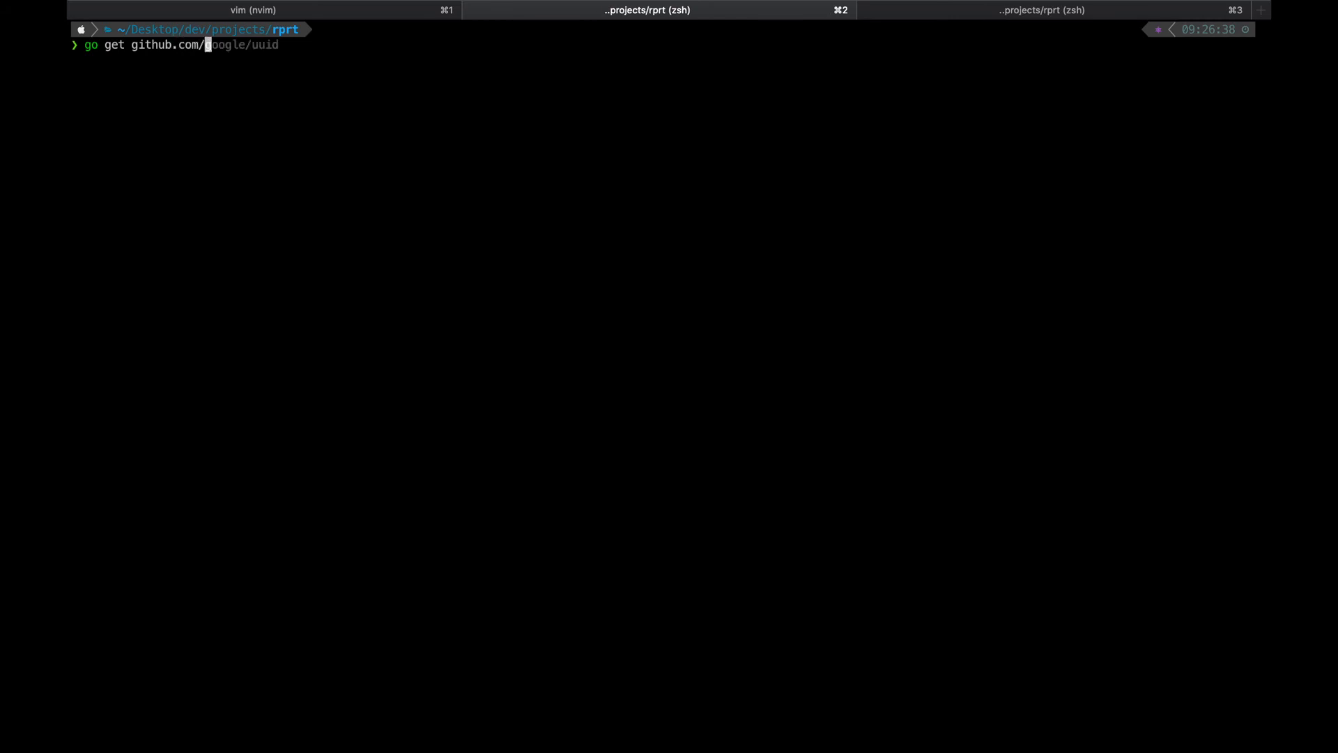
pyautogui.moveTo(738, 354)
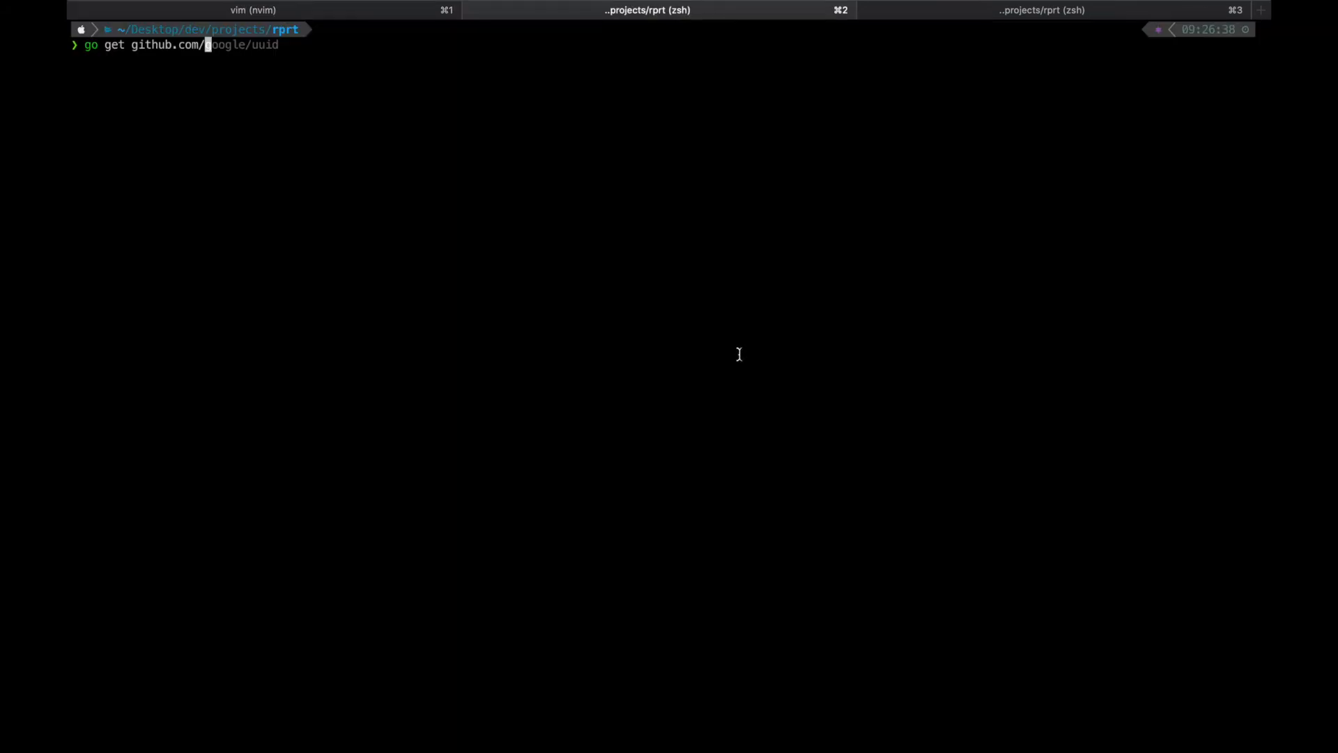
pyautogui.write('stretchr/testify/require')
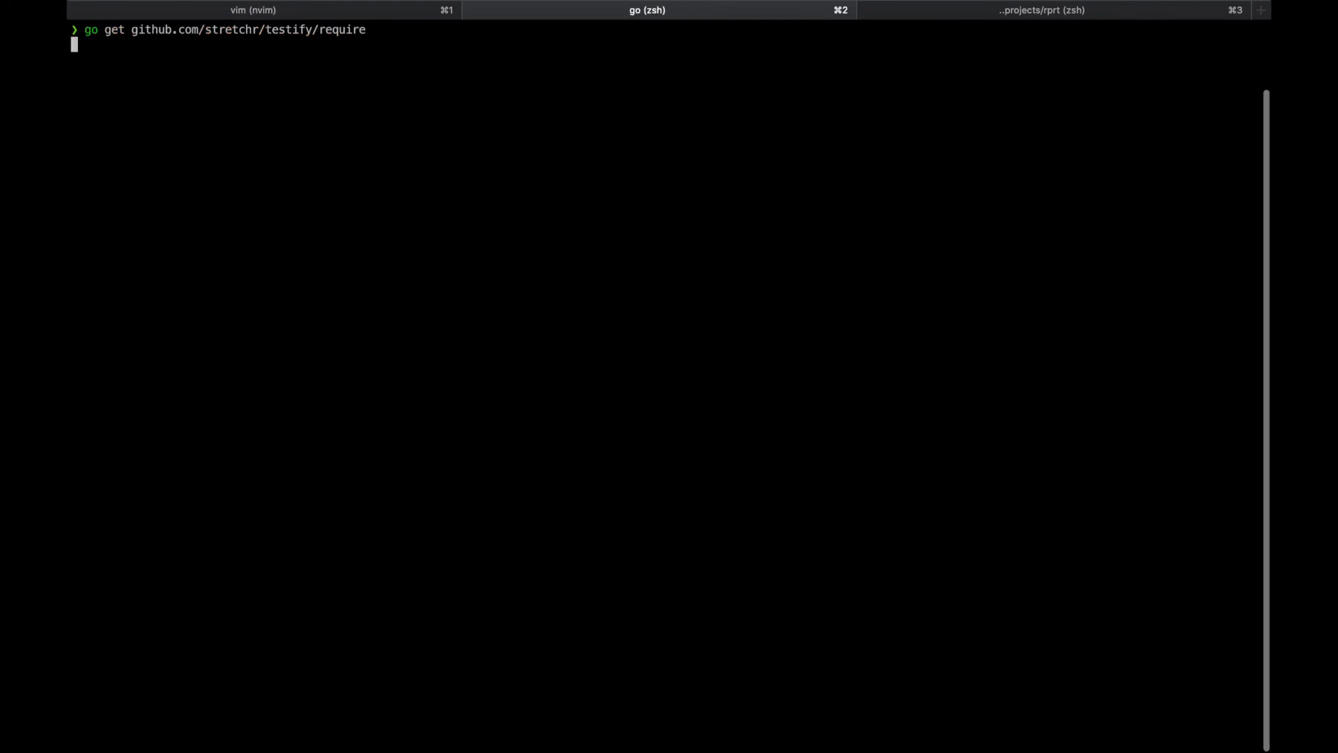
pyautogui.press('Return')
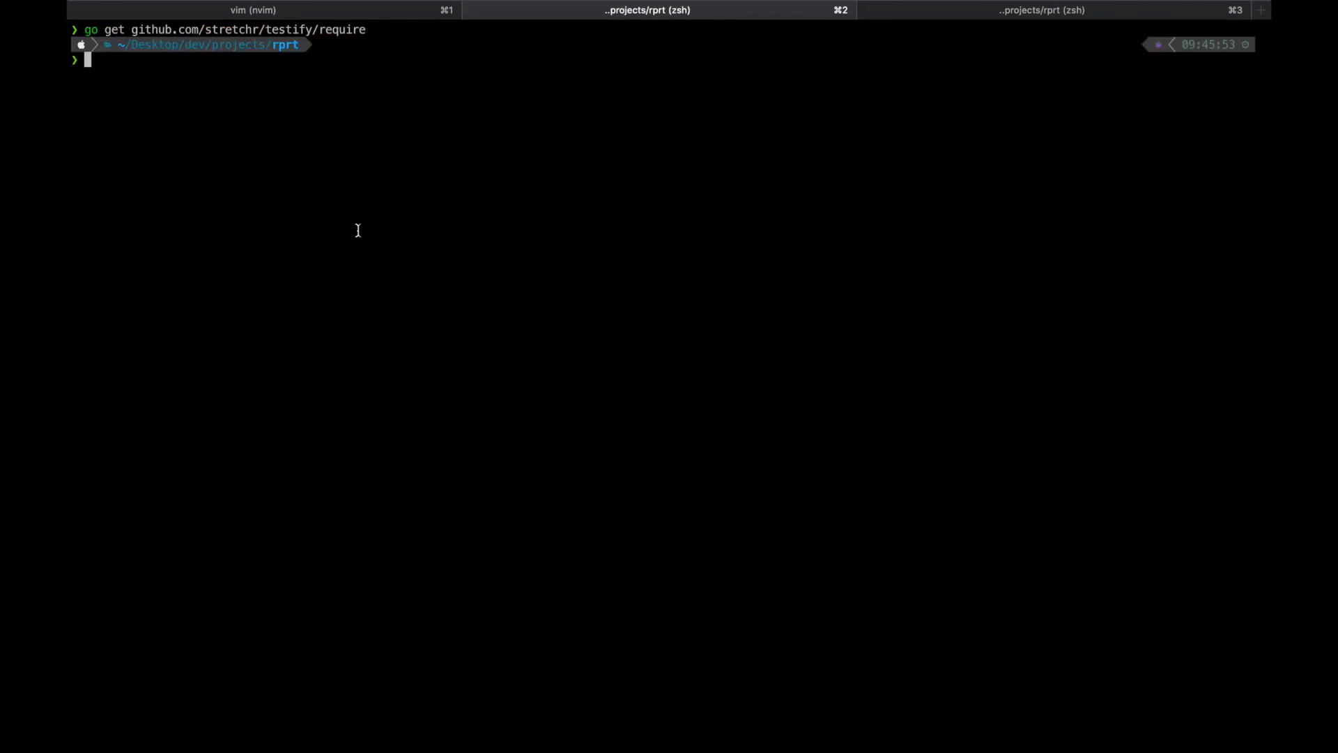
pyautogui.write('cat ./go.mod')
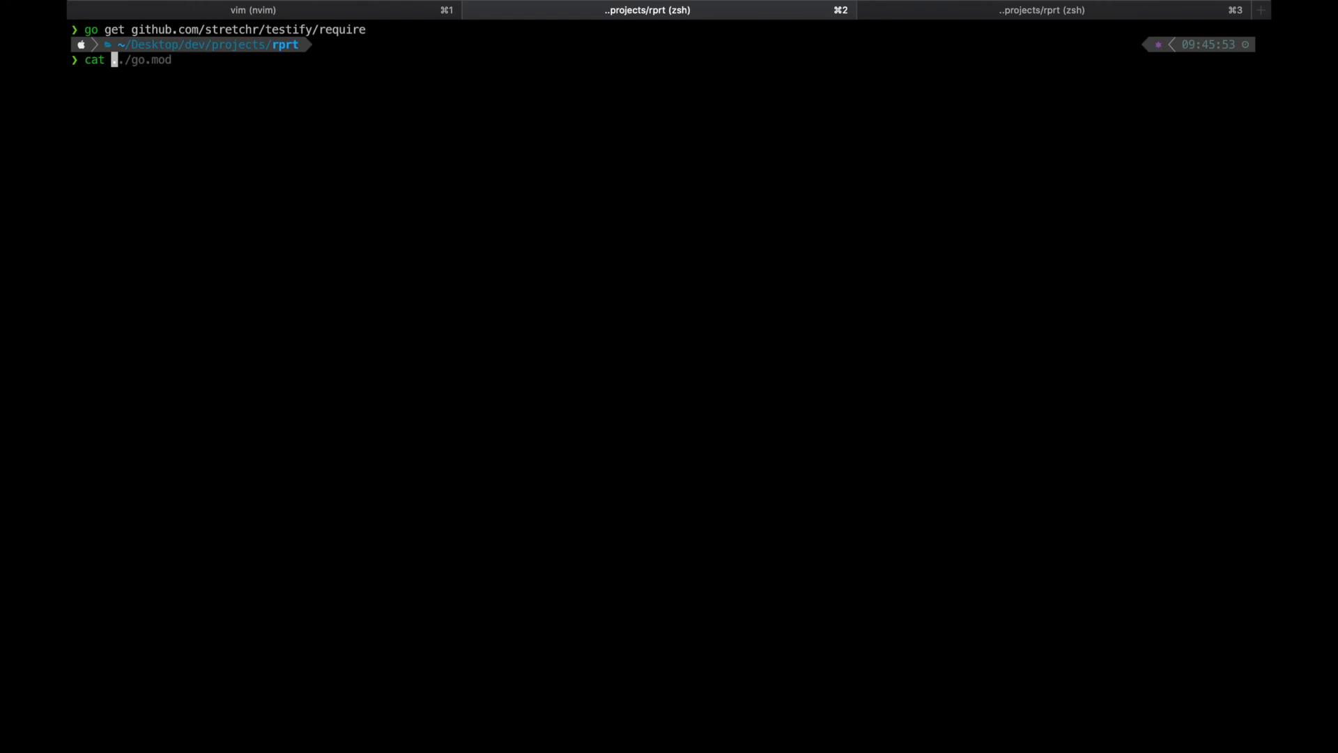
pyautogui.press('Return')
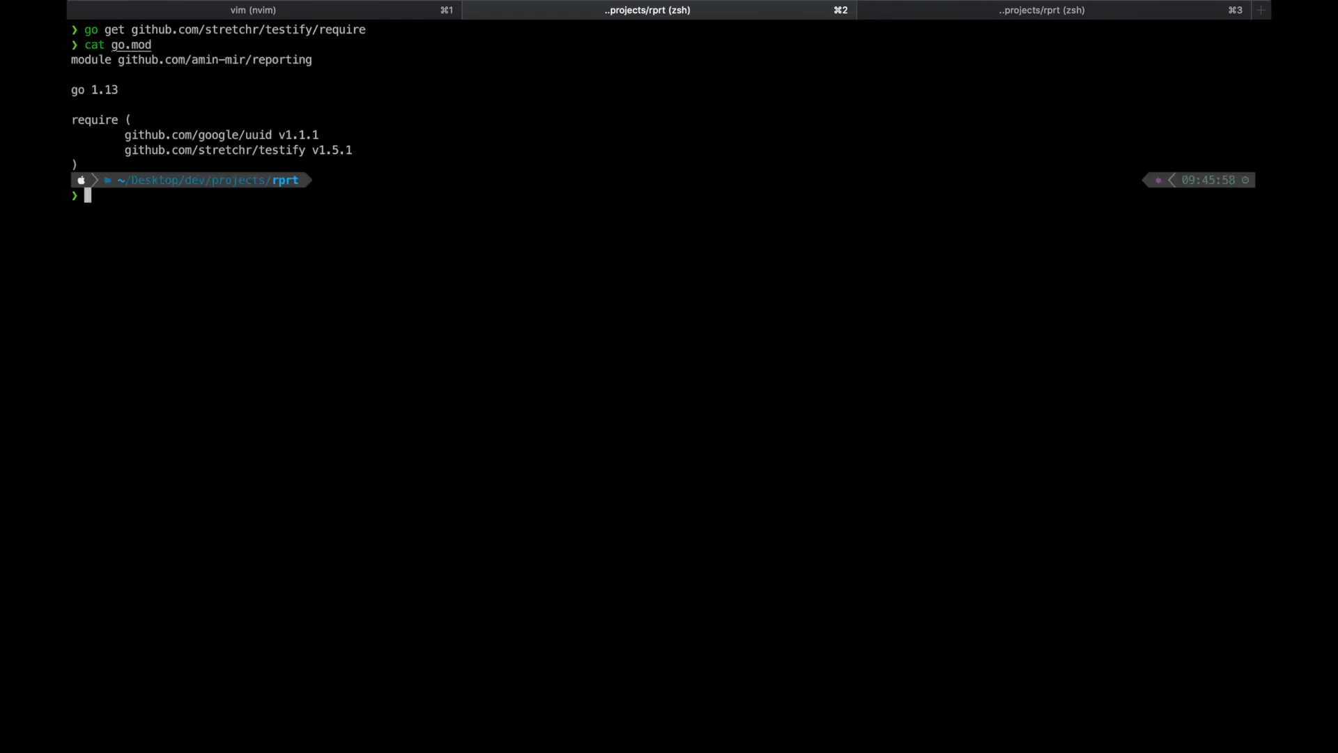
pyautogui.moveTo(331, 157)
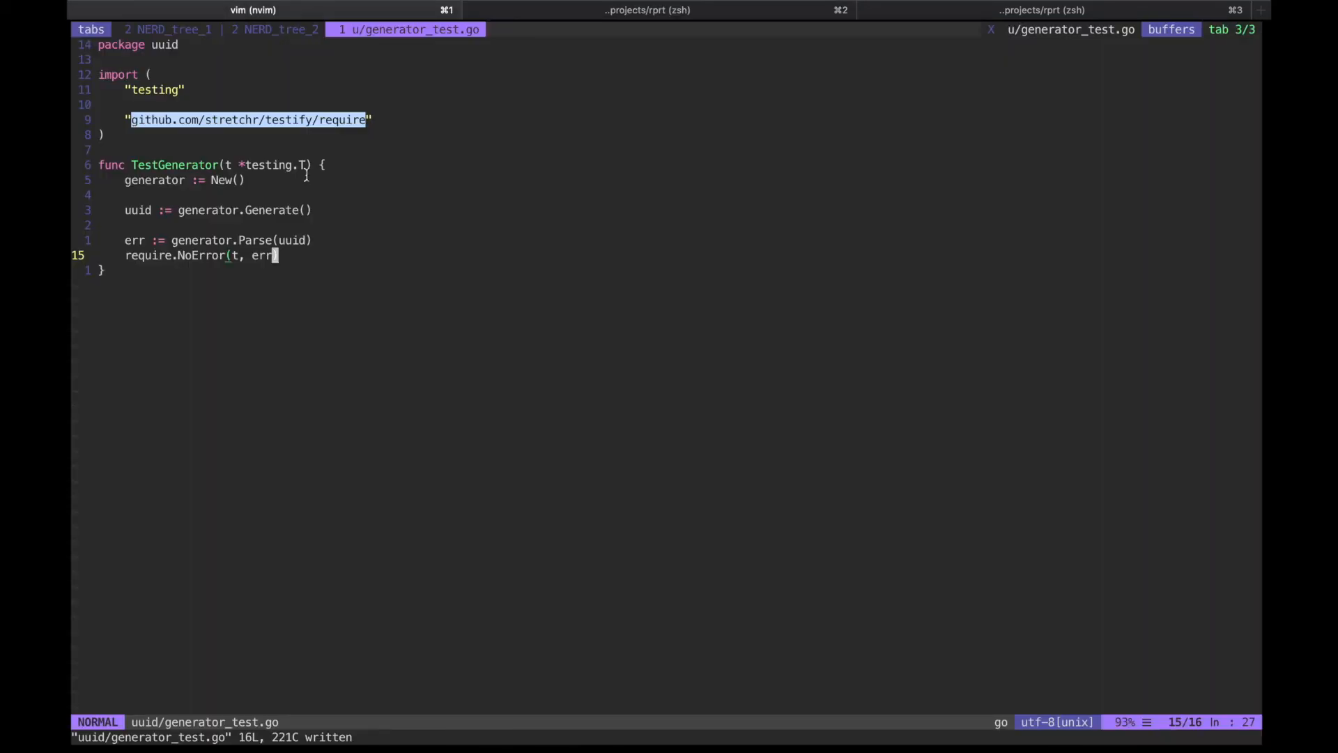
# Switch to the nvim tab to confirm generator_test.go has the testing and testify/require imports
pyautogui.click(646, 9)
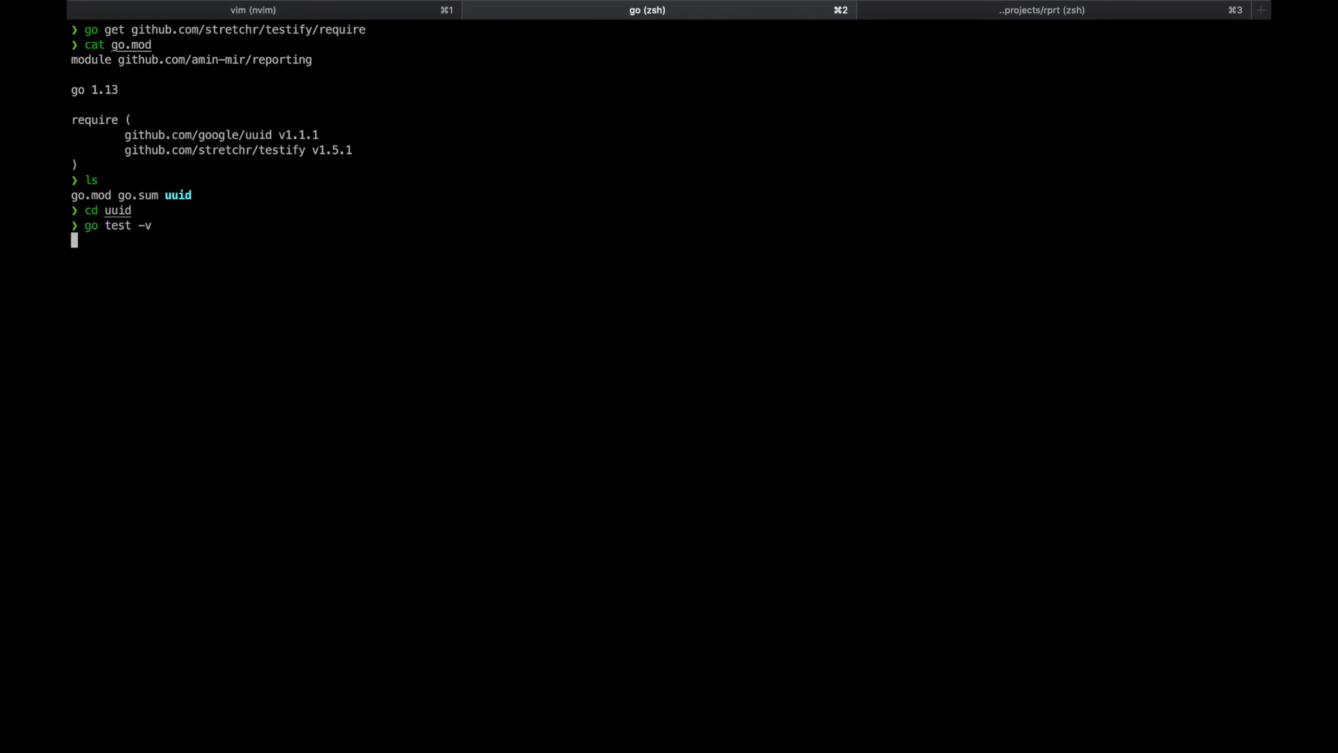
# Run go test -v in the uuid package and highlight the TestGenerator PASS lines
pyautogui.press('Return')
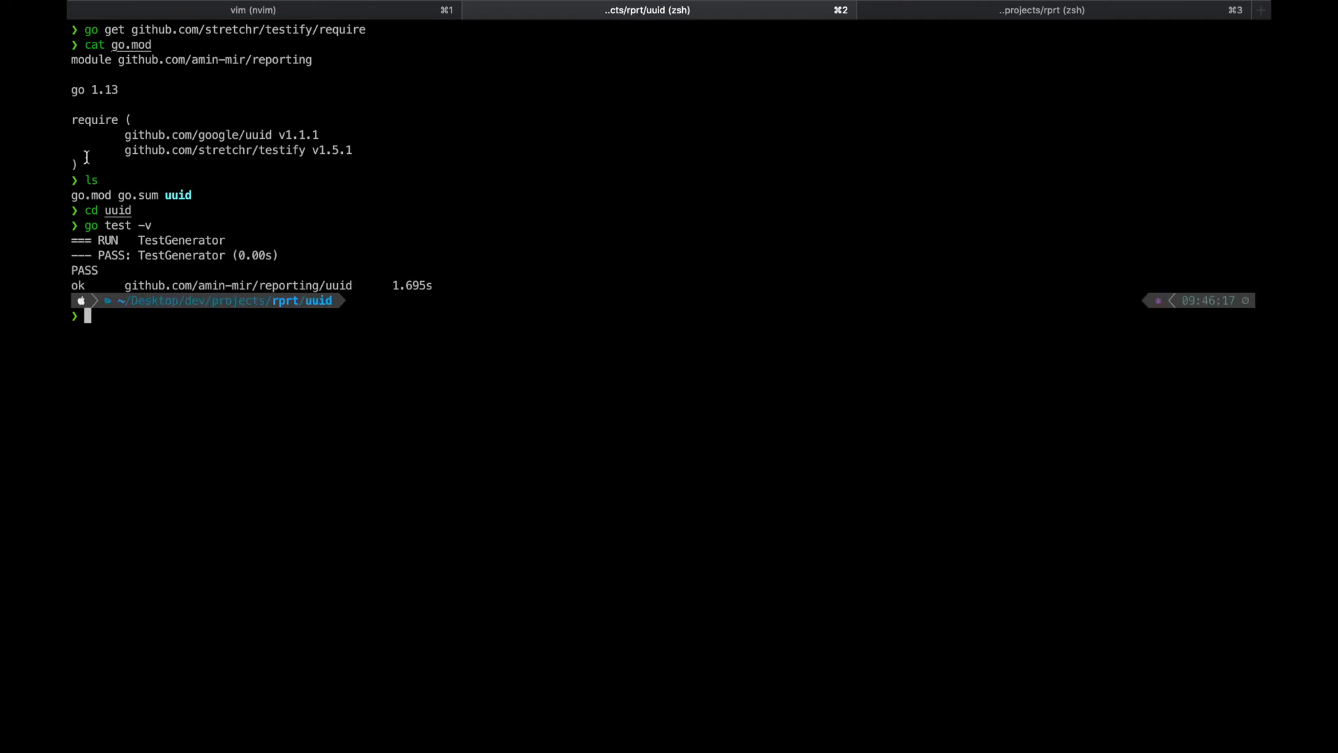
pyautogui.moveTo(71, 240); pyautogui.dragTo(231, 285)
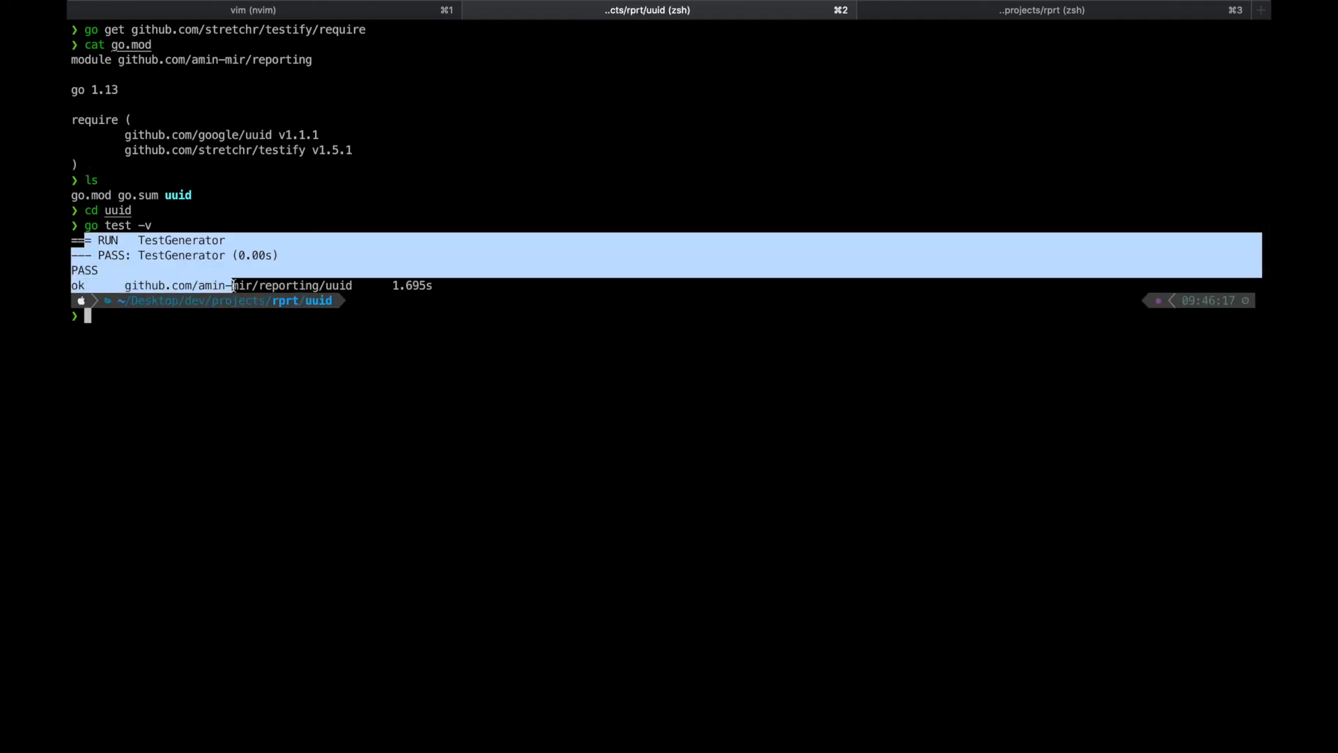